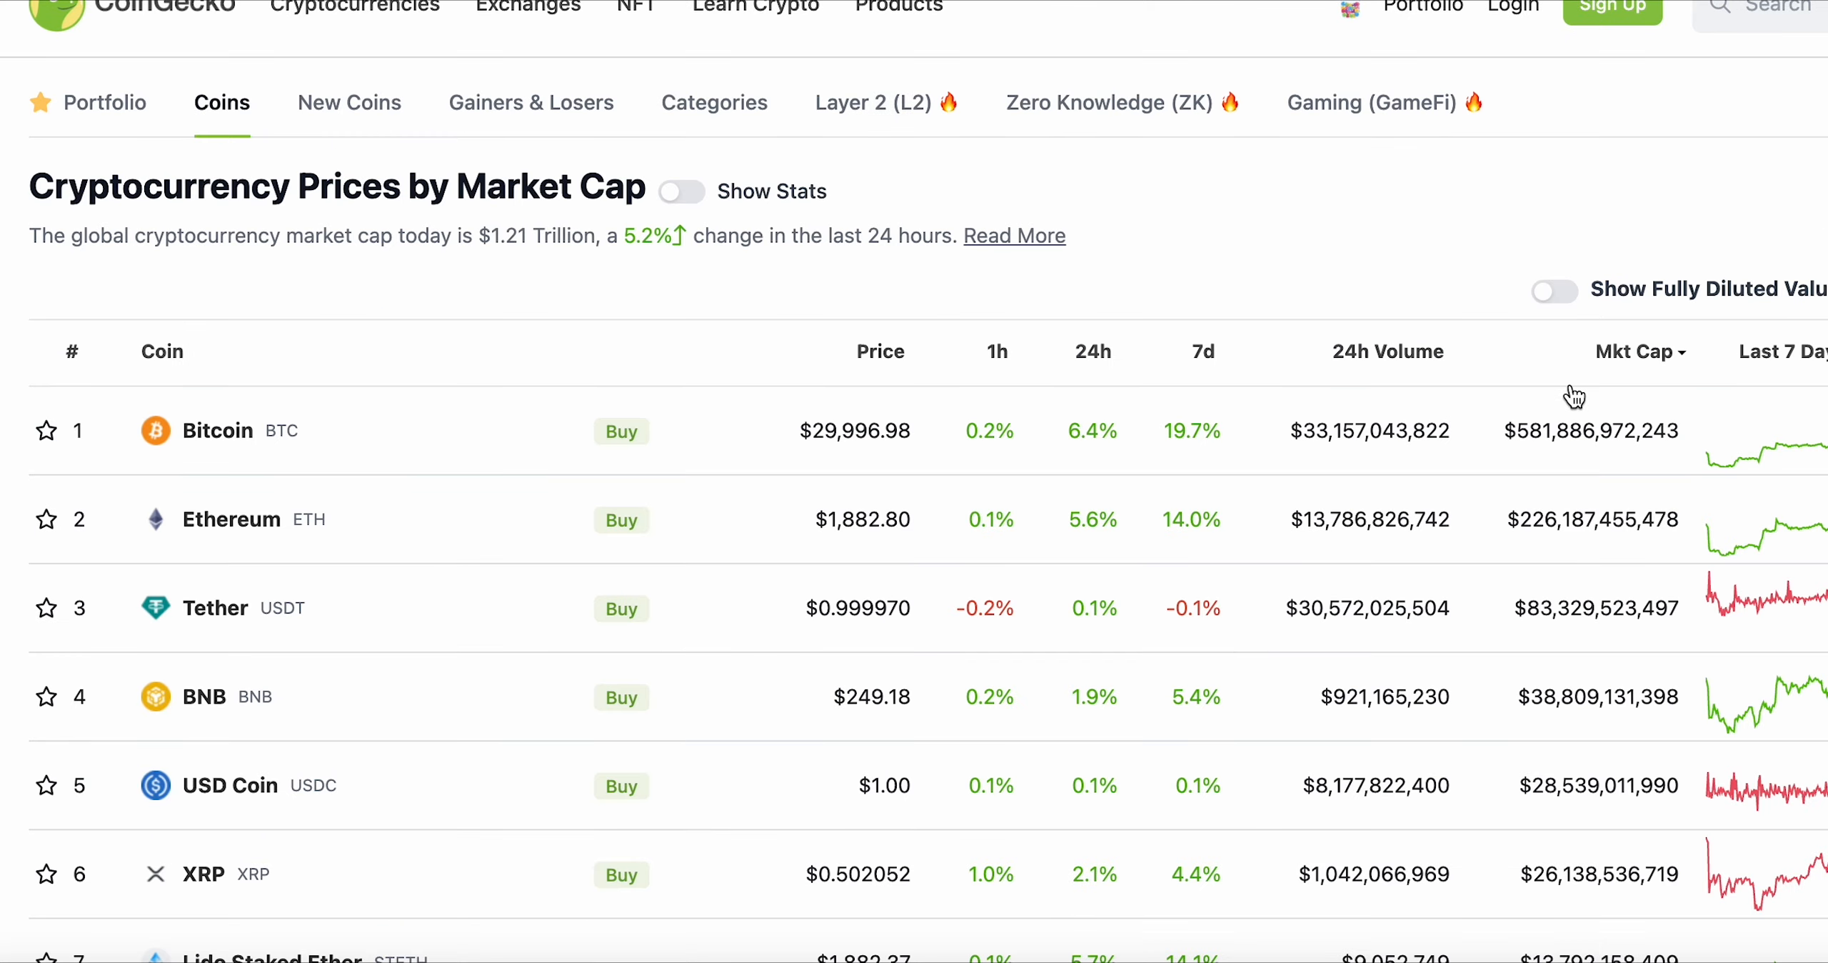
# Step: Scroll the Bone ShibaSwap (BONE) page to review its #170 rank, price, market cap and supply
pyautogui.scroll(-3)
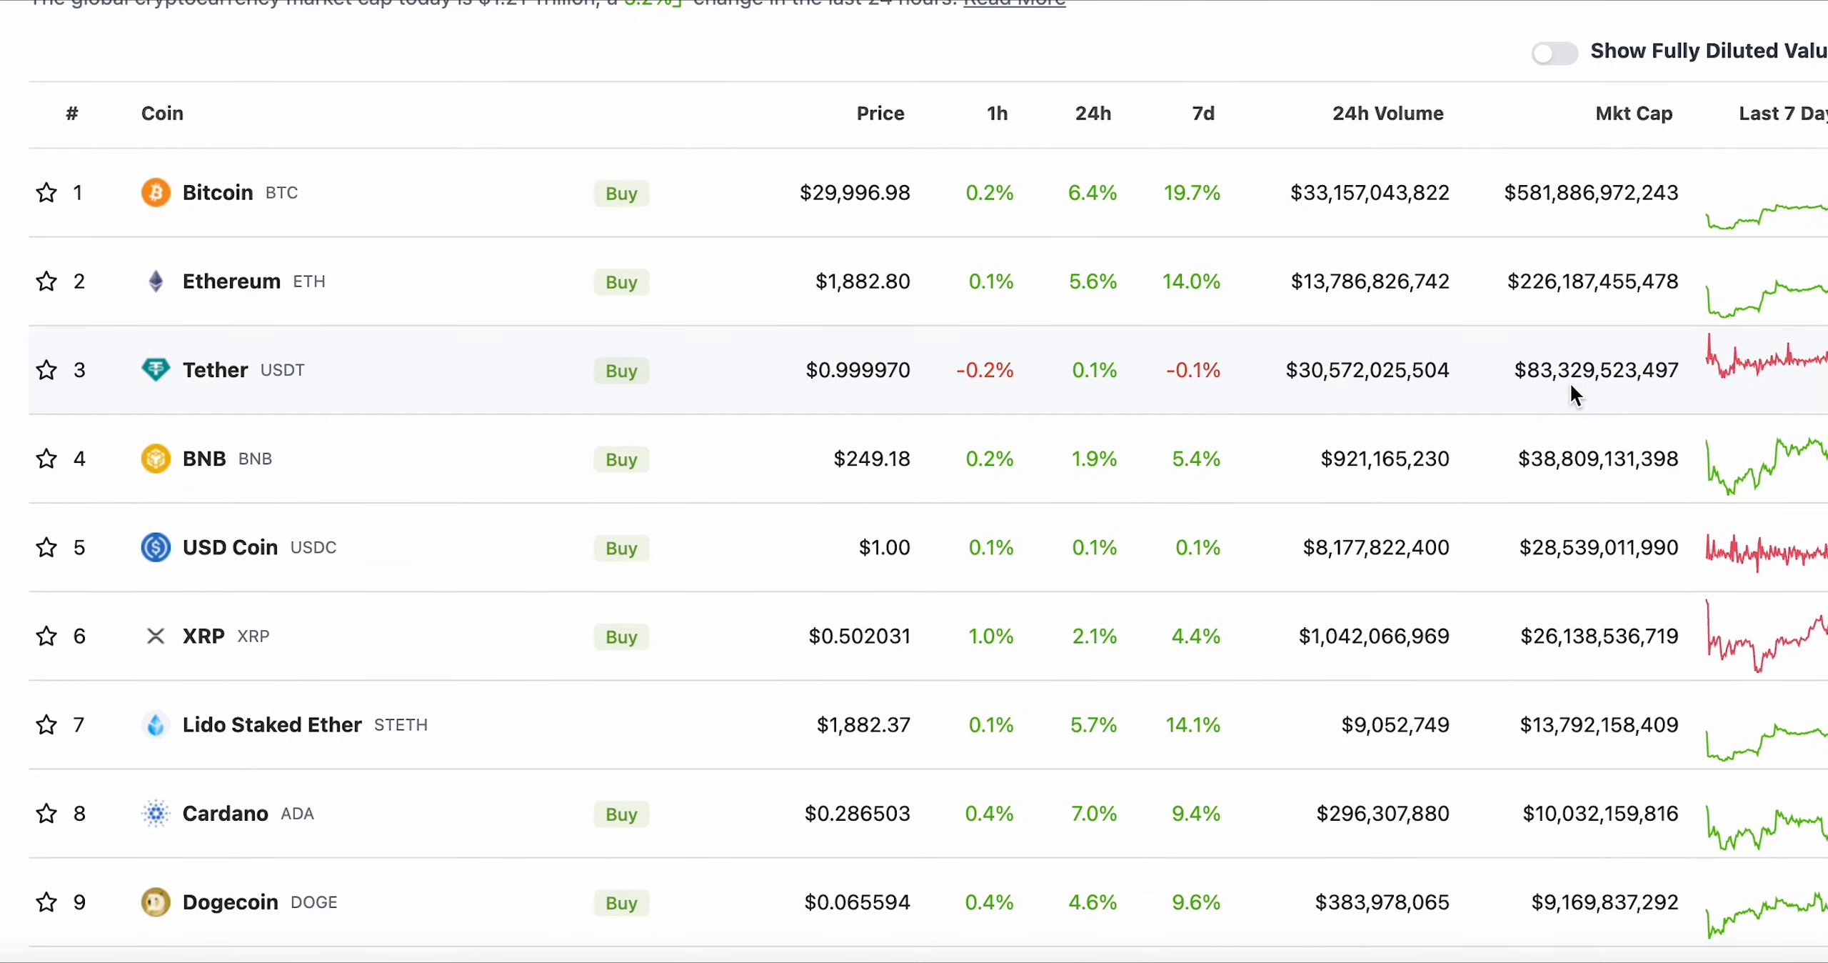
pyautogui.scroll(3)
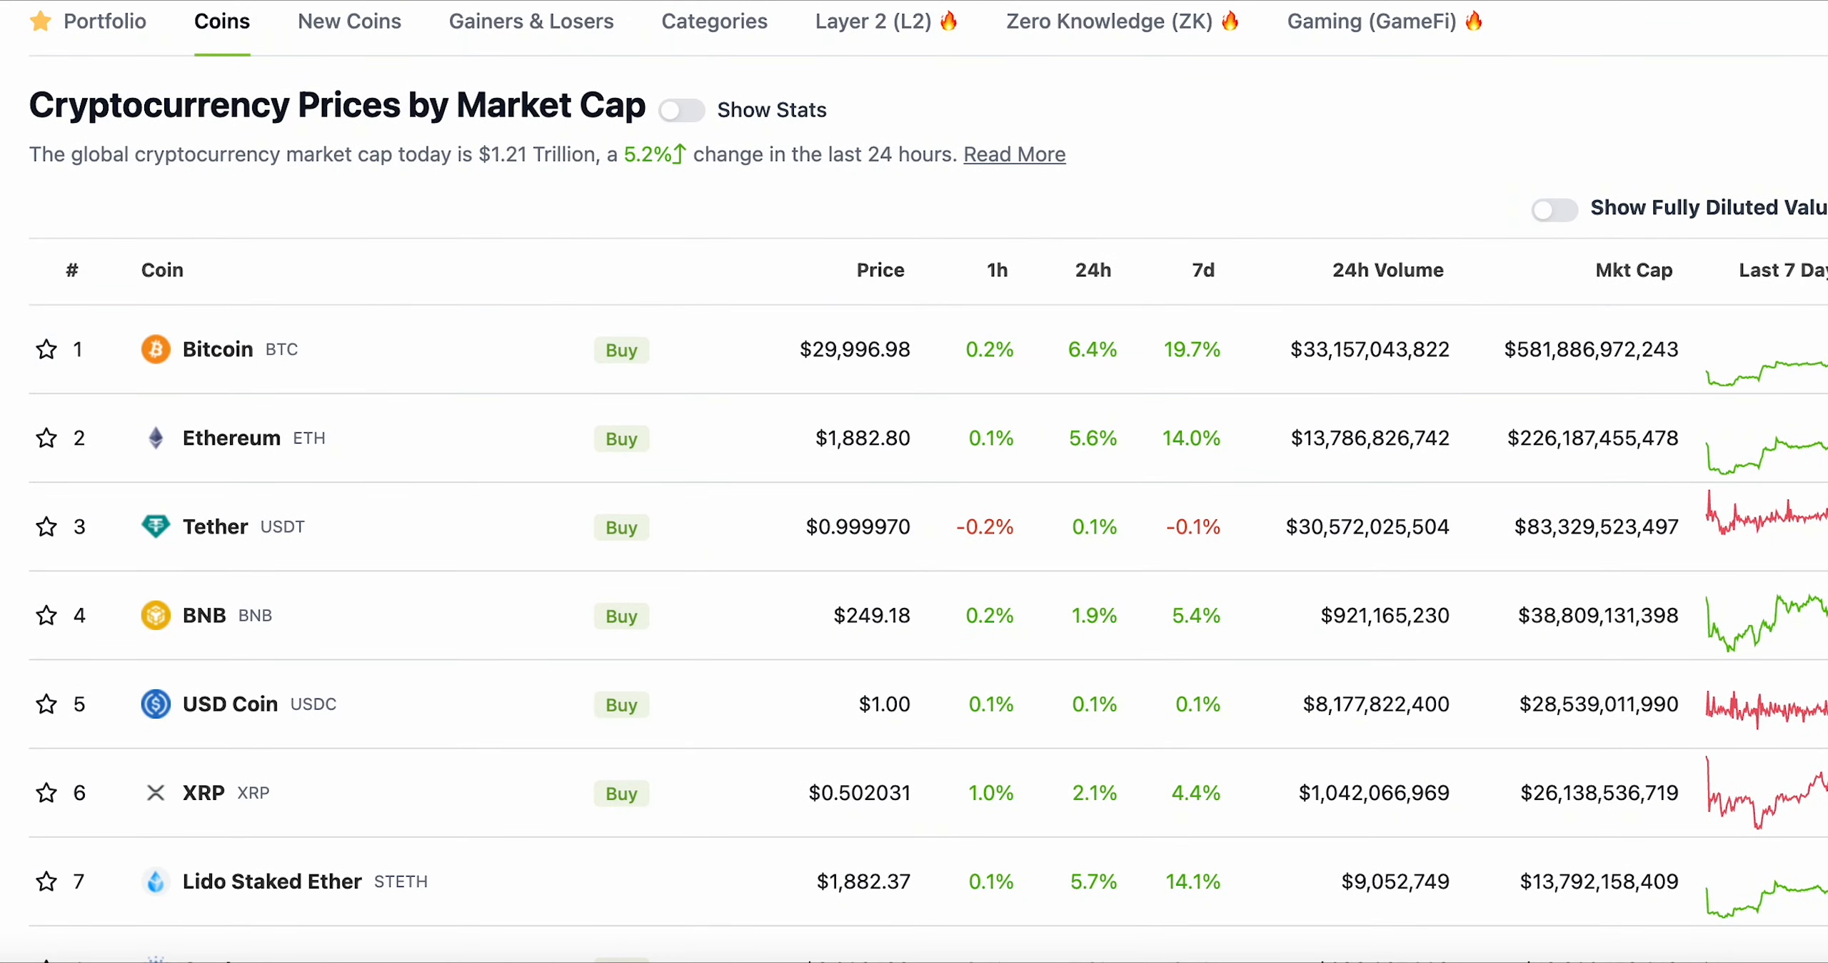
pyautogui.scroll(-3)
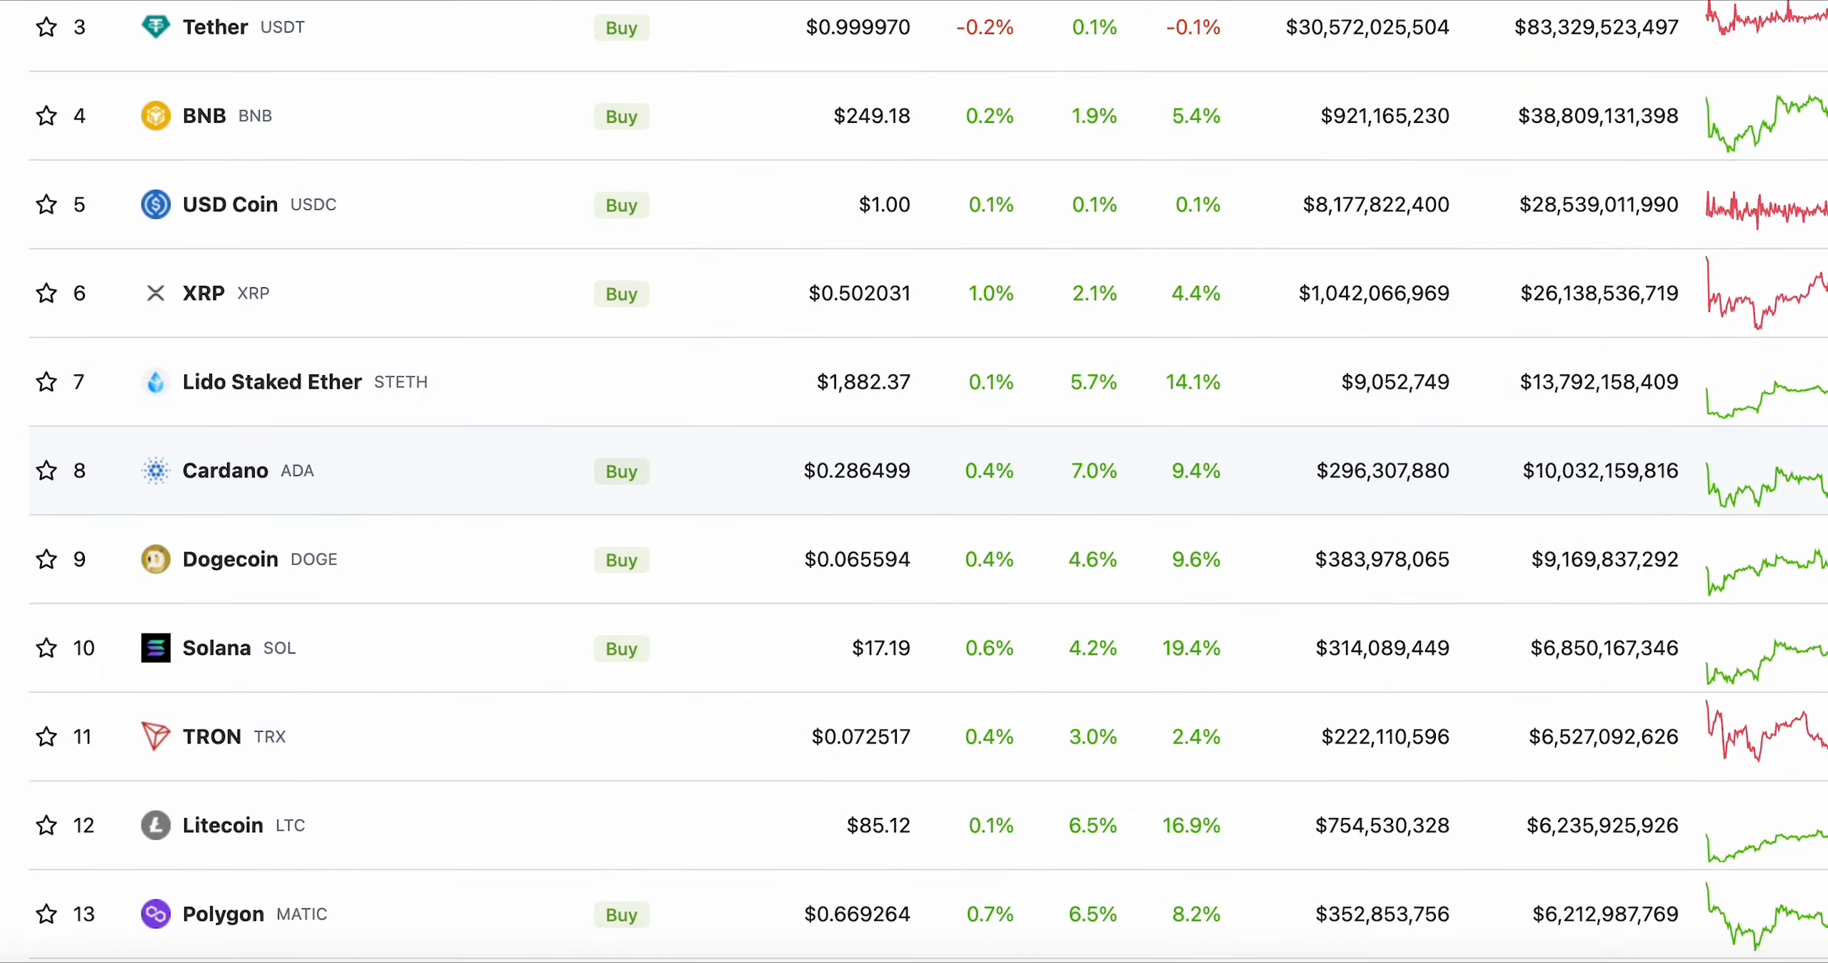
pyautogui.scroll(-3)
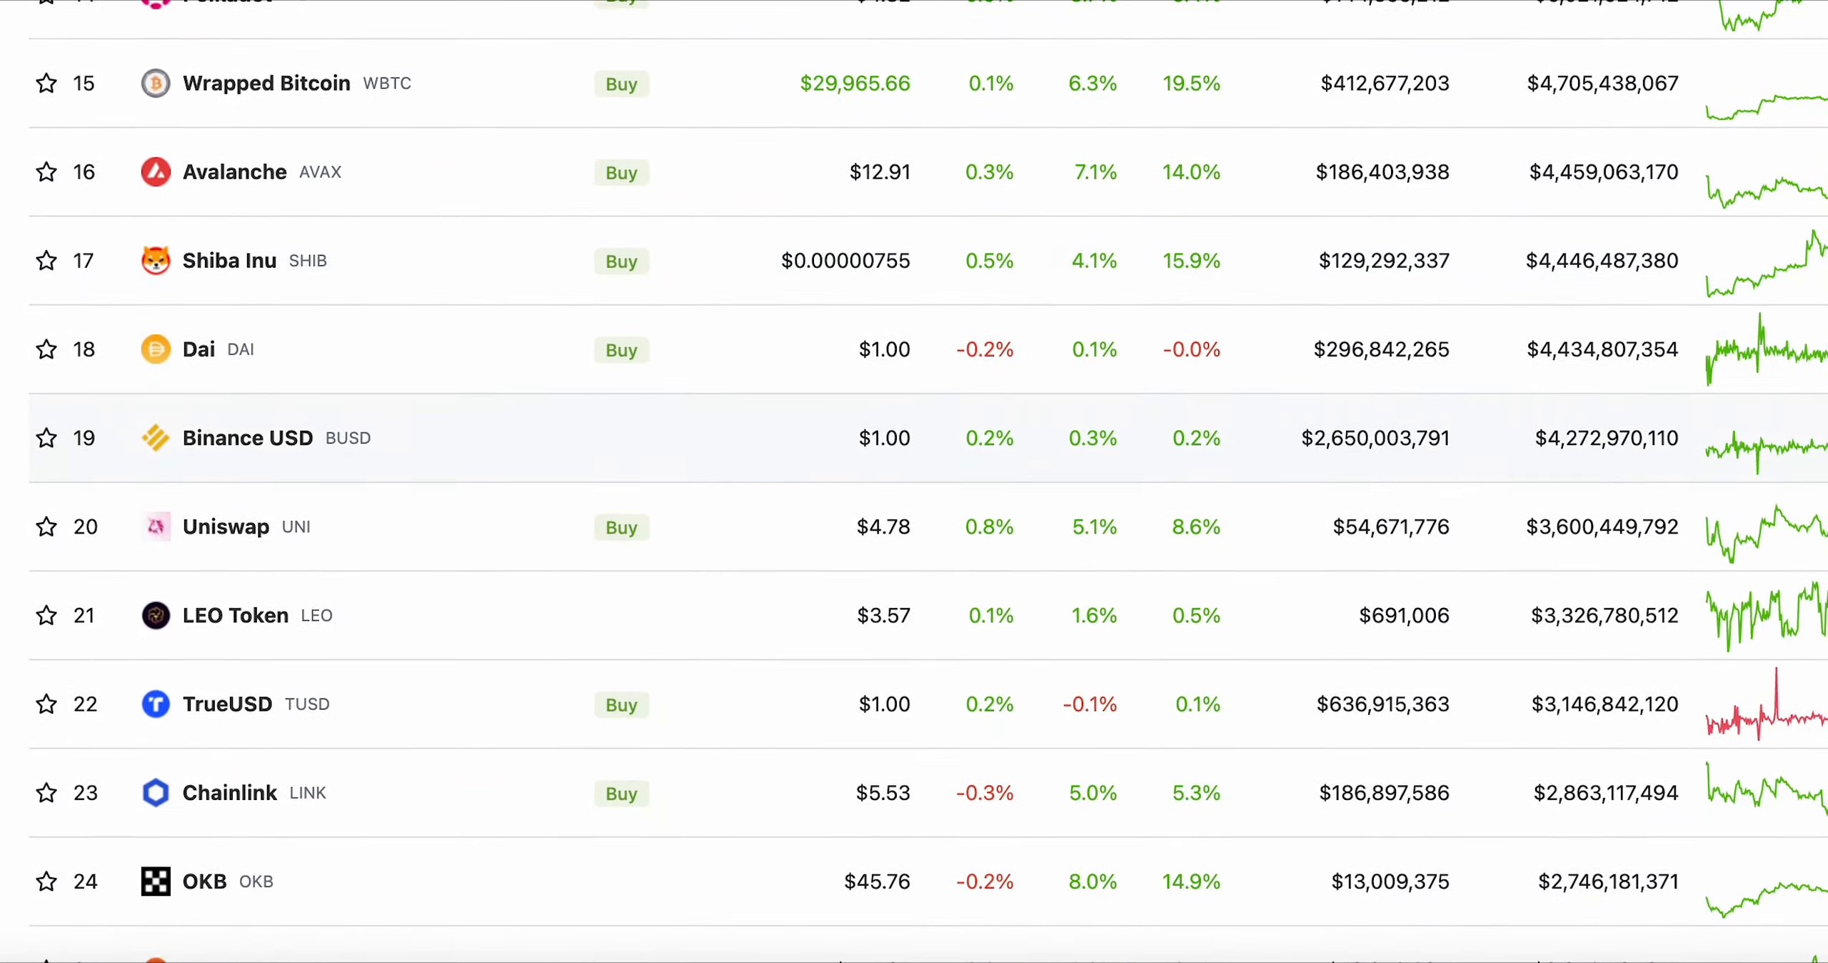
pyautogui.scroll(-3)
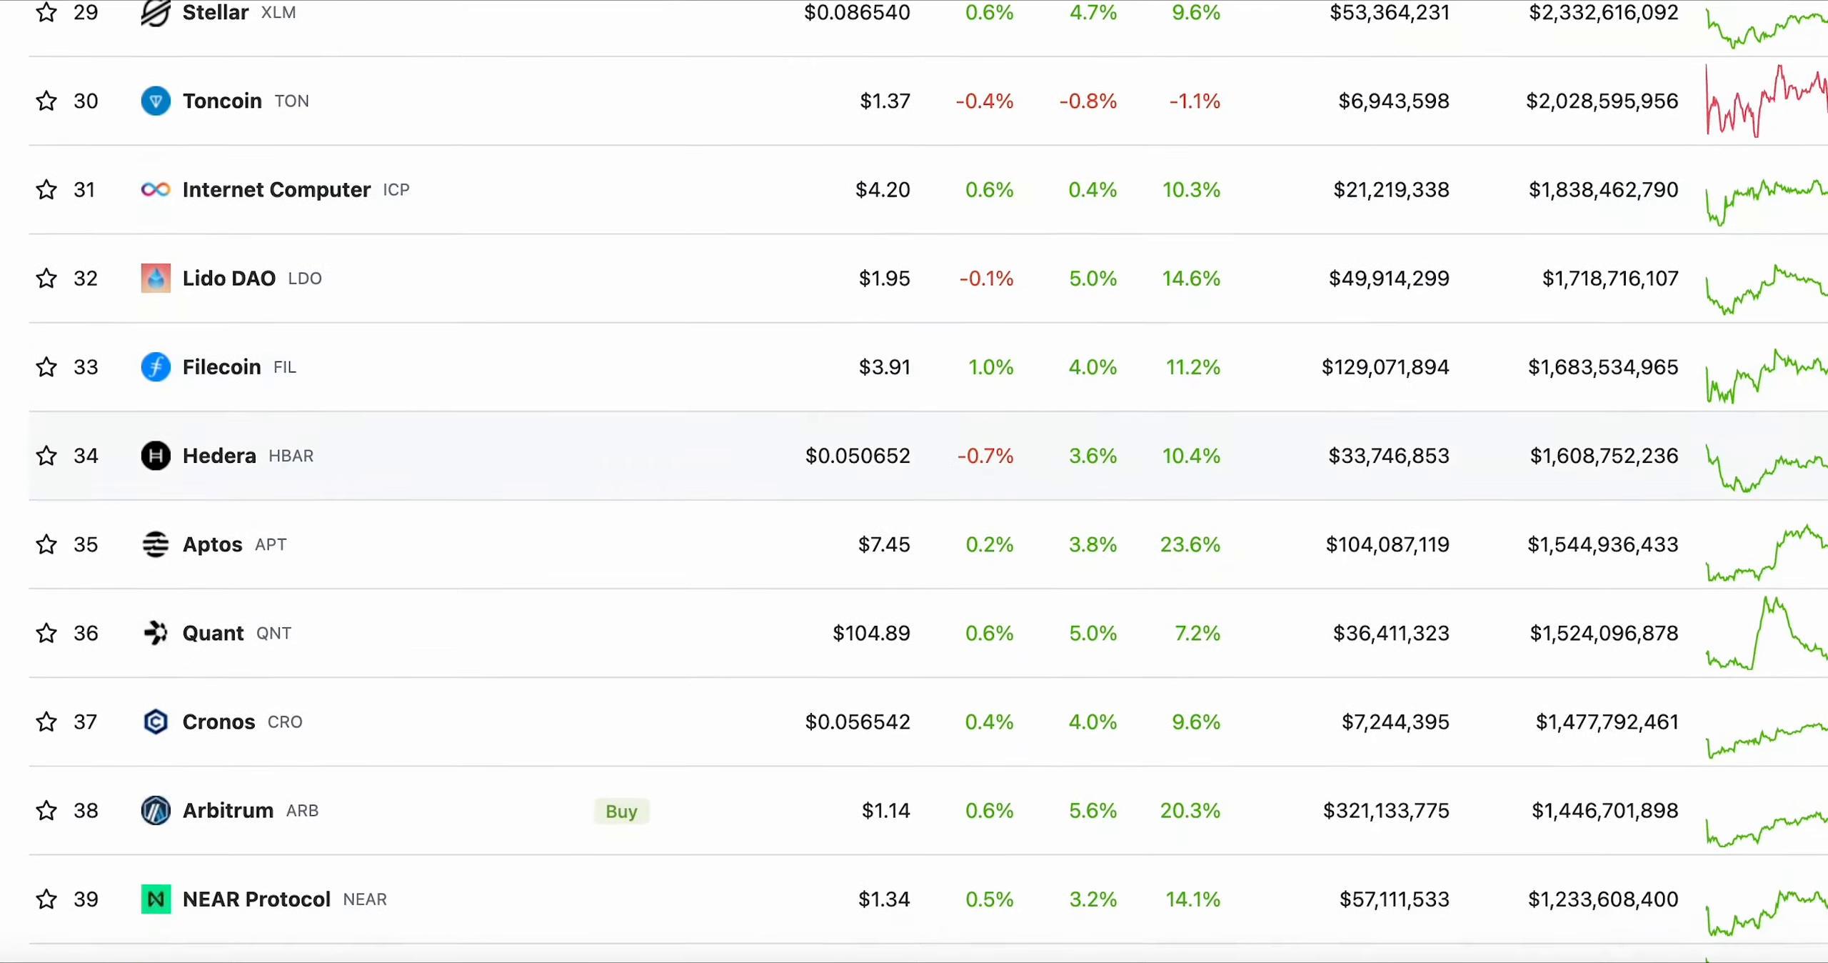
pyautogui.scroll(-3)
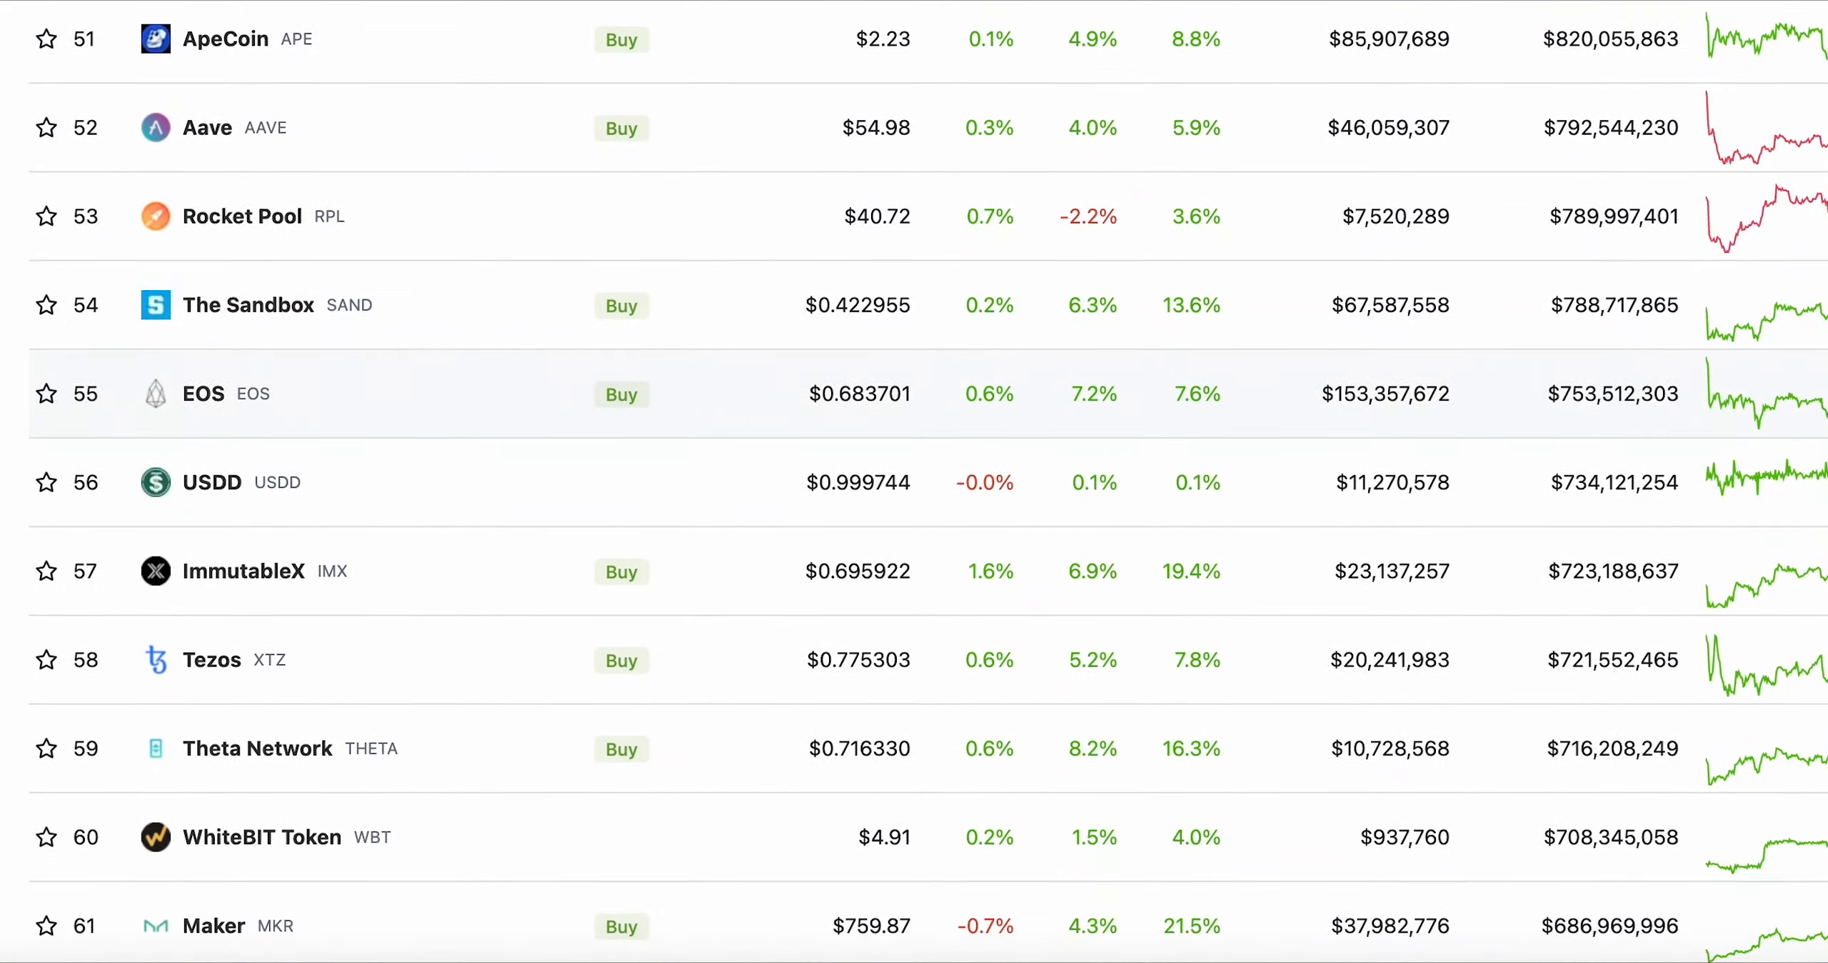
pyautogui.scroll(-3)
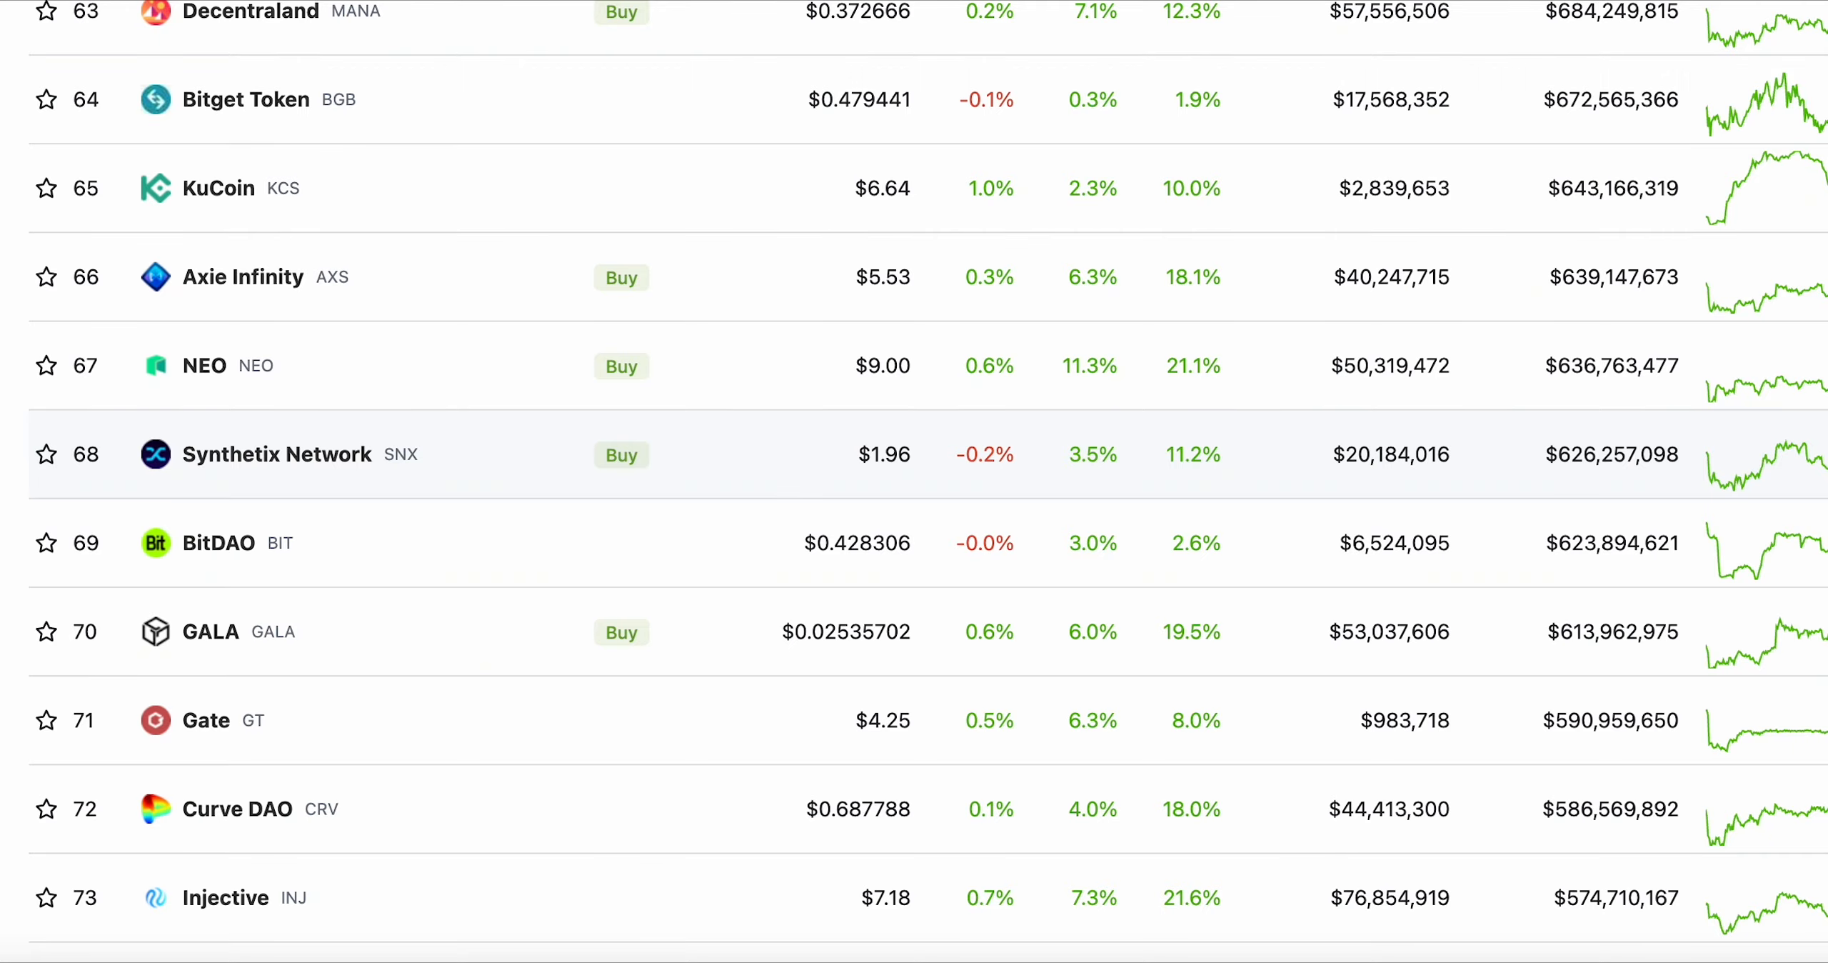
pyautogui.scroll(-3)
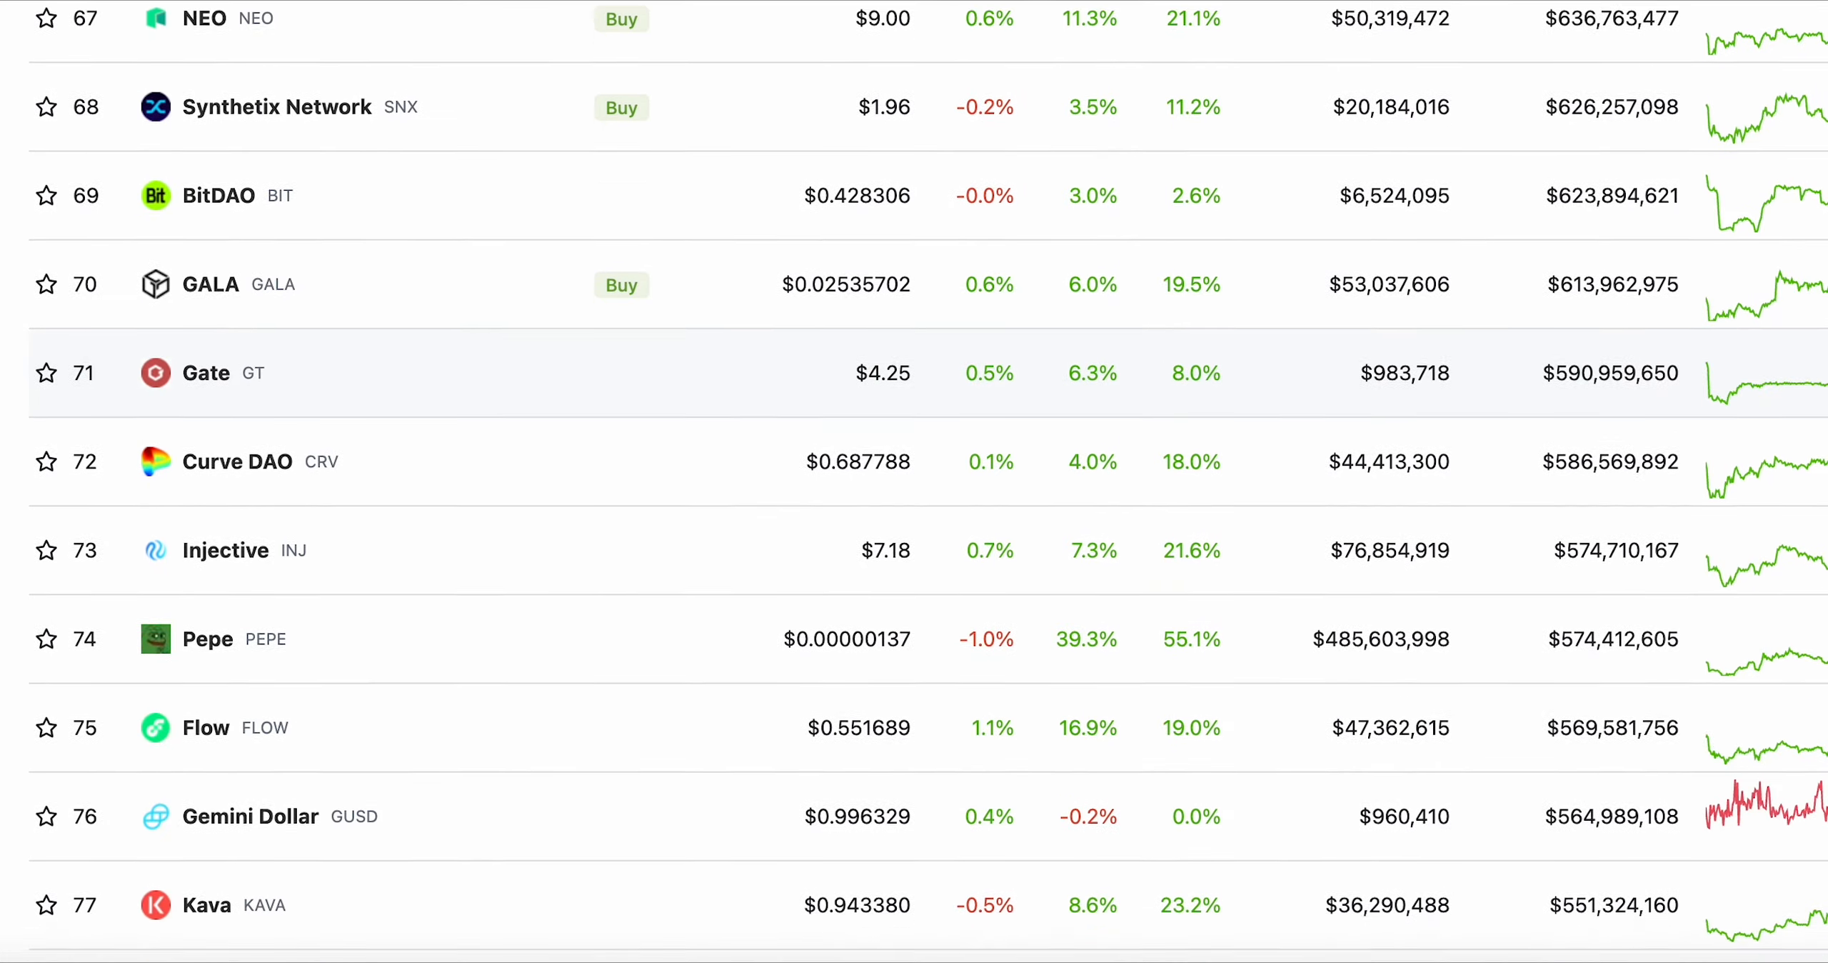
pyautogui.scroll(-3)
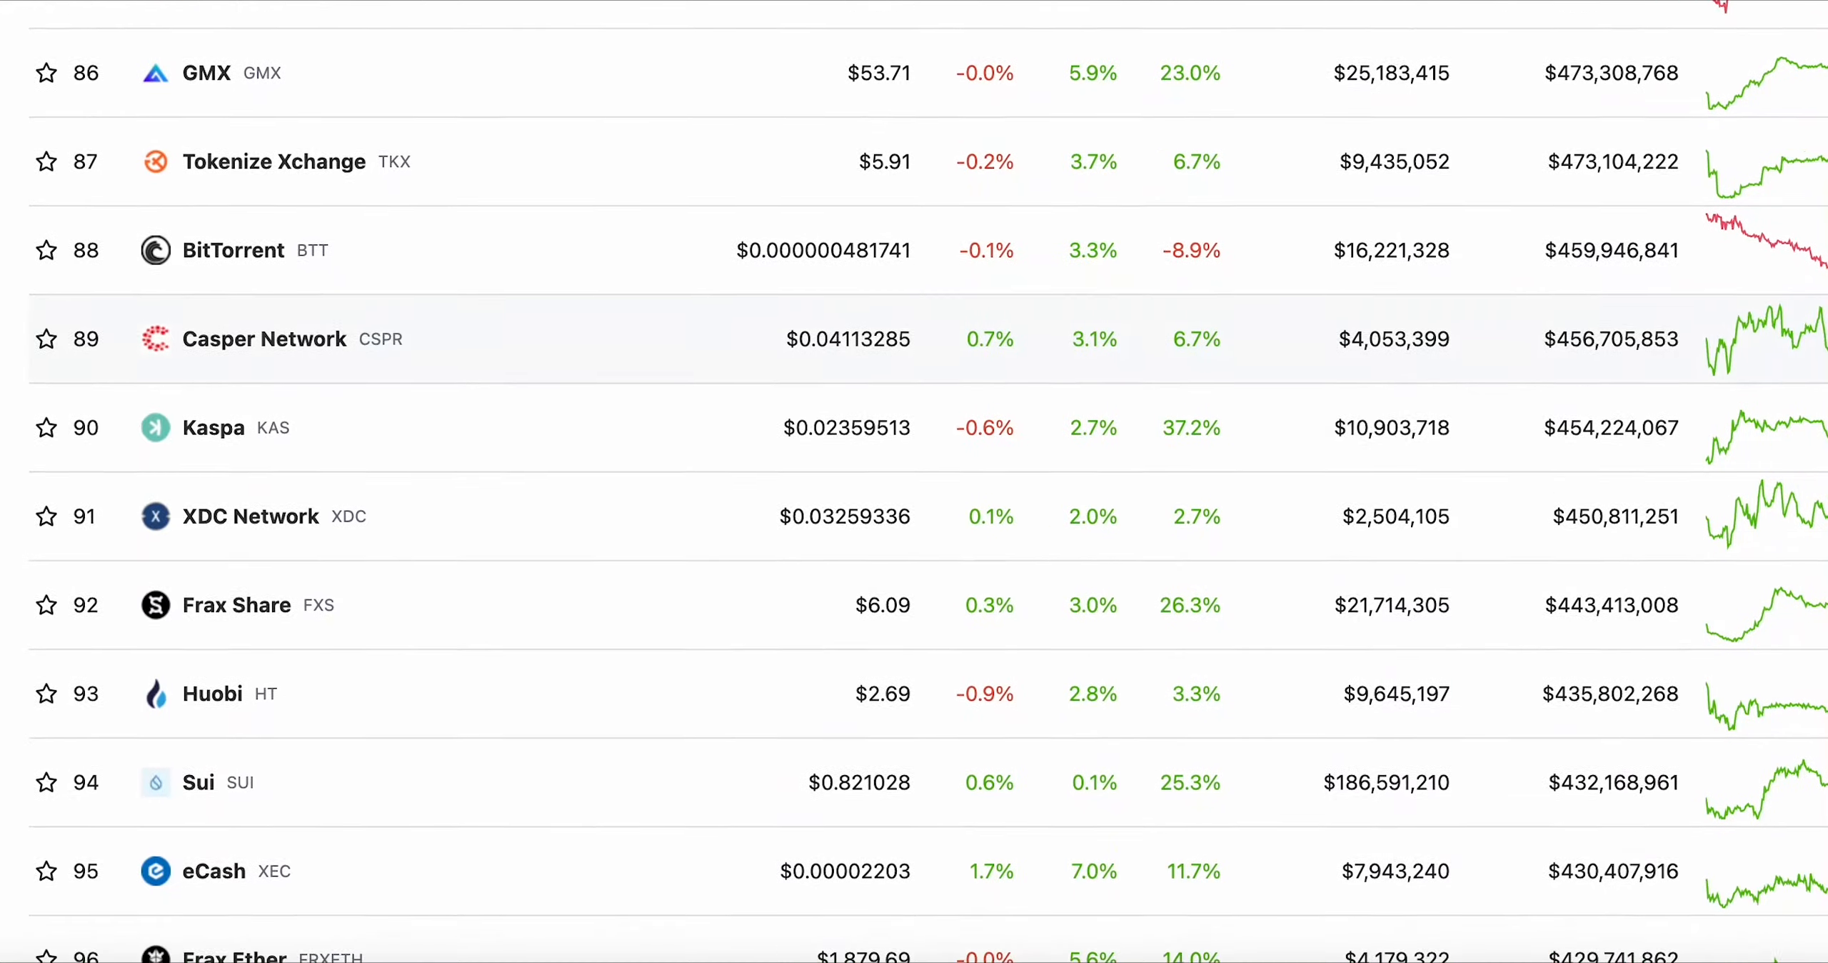
pyautogui.scroll(-3)
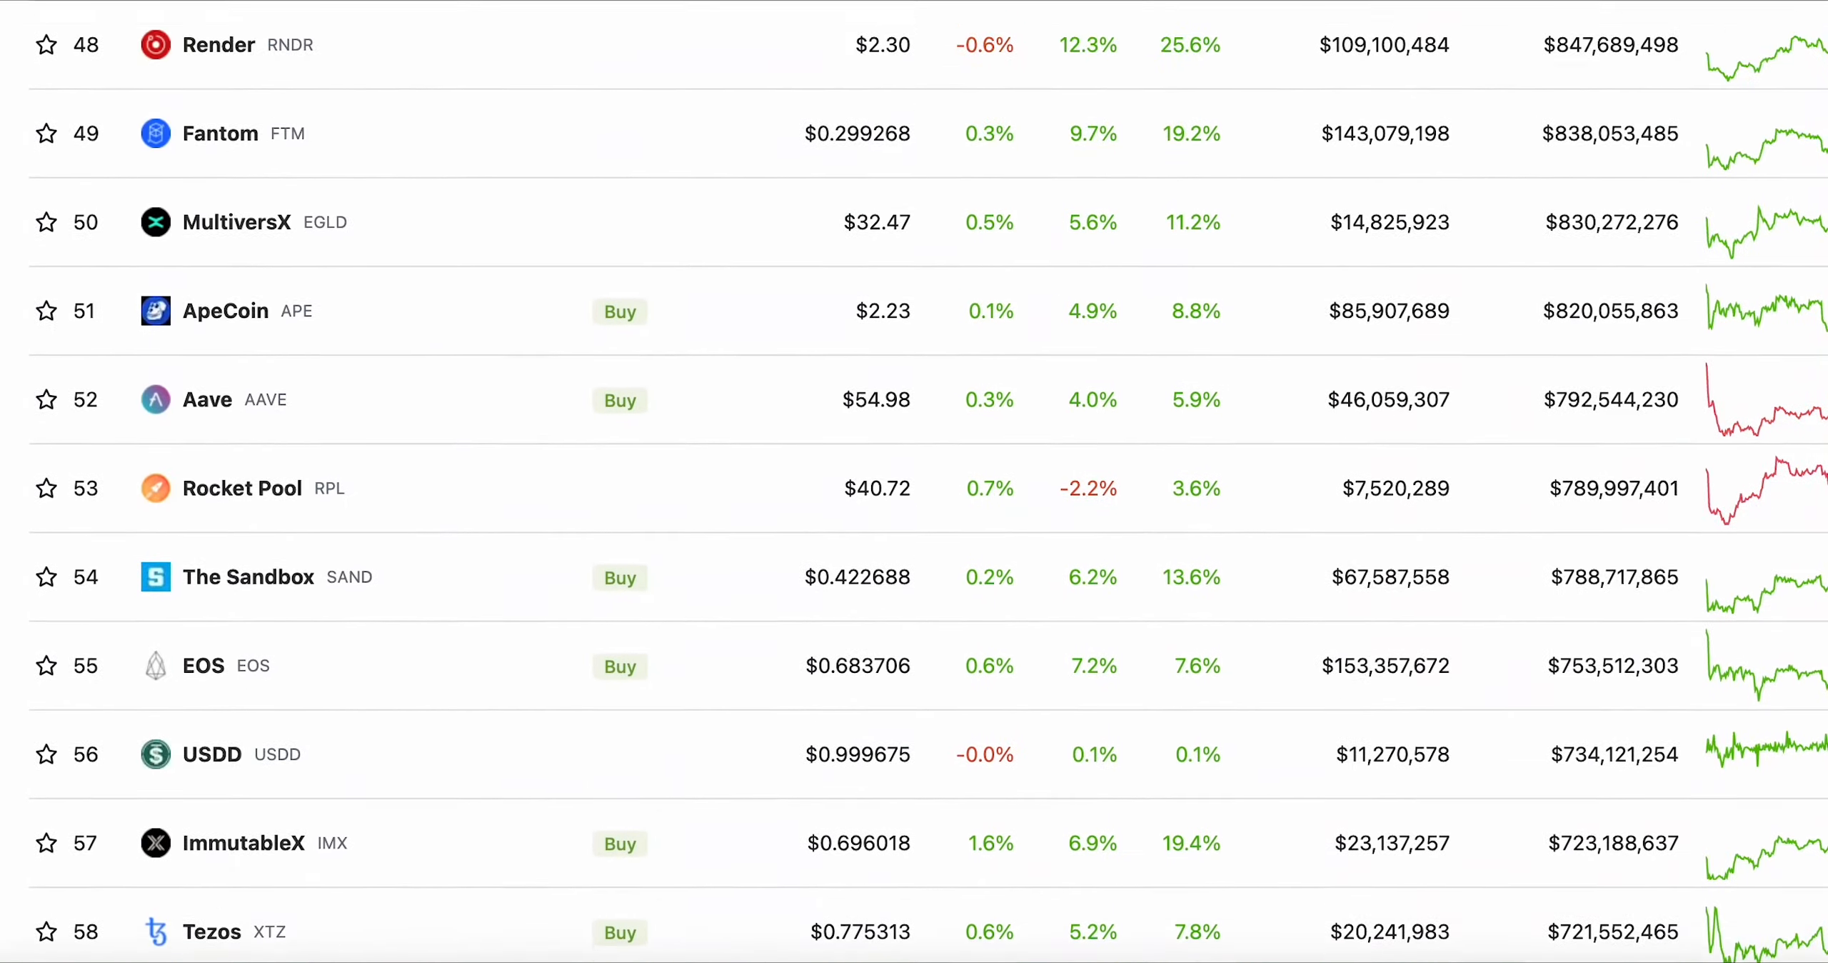
pyautogui.scroll(3)
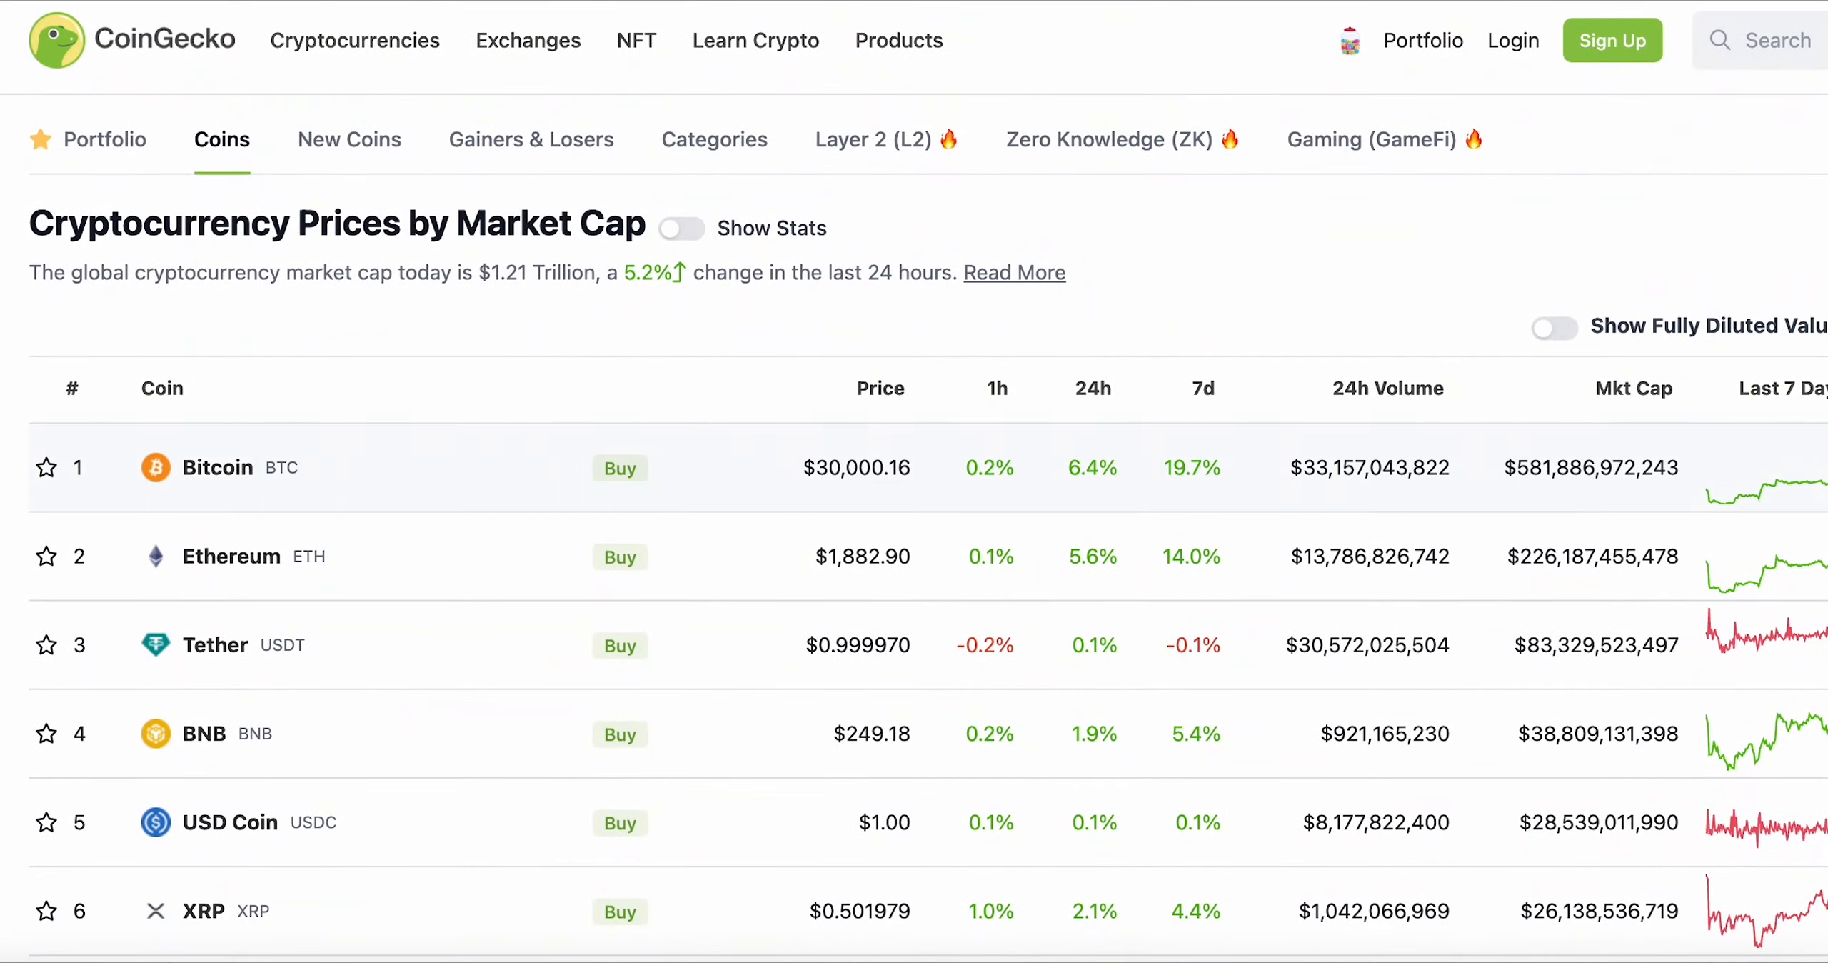
pyautogui.scroll(-3)
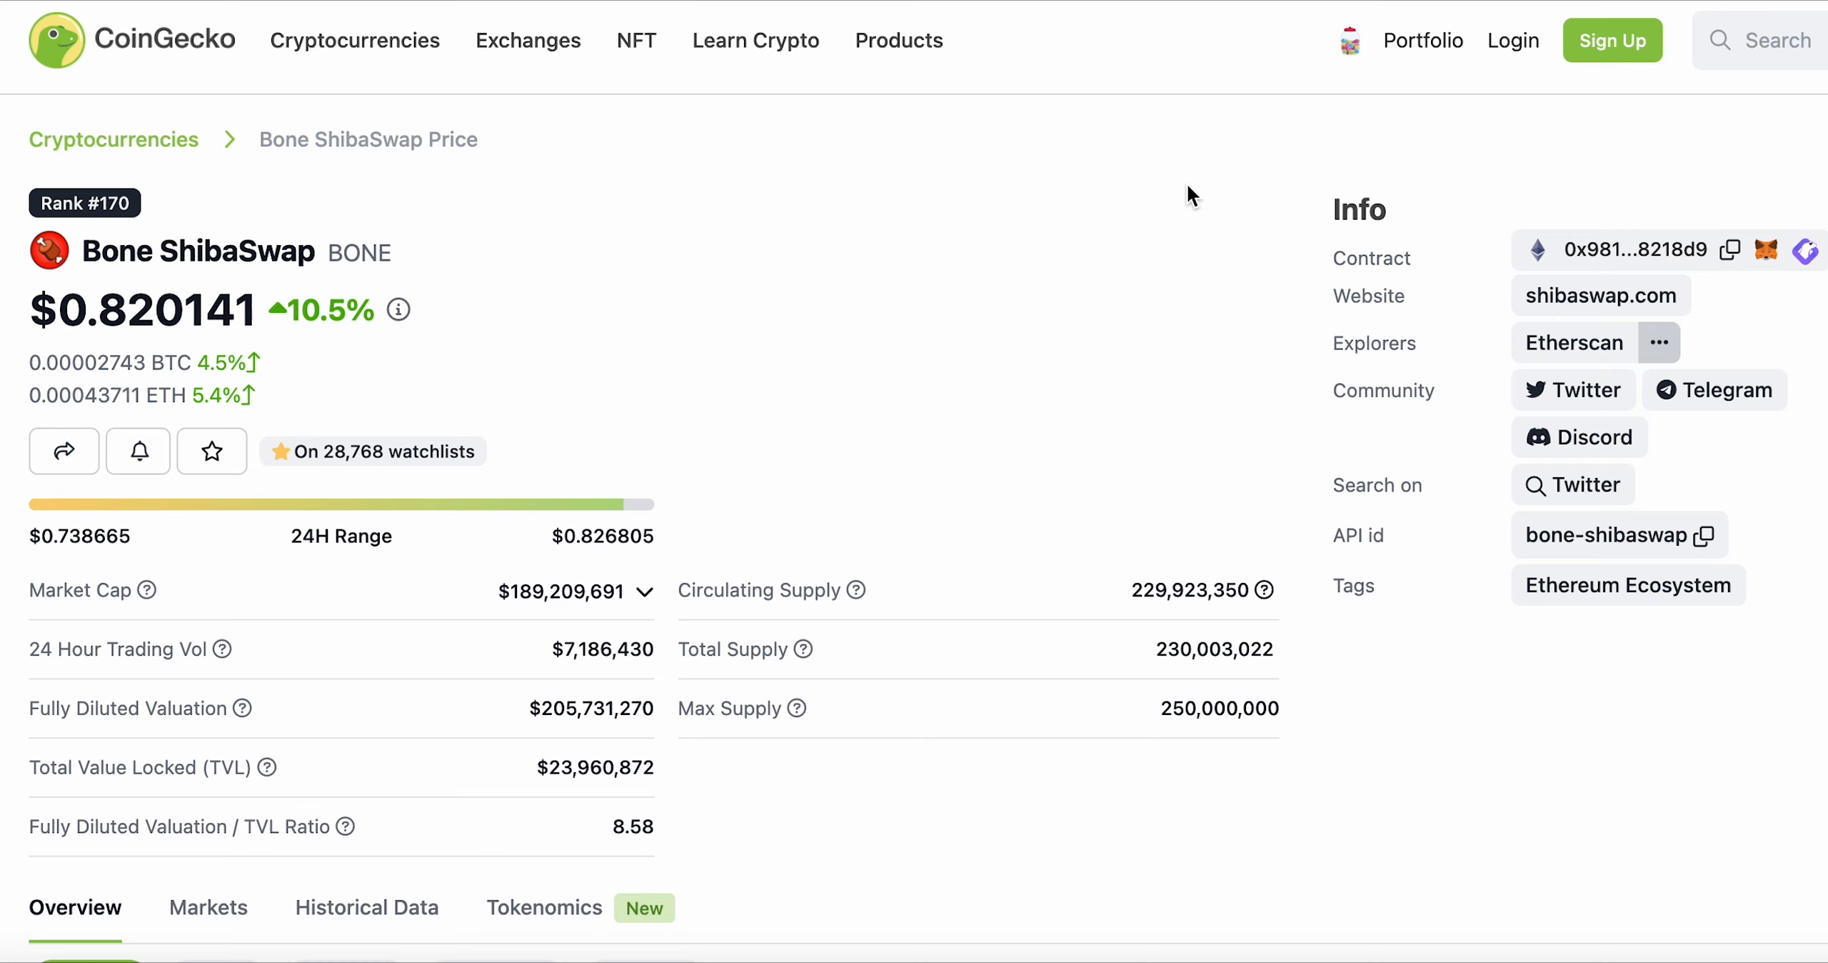
pyautogui.scroll(-3)
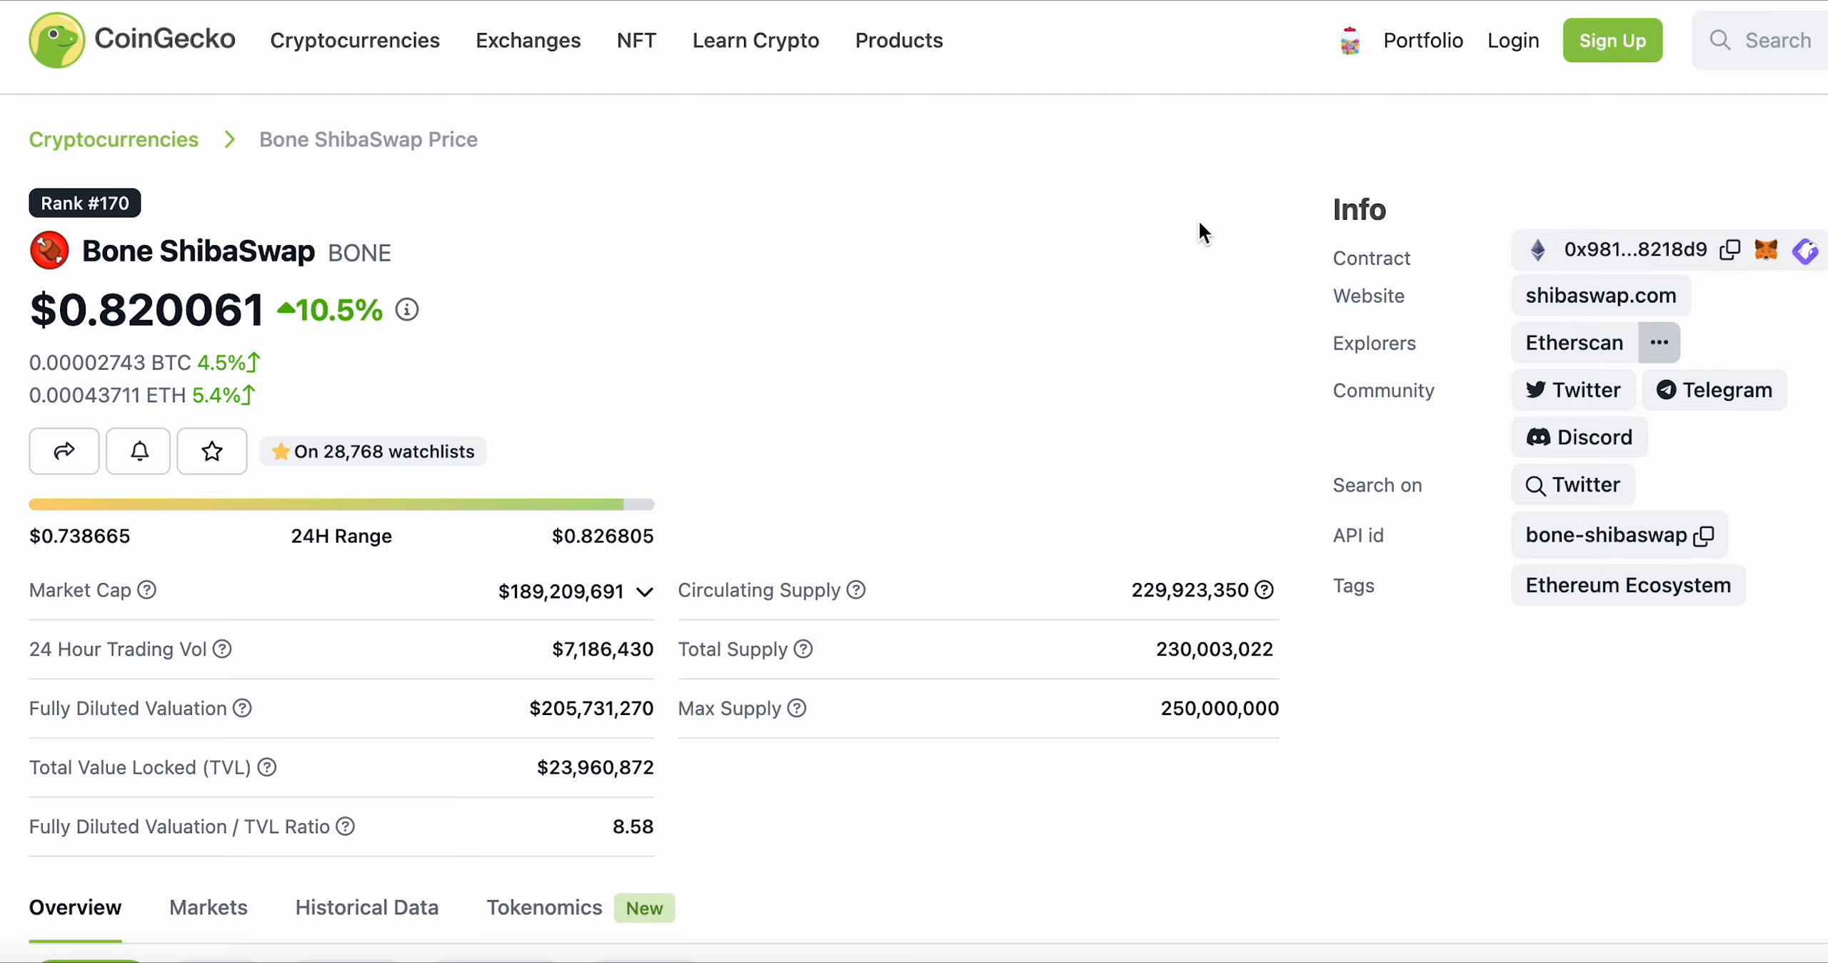
# Step: Scroll down to the BONE 24h price chart and converter showing $0.820061
pyautogui.scroll(-3)
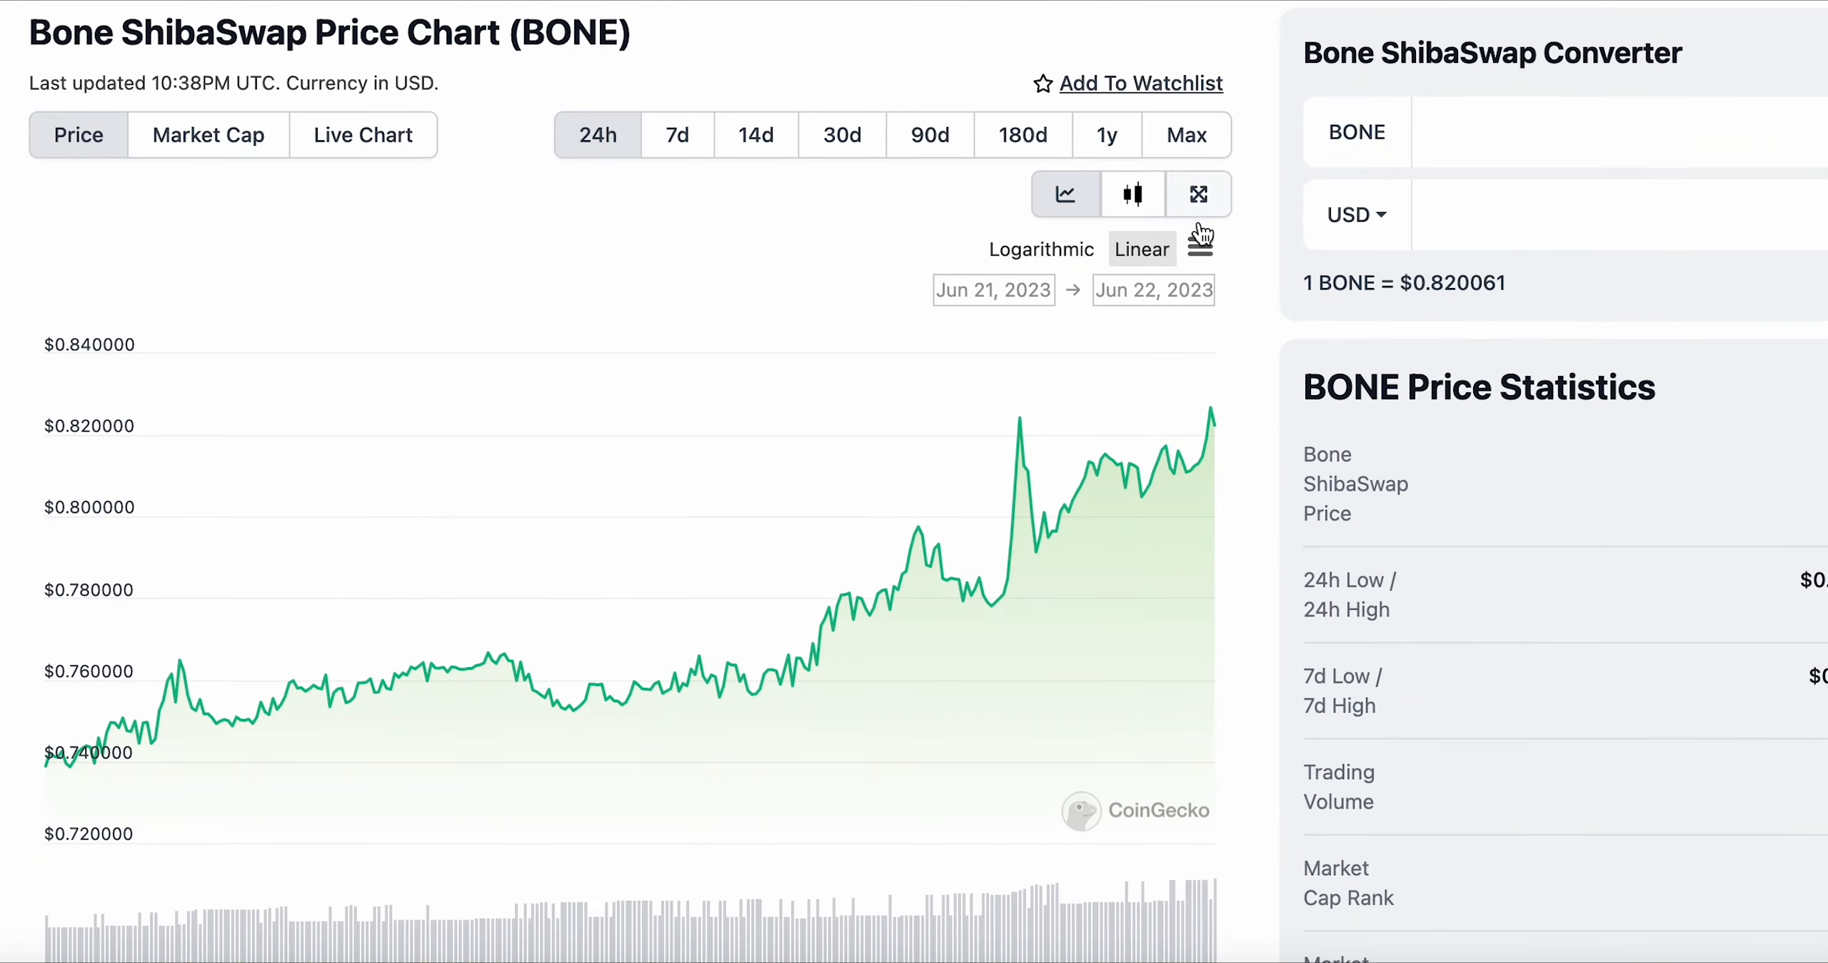
pyautogui.moveTo(1198, 239)
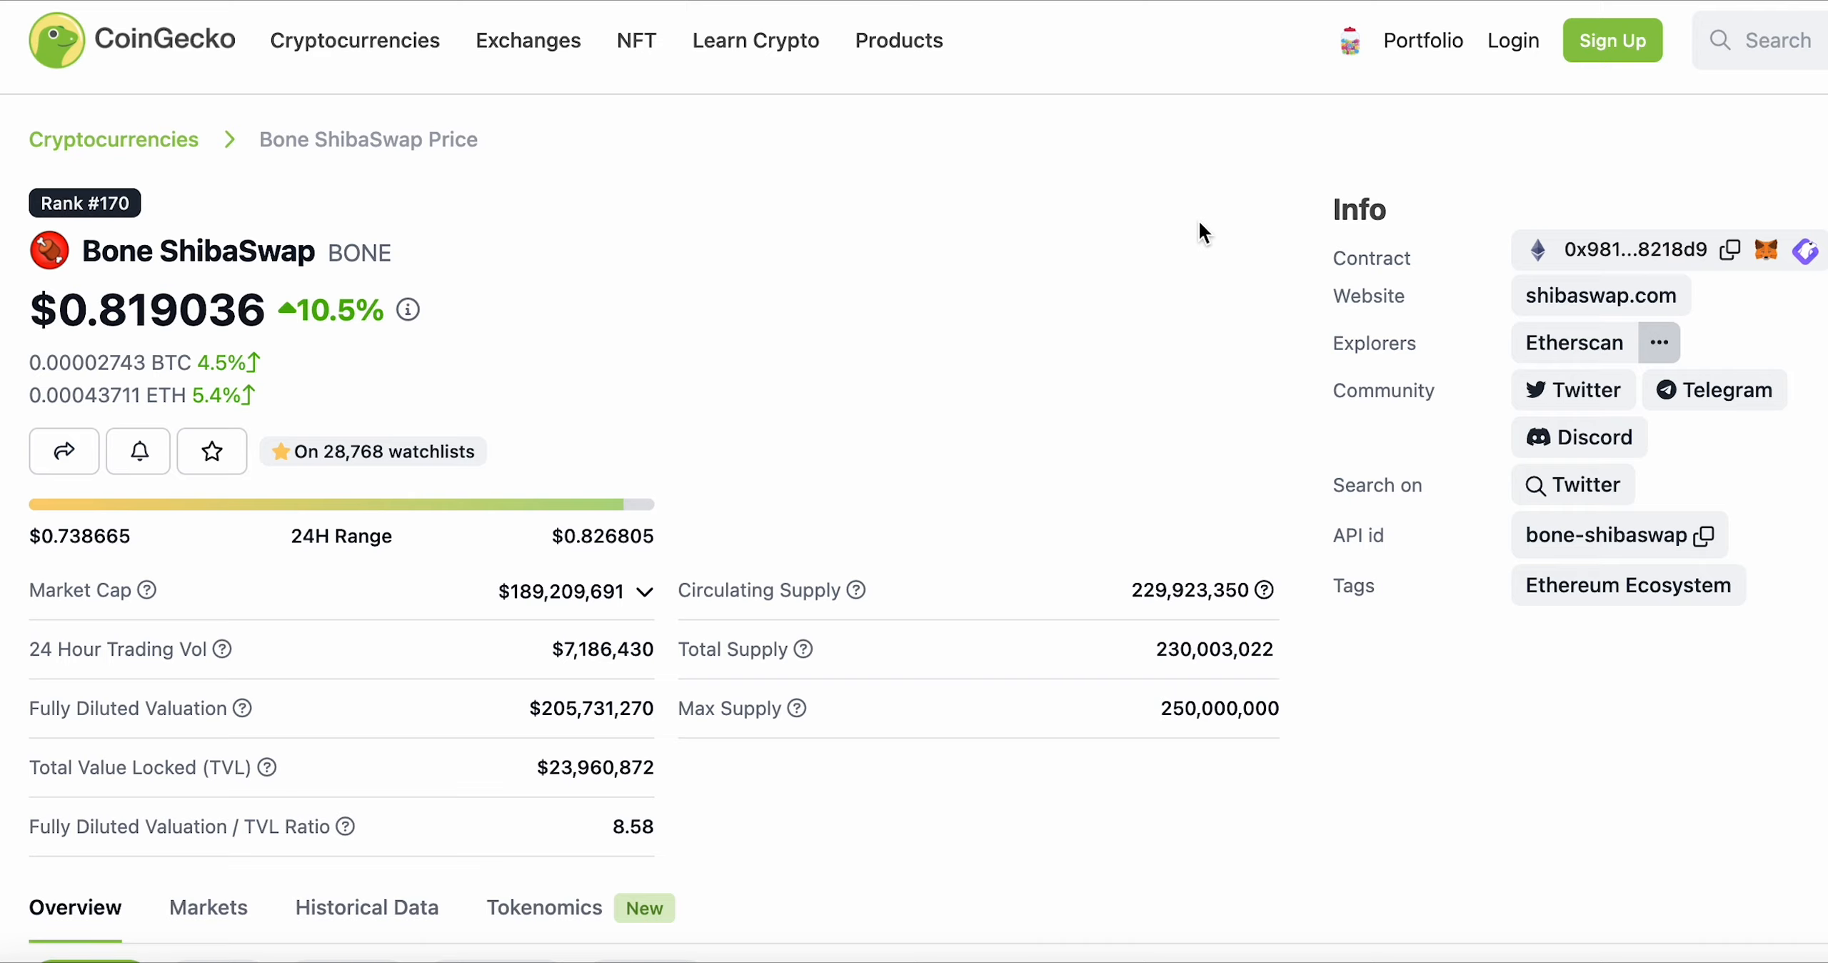
# Step: Scroll back to the BONE 24h chart, latest point $0.826805 with $5,501,285 volume
pyautogui.scroll(-3)
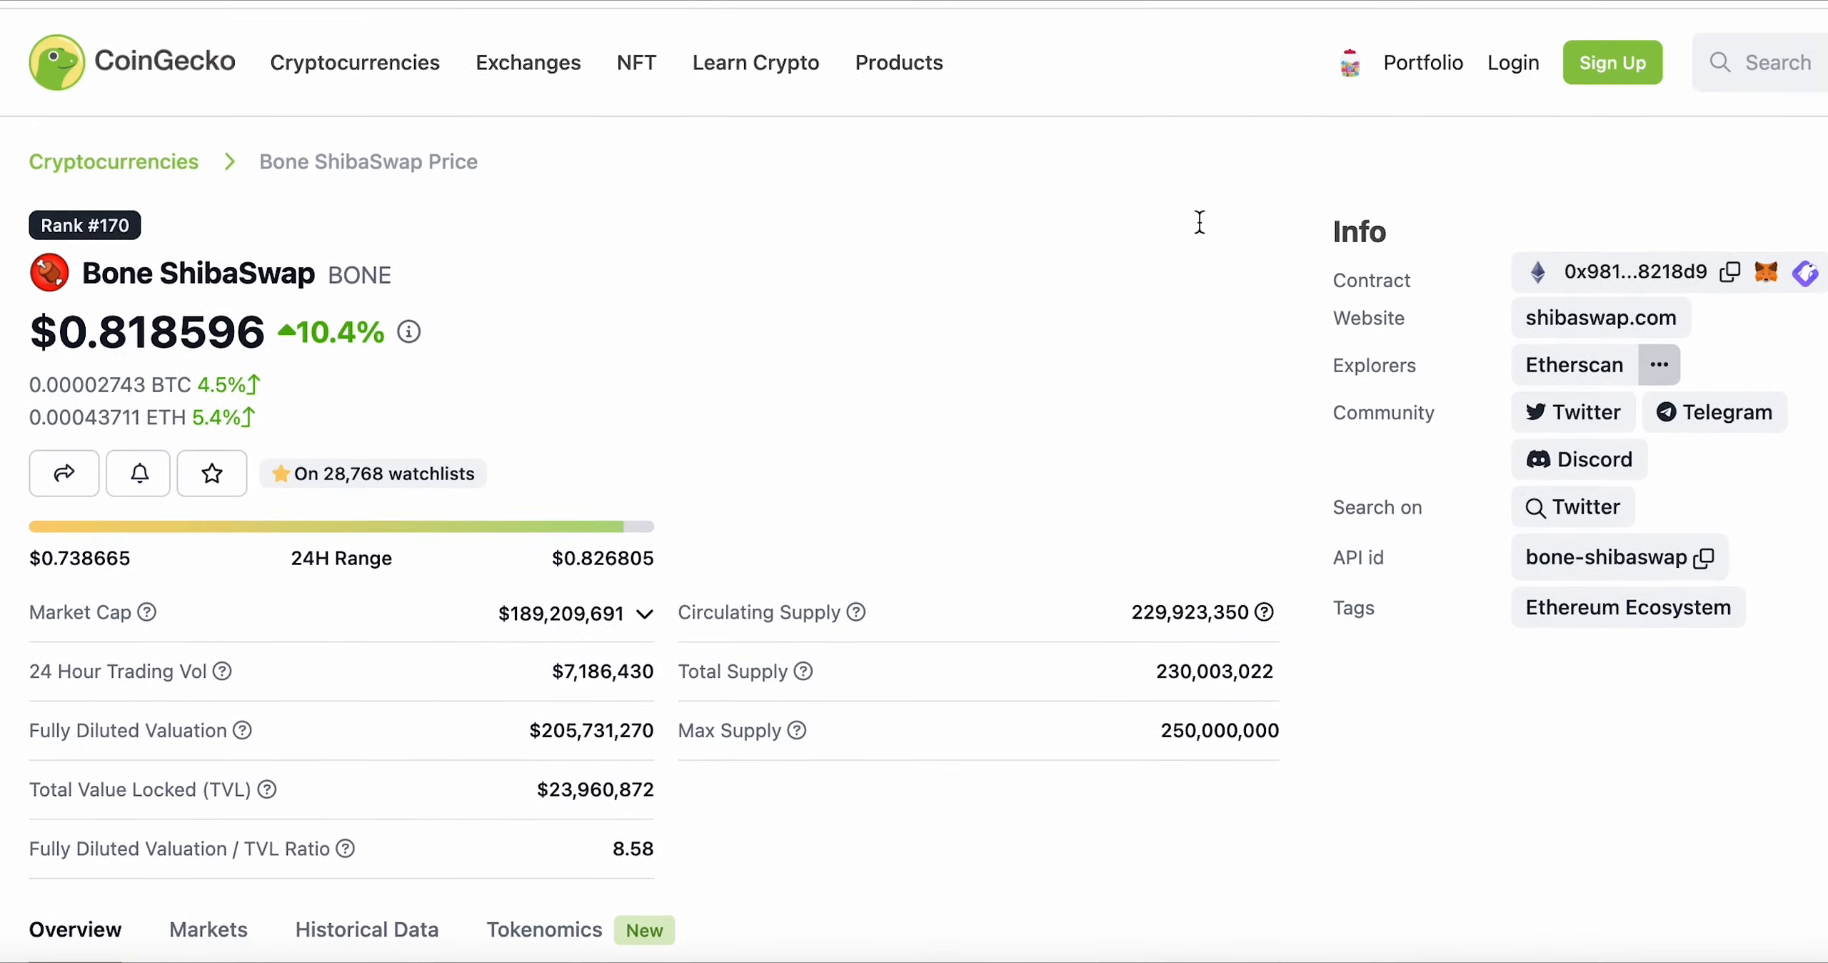
pyautogui.scroll(-3)
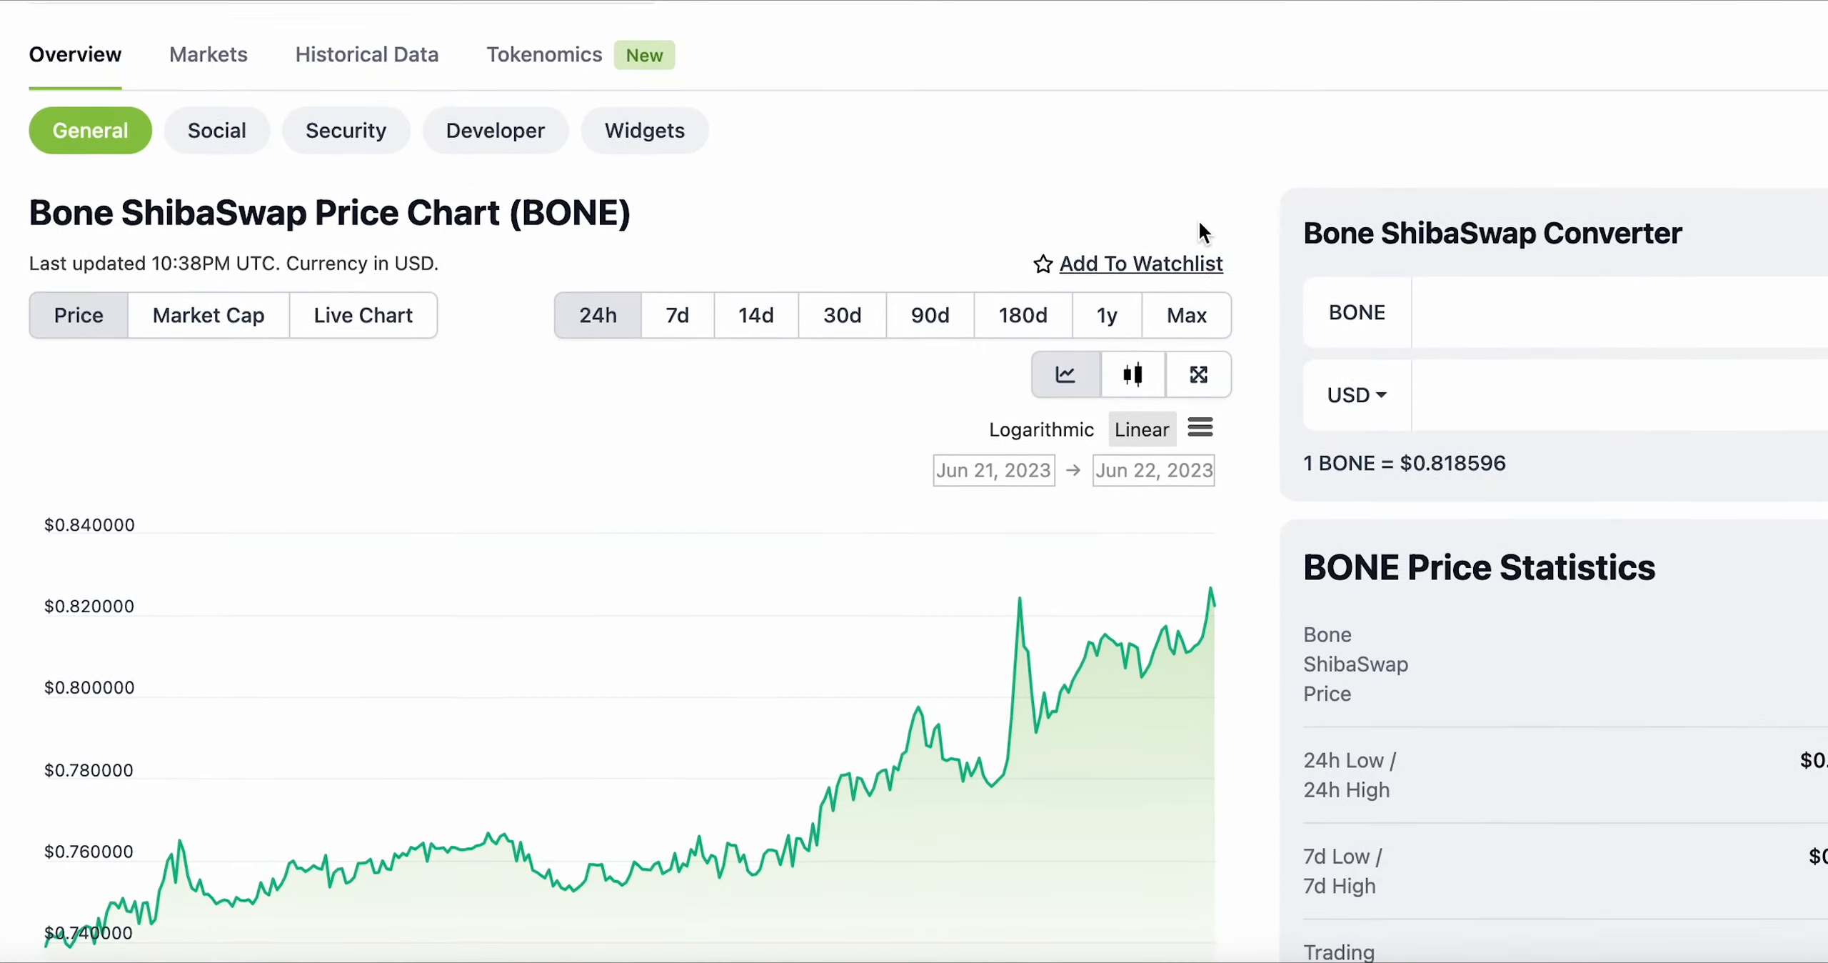
pyautogui.scroll(-3)
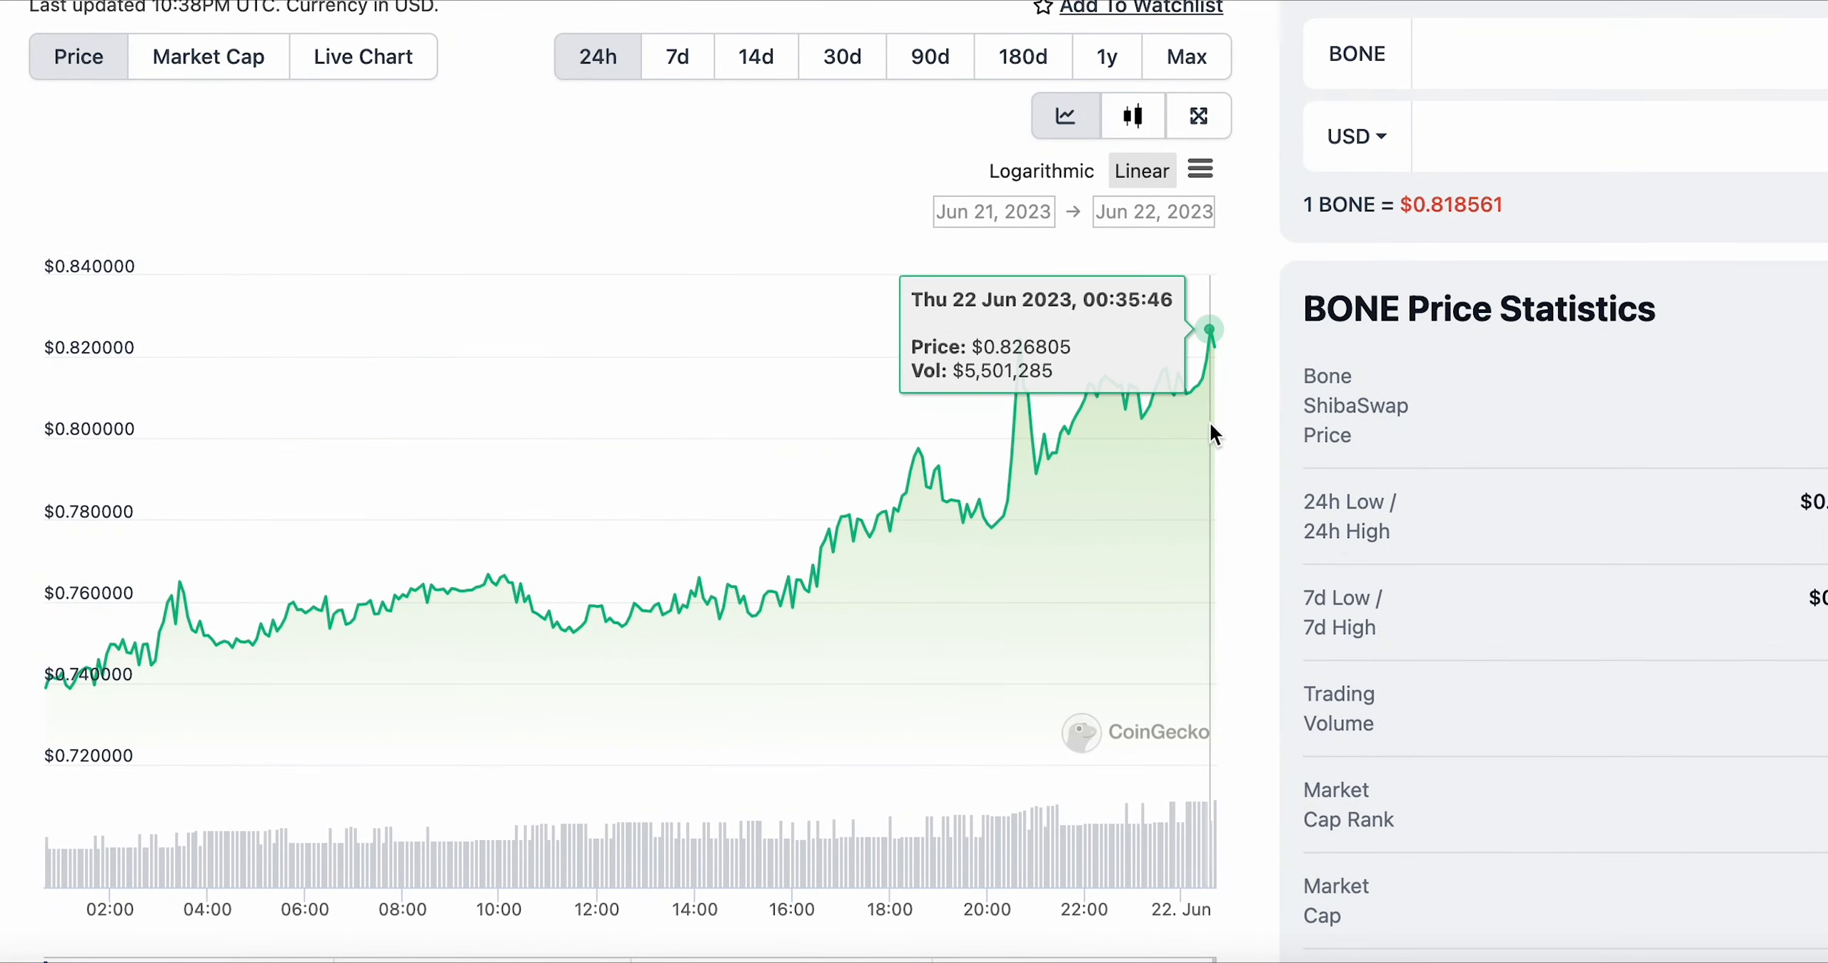
pyautogui.moveTo(117, 685)
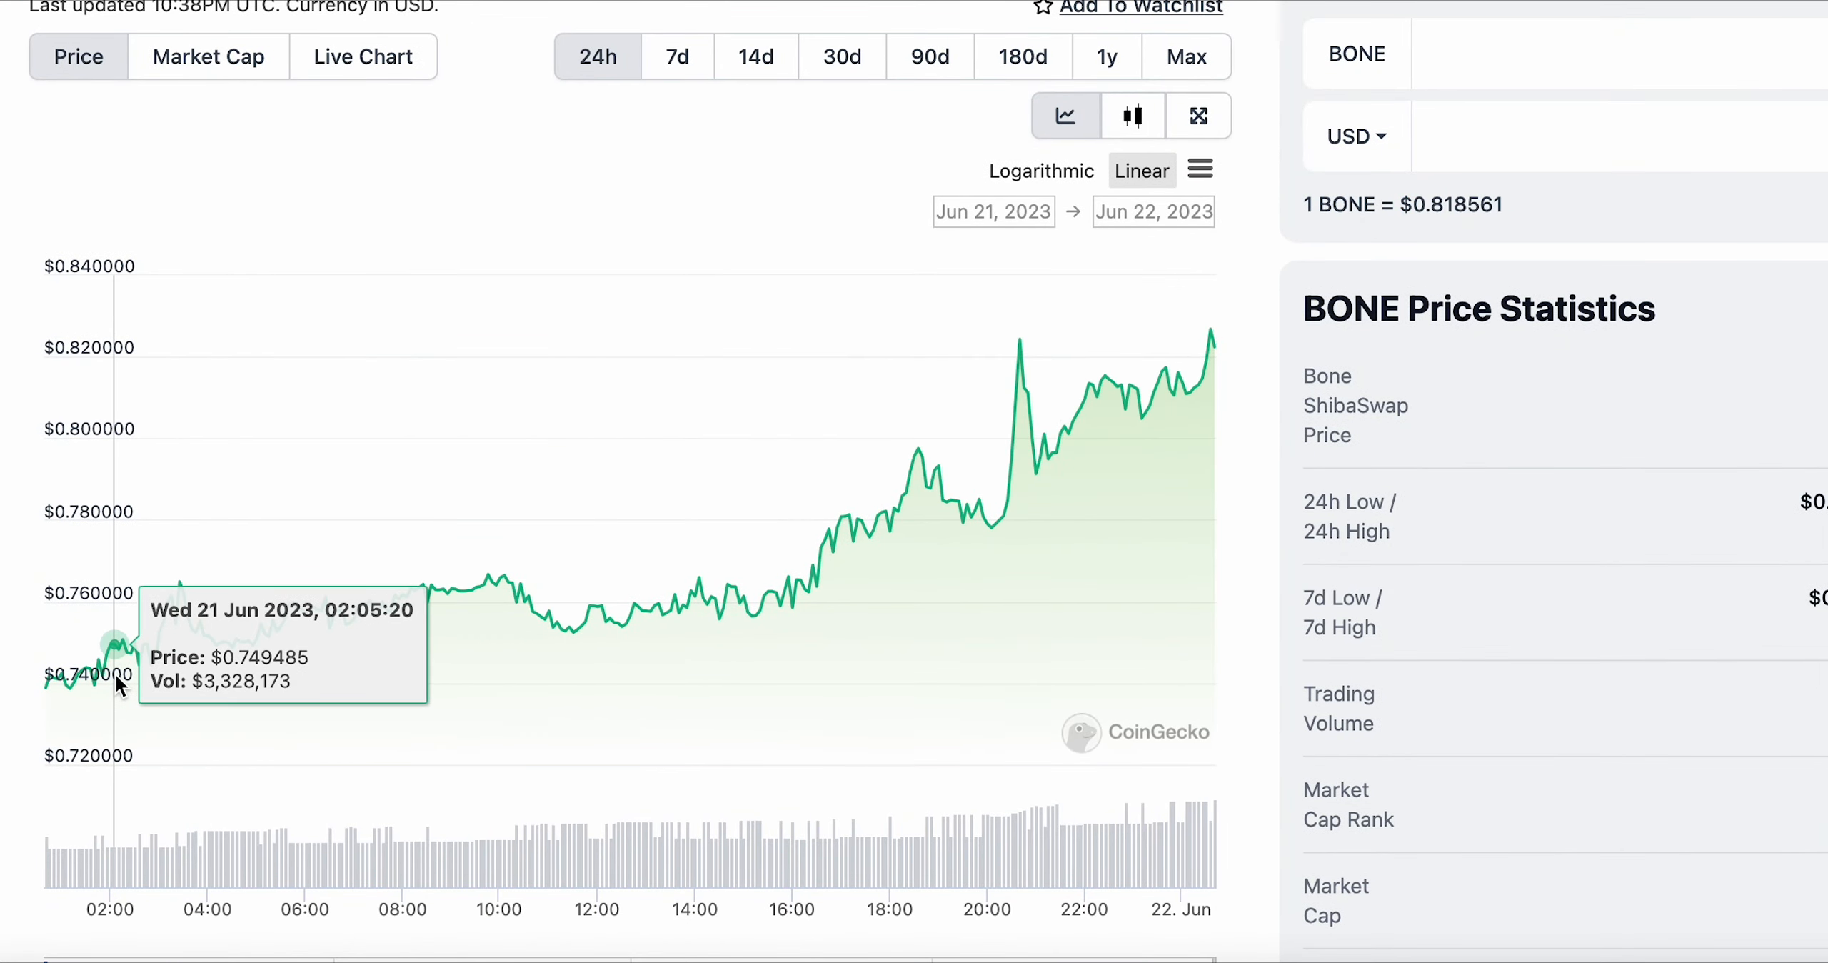
pyautogui.click(678, 56)
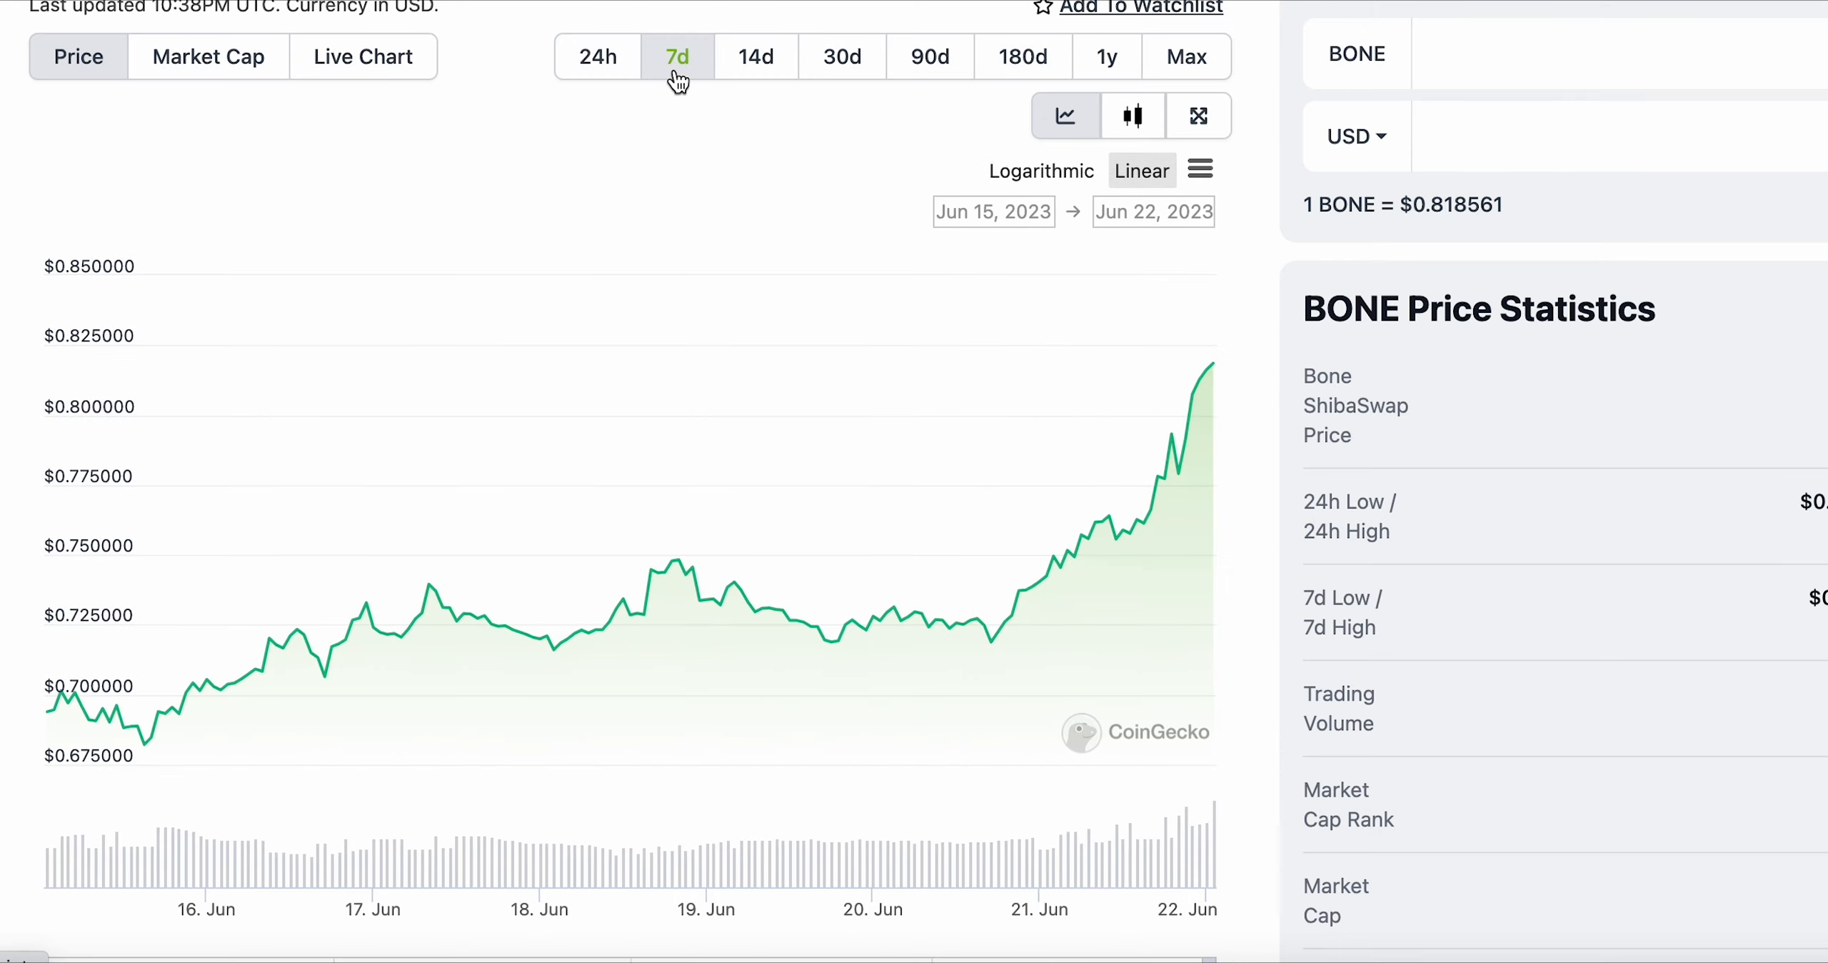
pyautogui.click(754, 55)
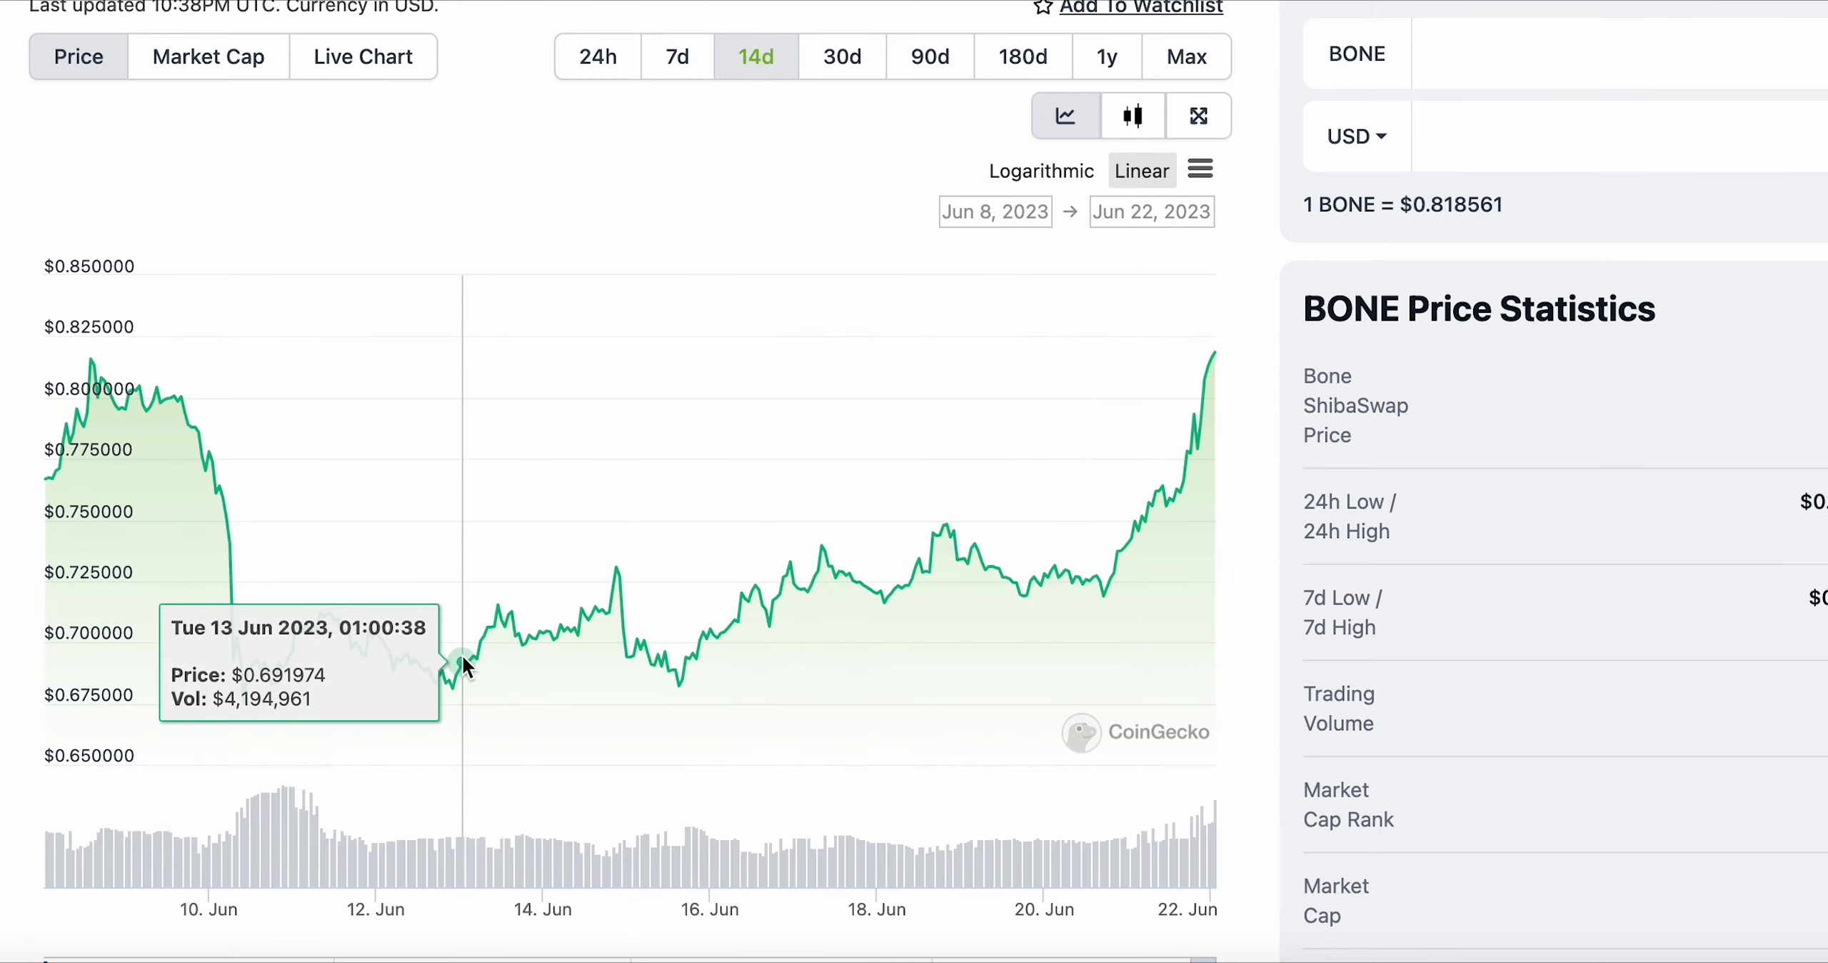
pyautogui.moveTo(679, 694)
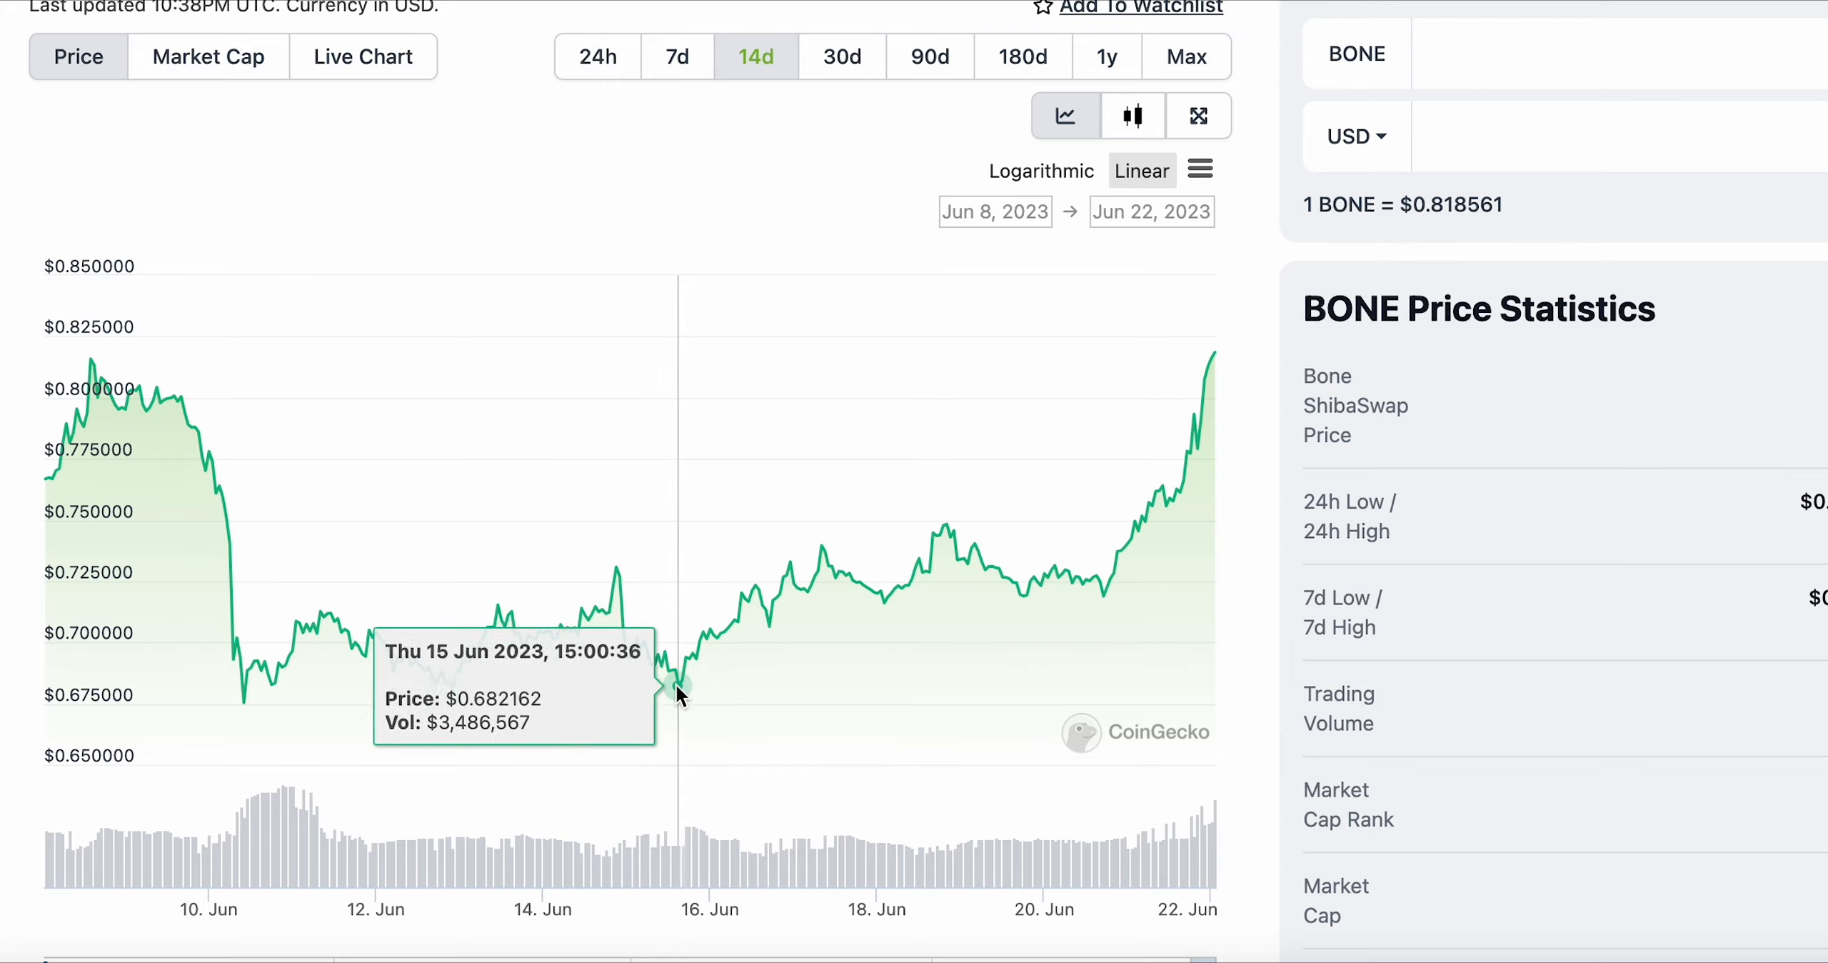
pyautogui.moveTo(1201, 487)
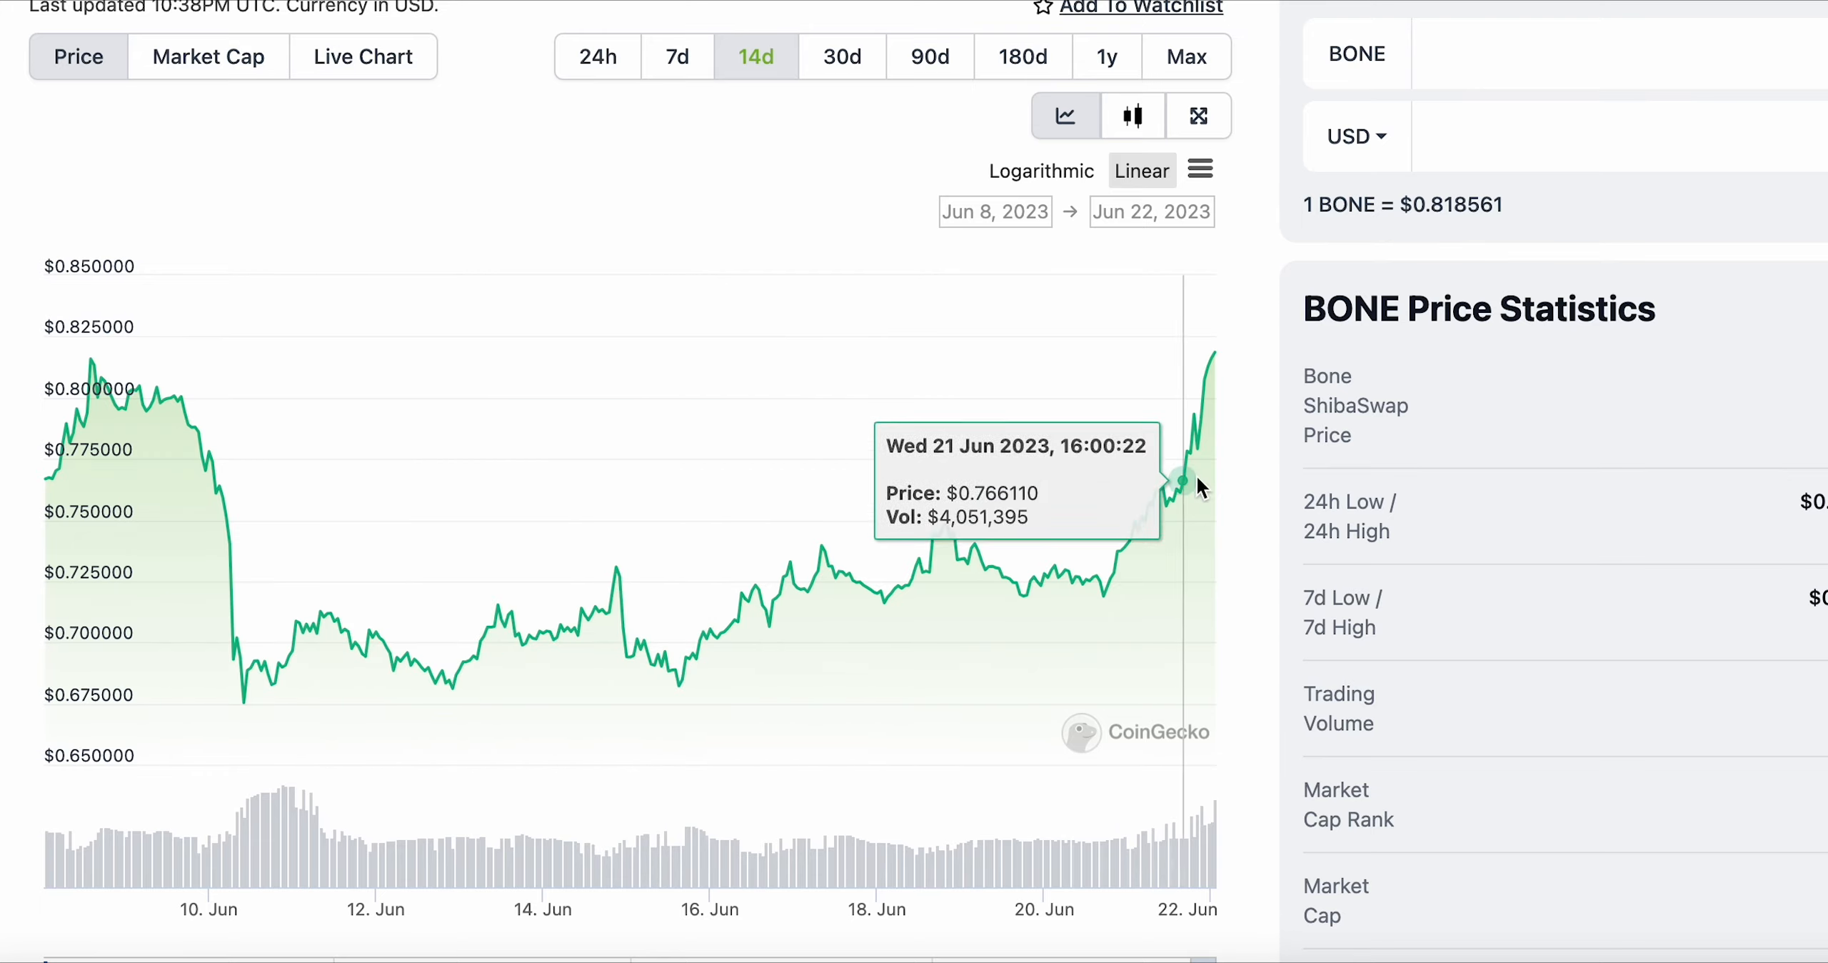
pyautogui.moveTo(1163, 472)
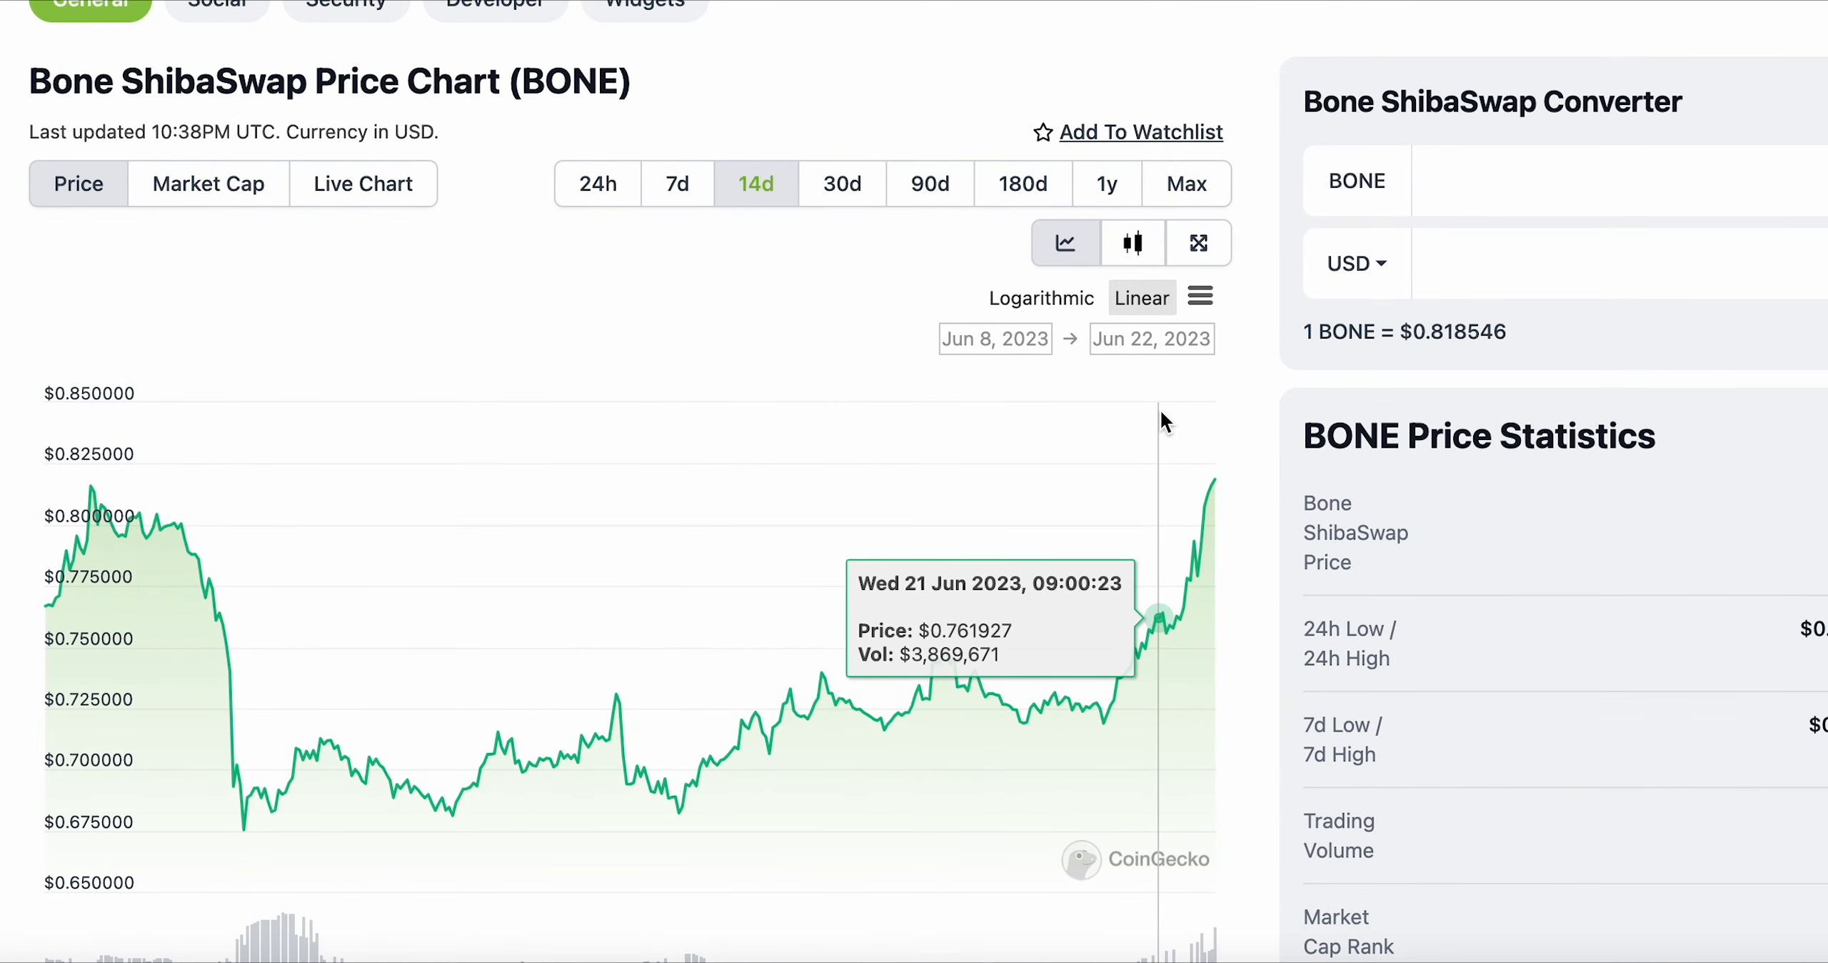
pyautogui.moveTo(1236, 119)
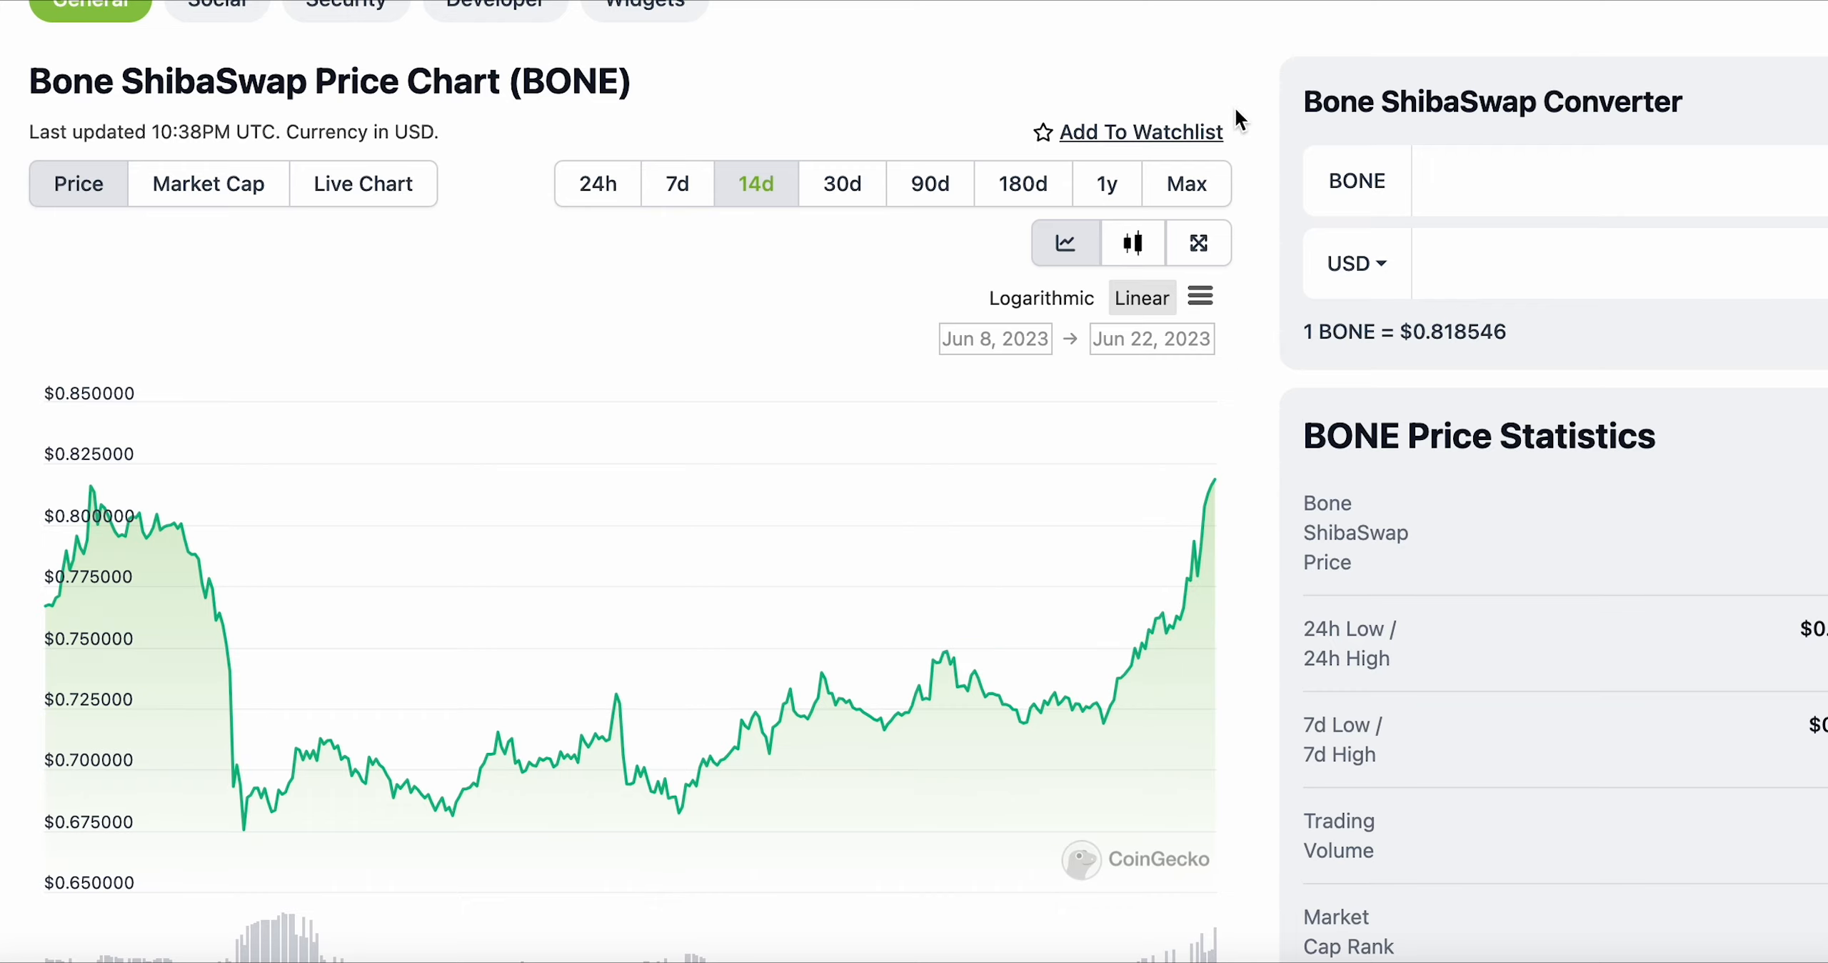
pyautogui.moveTo(434, 808)
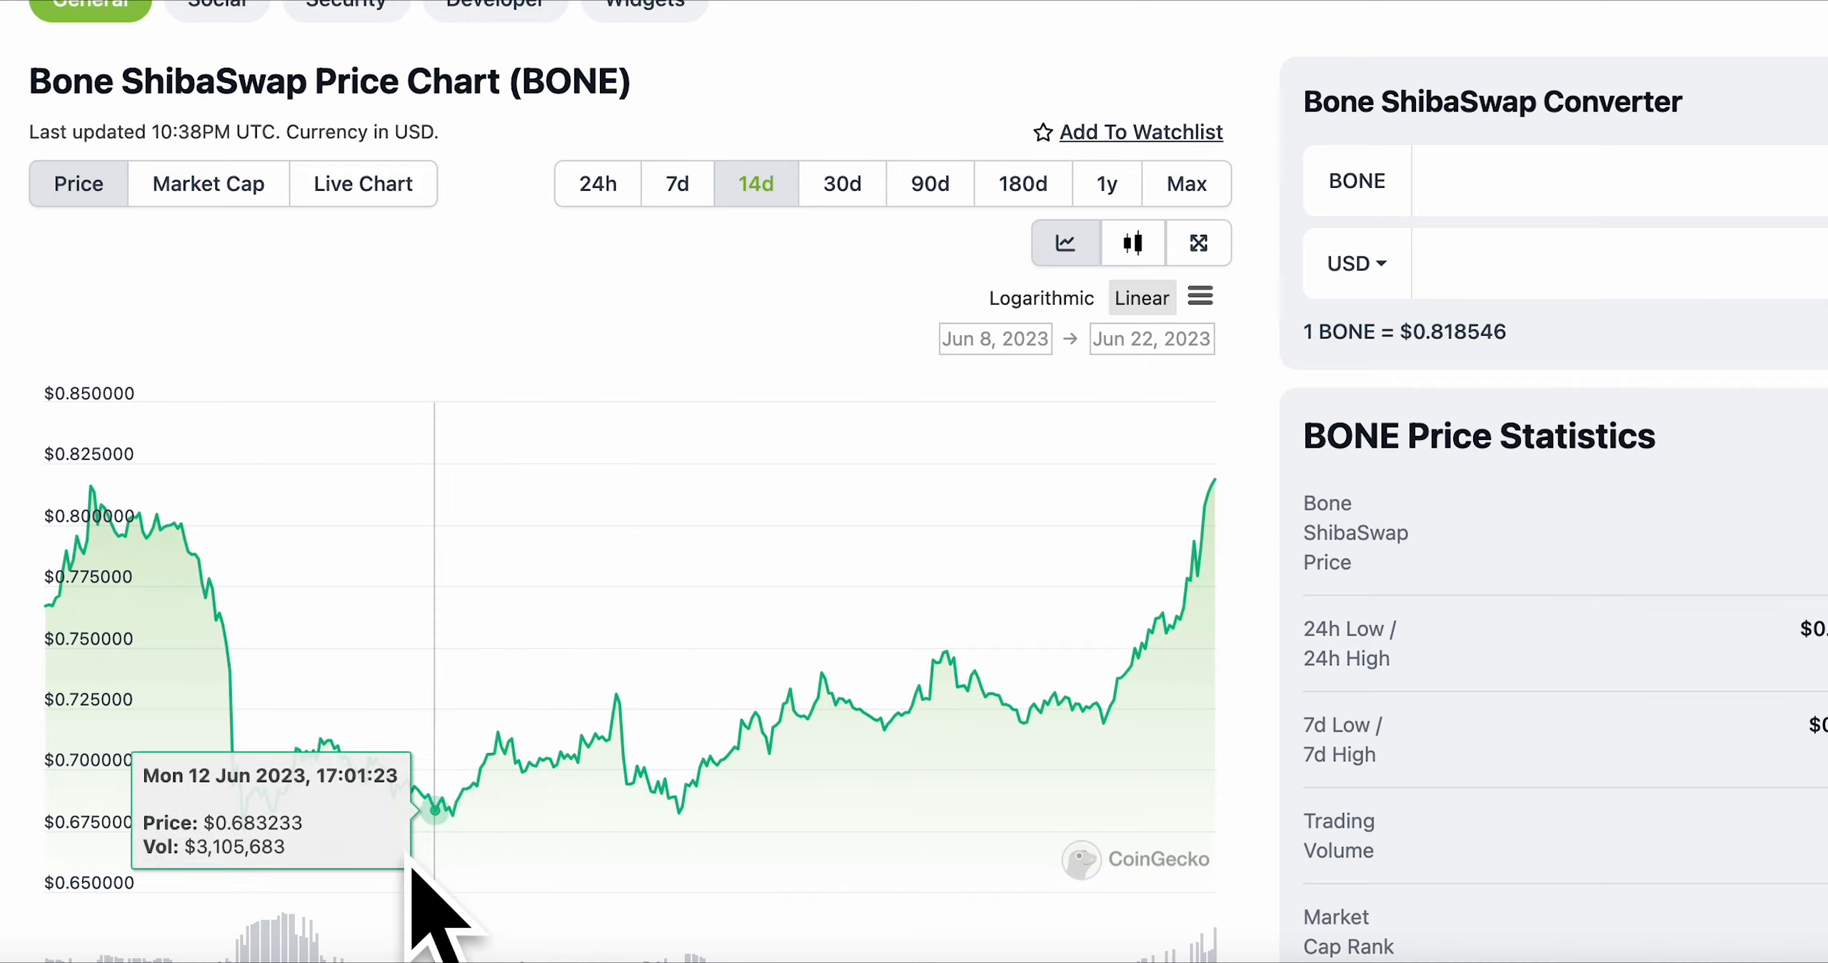
pyautogui.moveTo(1177, 479)
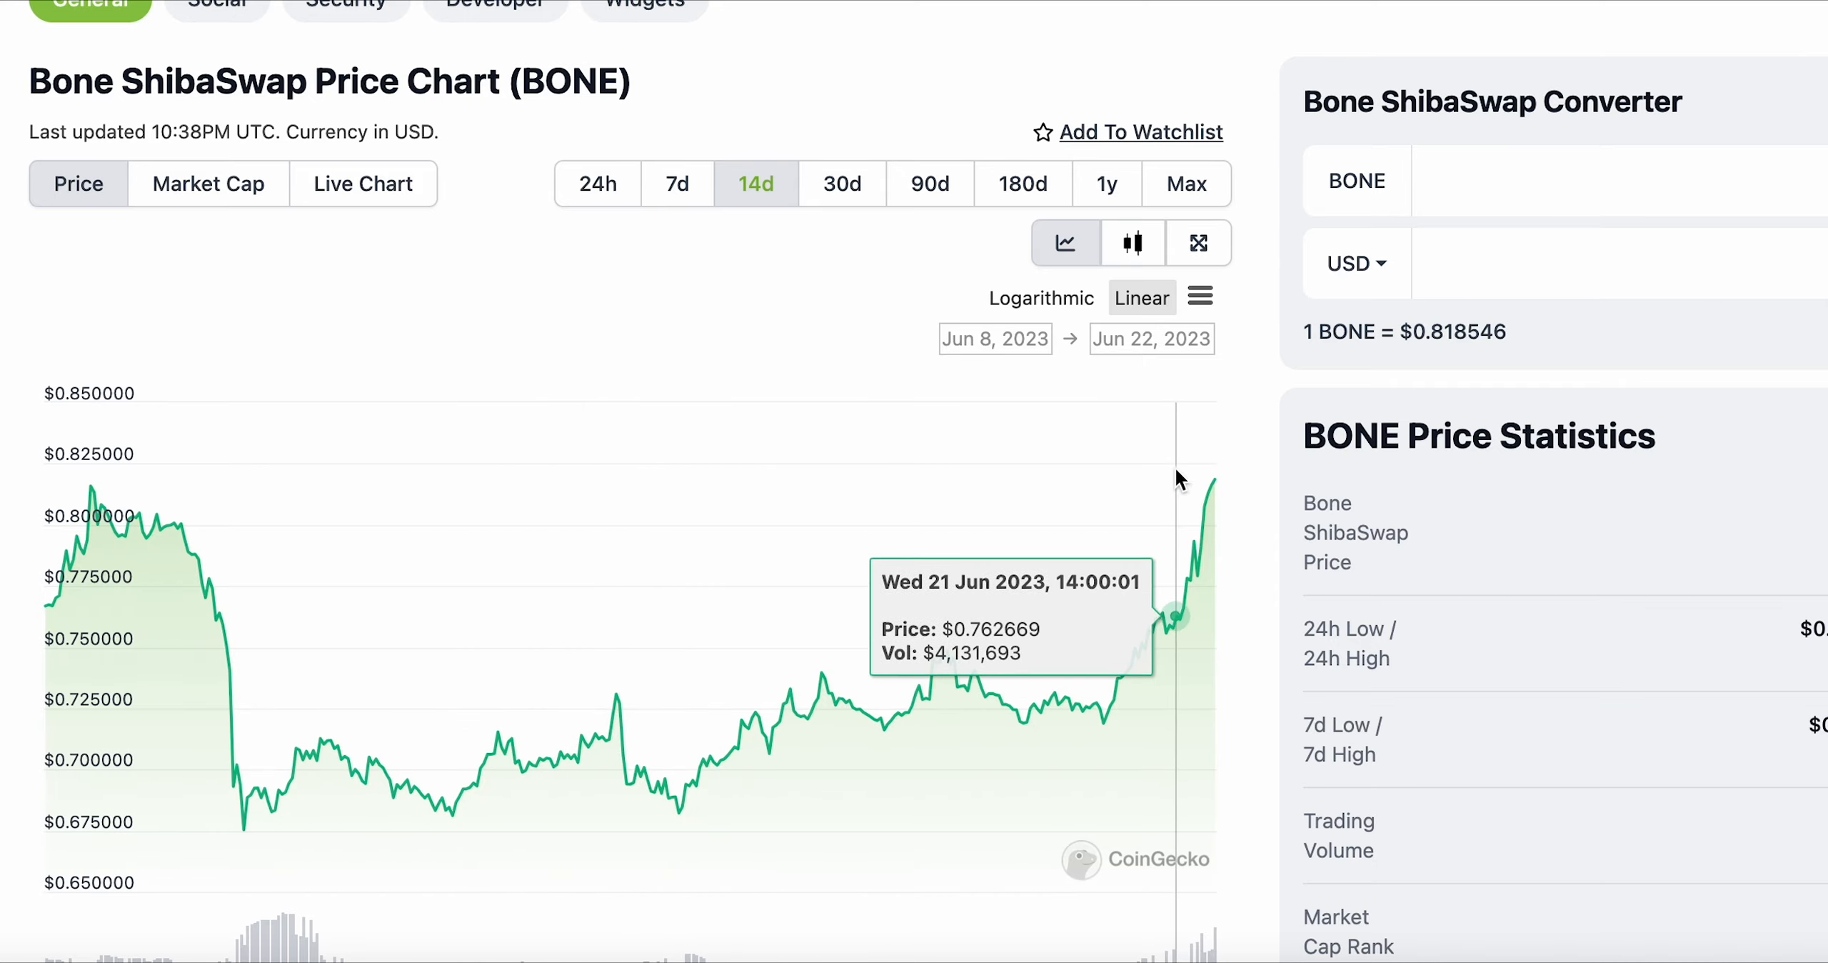
pyautogui.moveTo(653, 780)
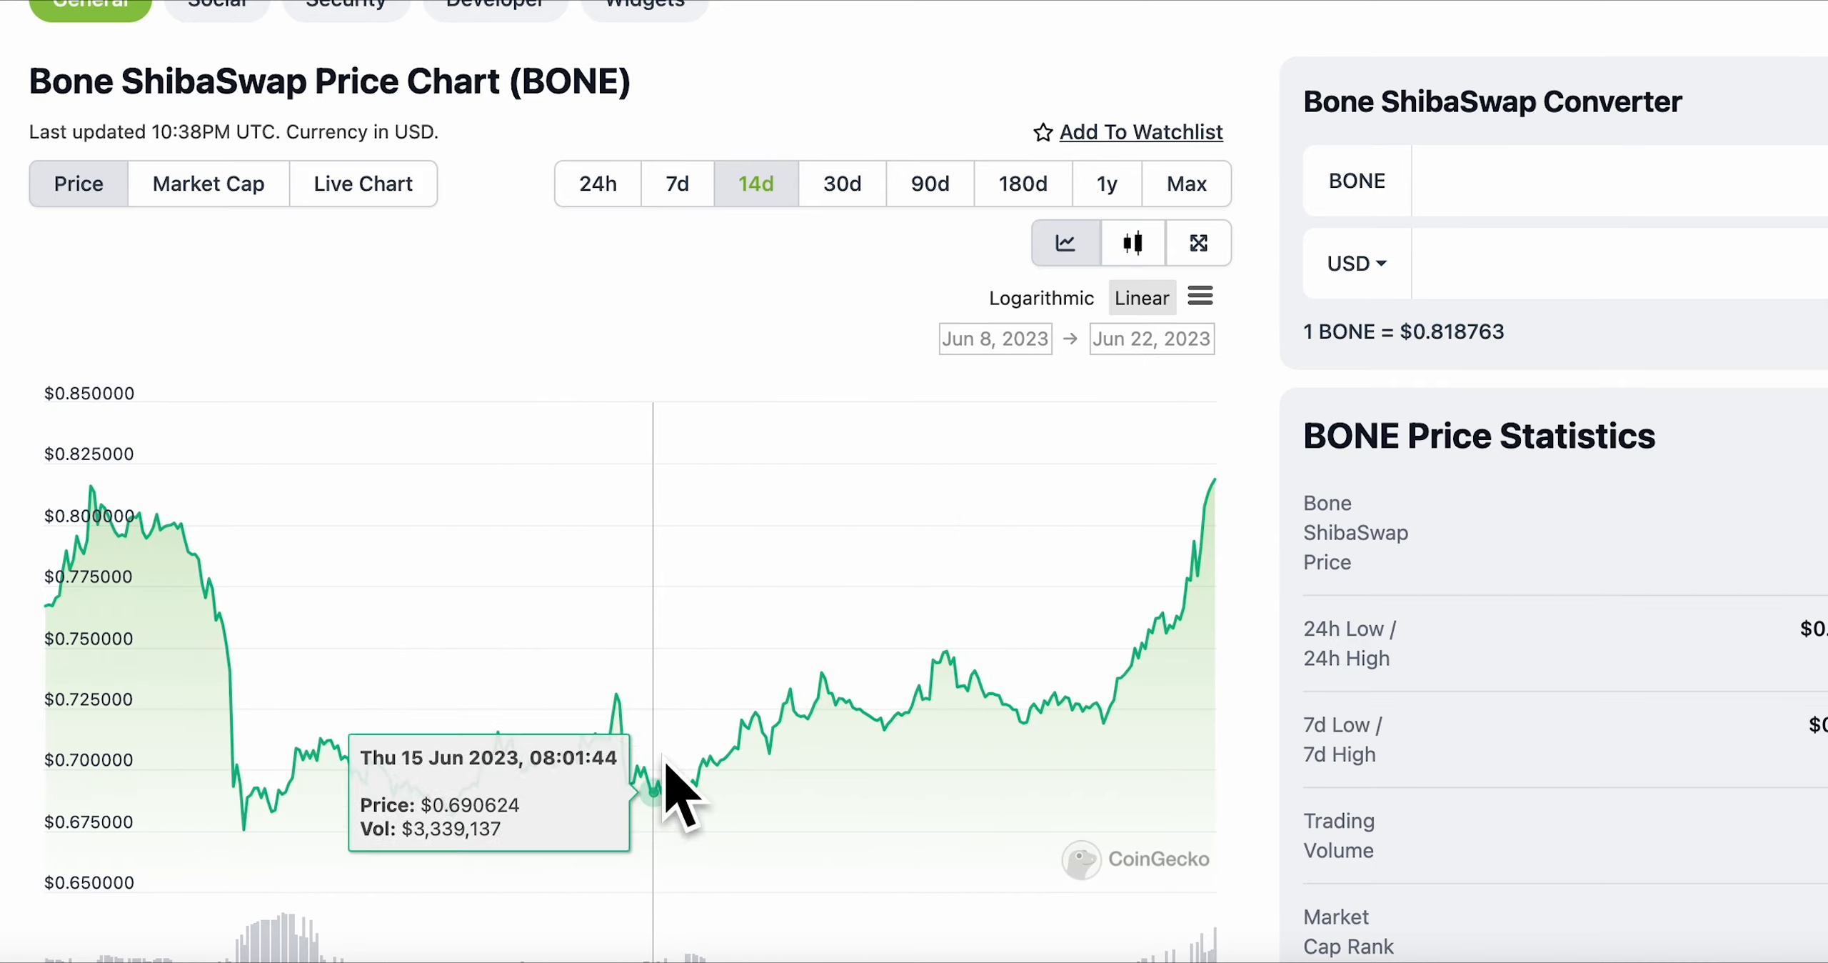
pyautogui.moveTo(1213, 504)
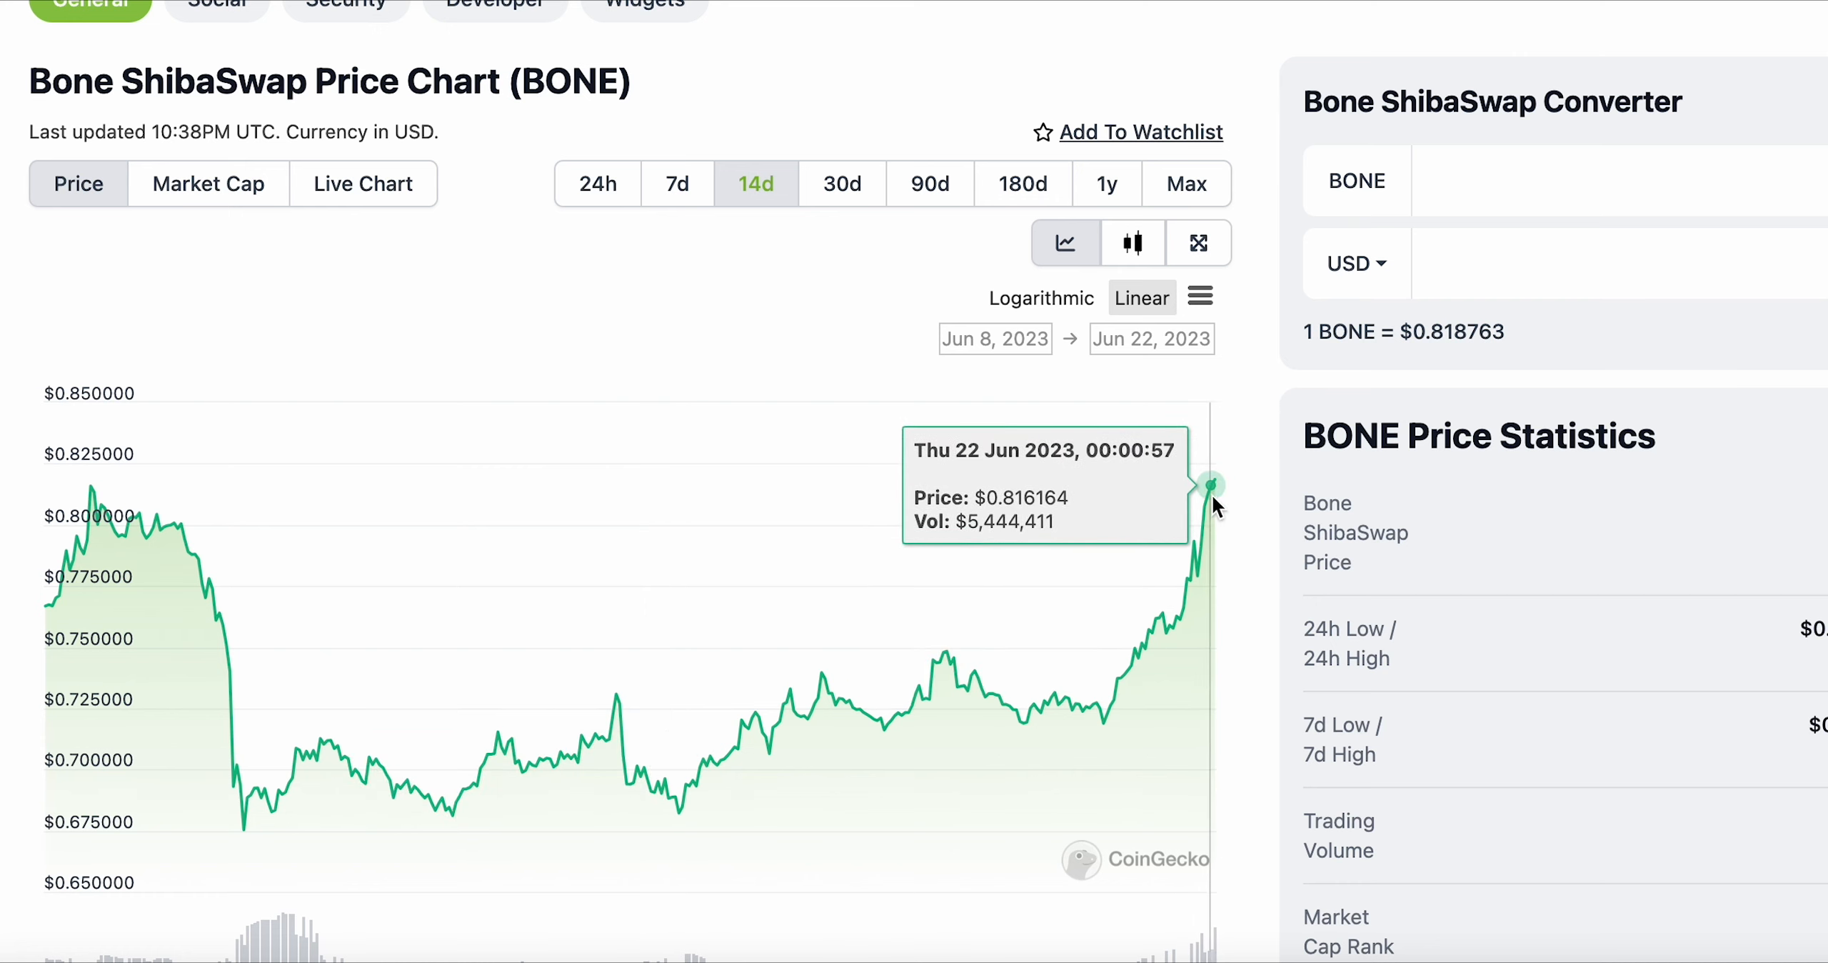
pyautogui.moveTo(1205, 337)
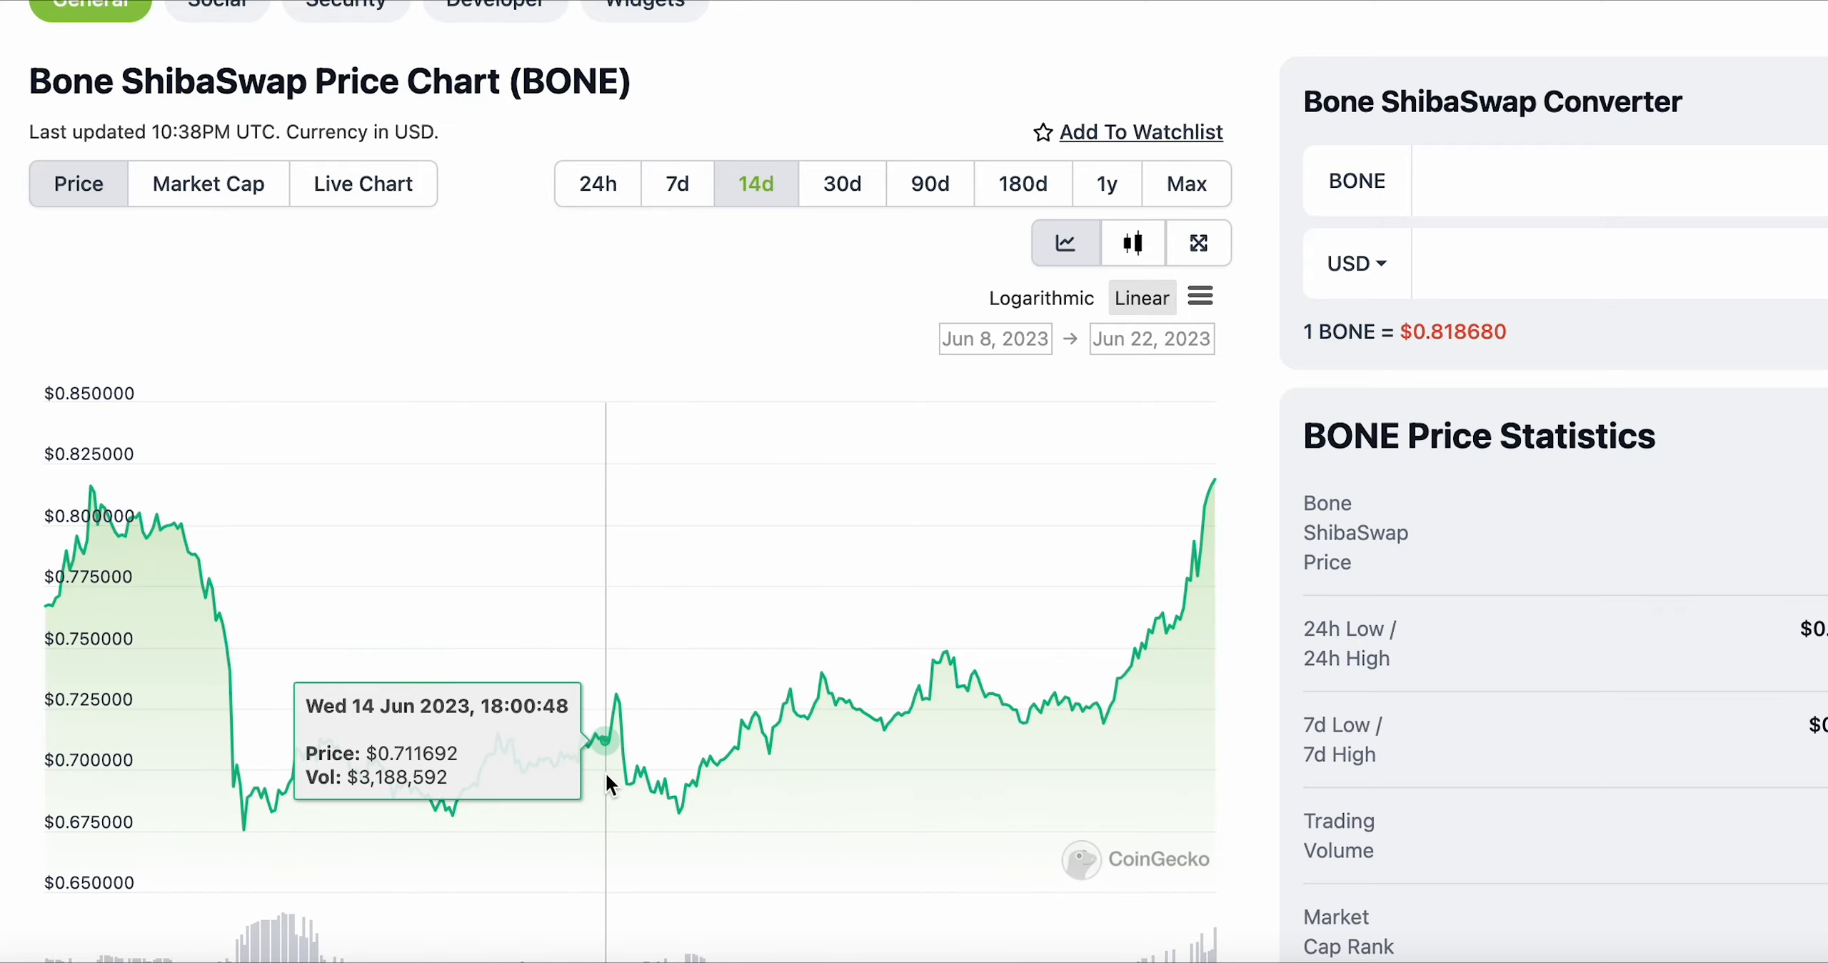
pyautogui.moveTo(1183, 586)
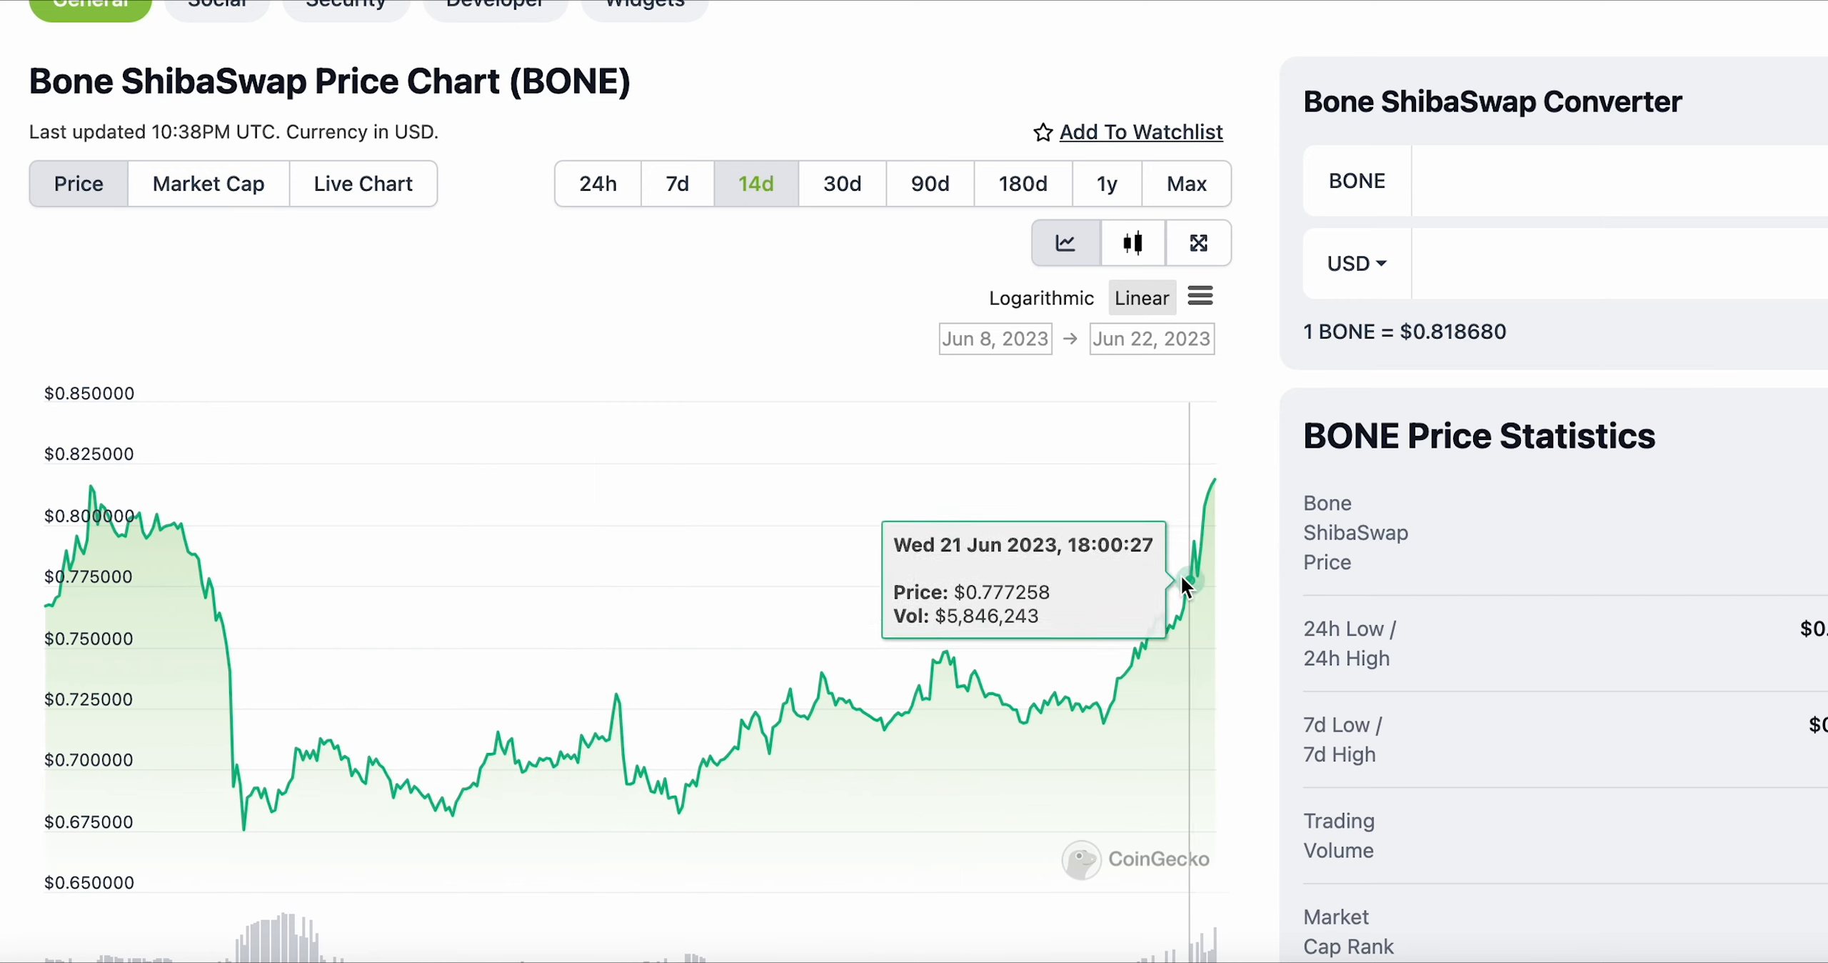
pyautogui.moveTo(1175, 582)
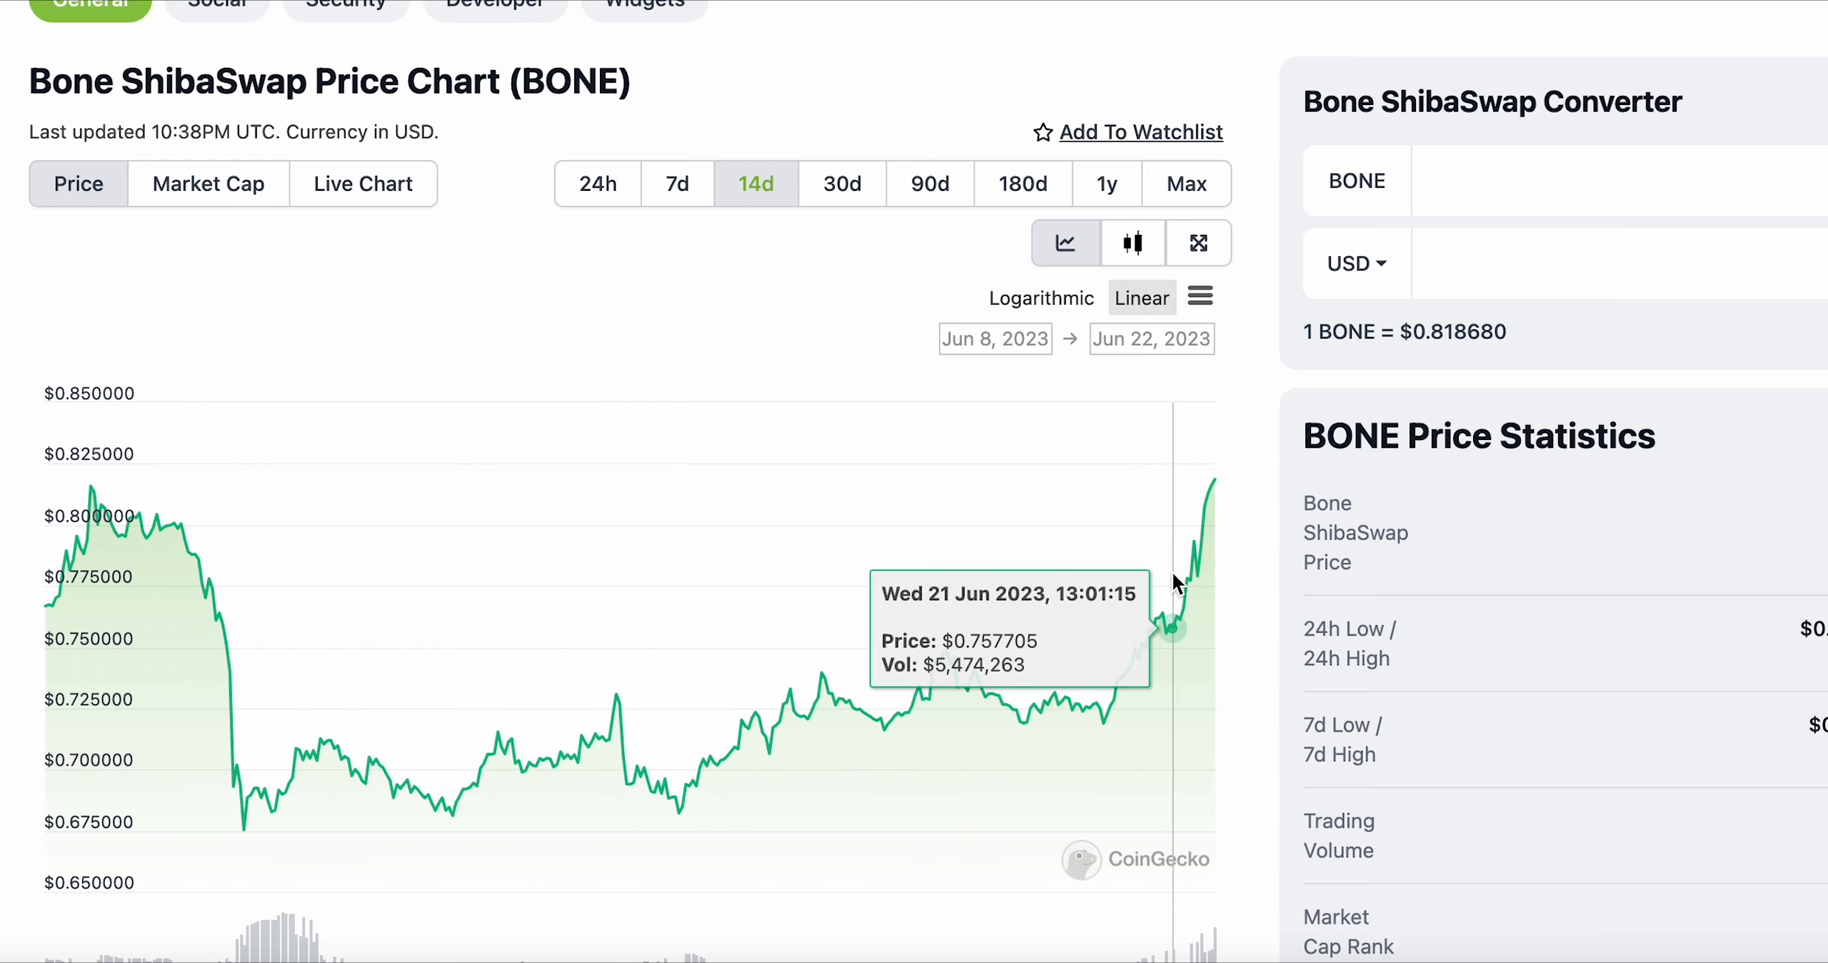
pyautogui.moveTo(1216, 492)
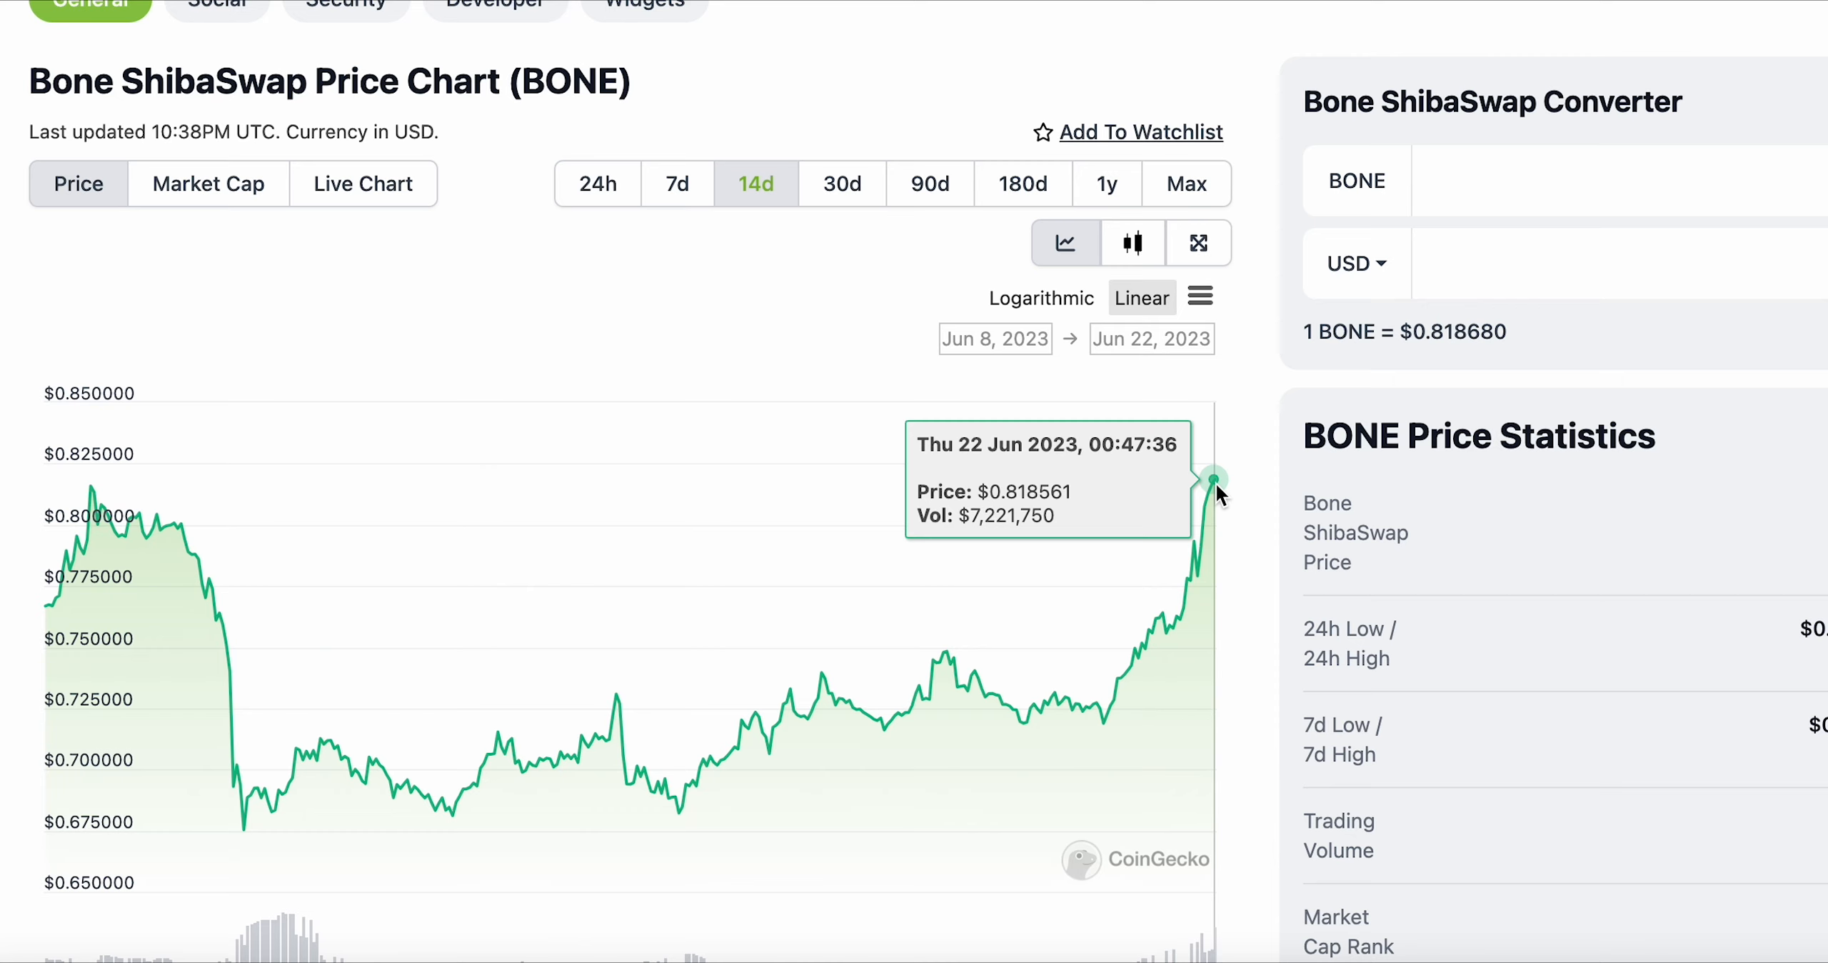
pyautogui.moveTo(1226, 463)
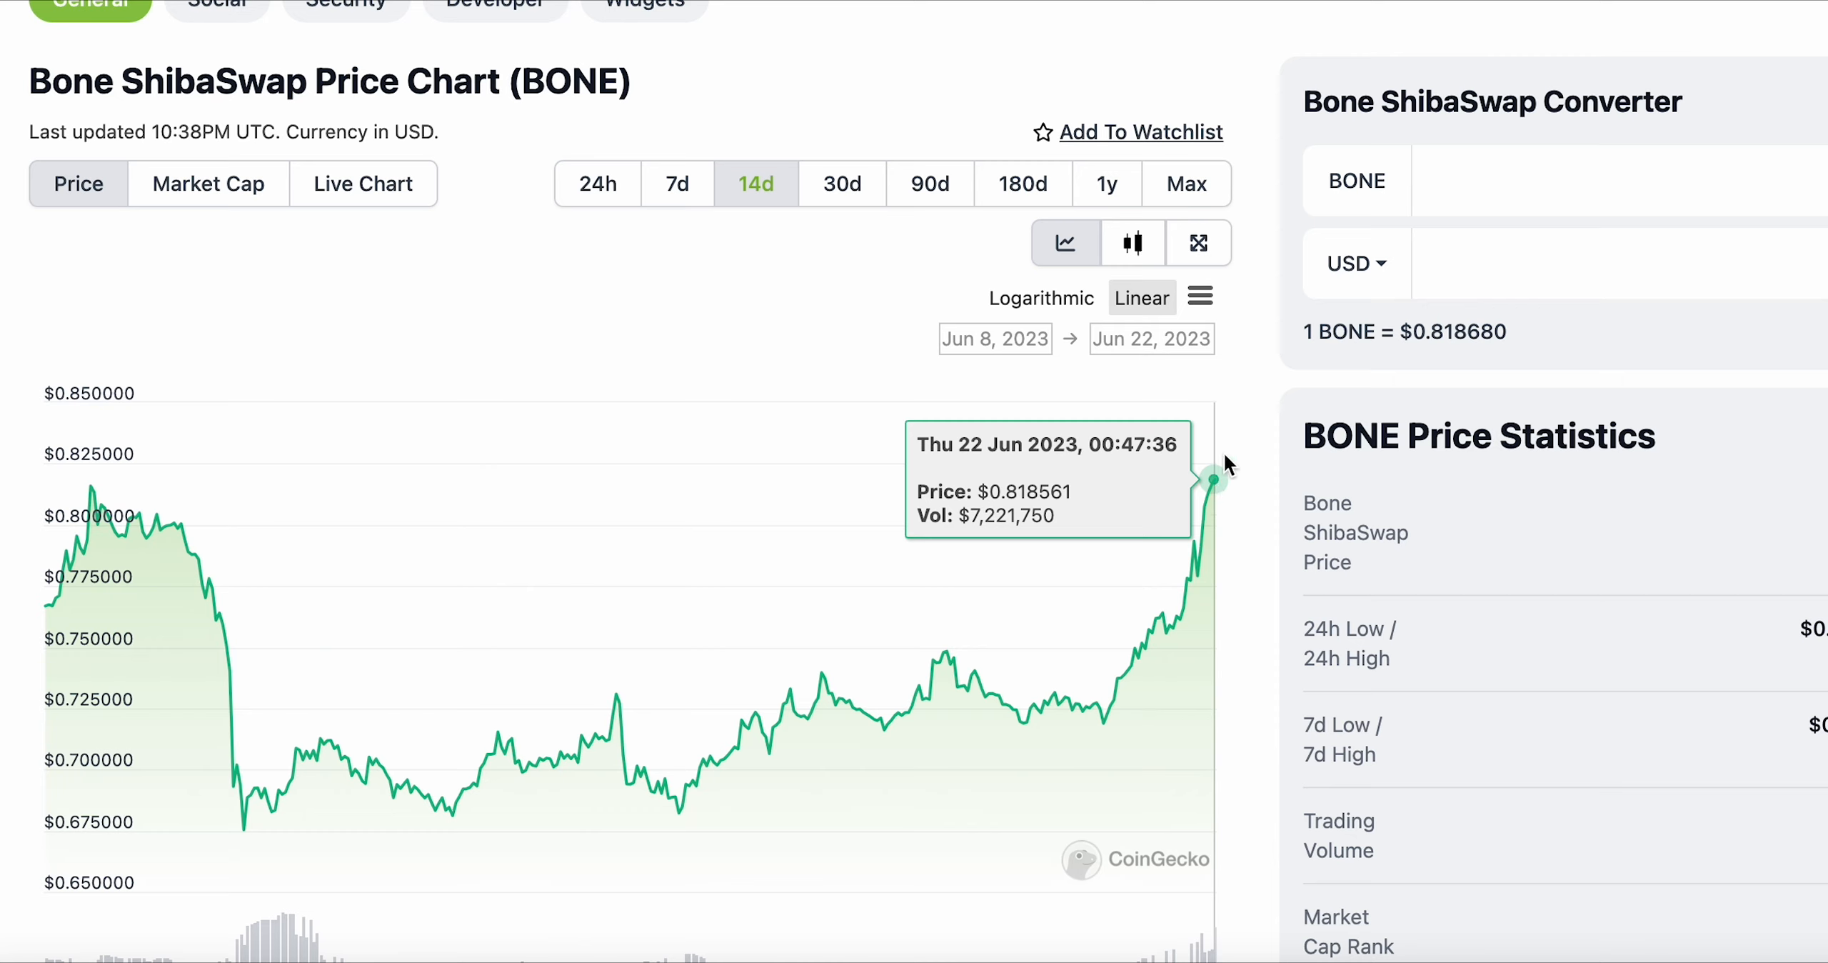
pyautogui.moveTo(1238, 557)
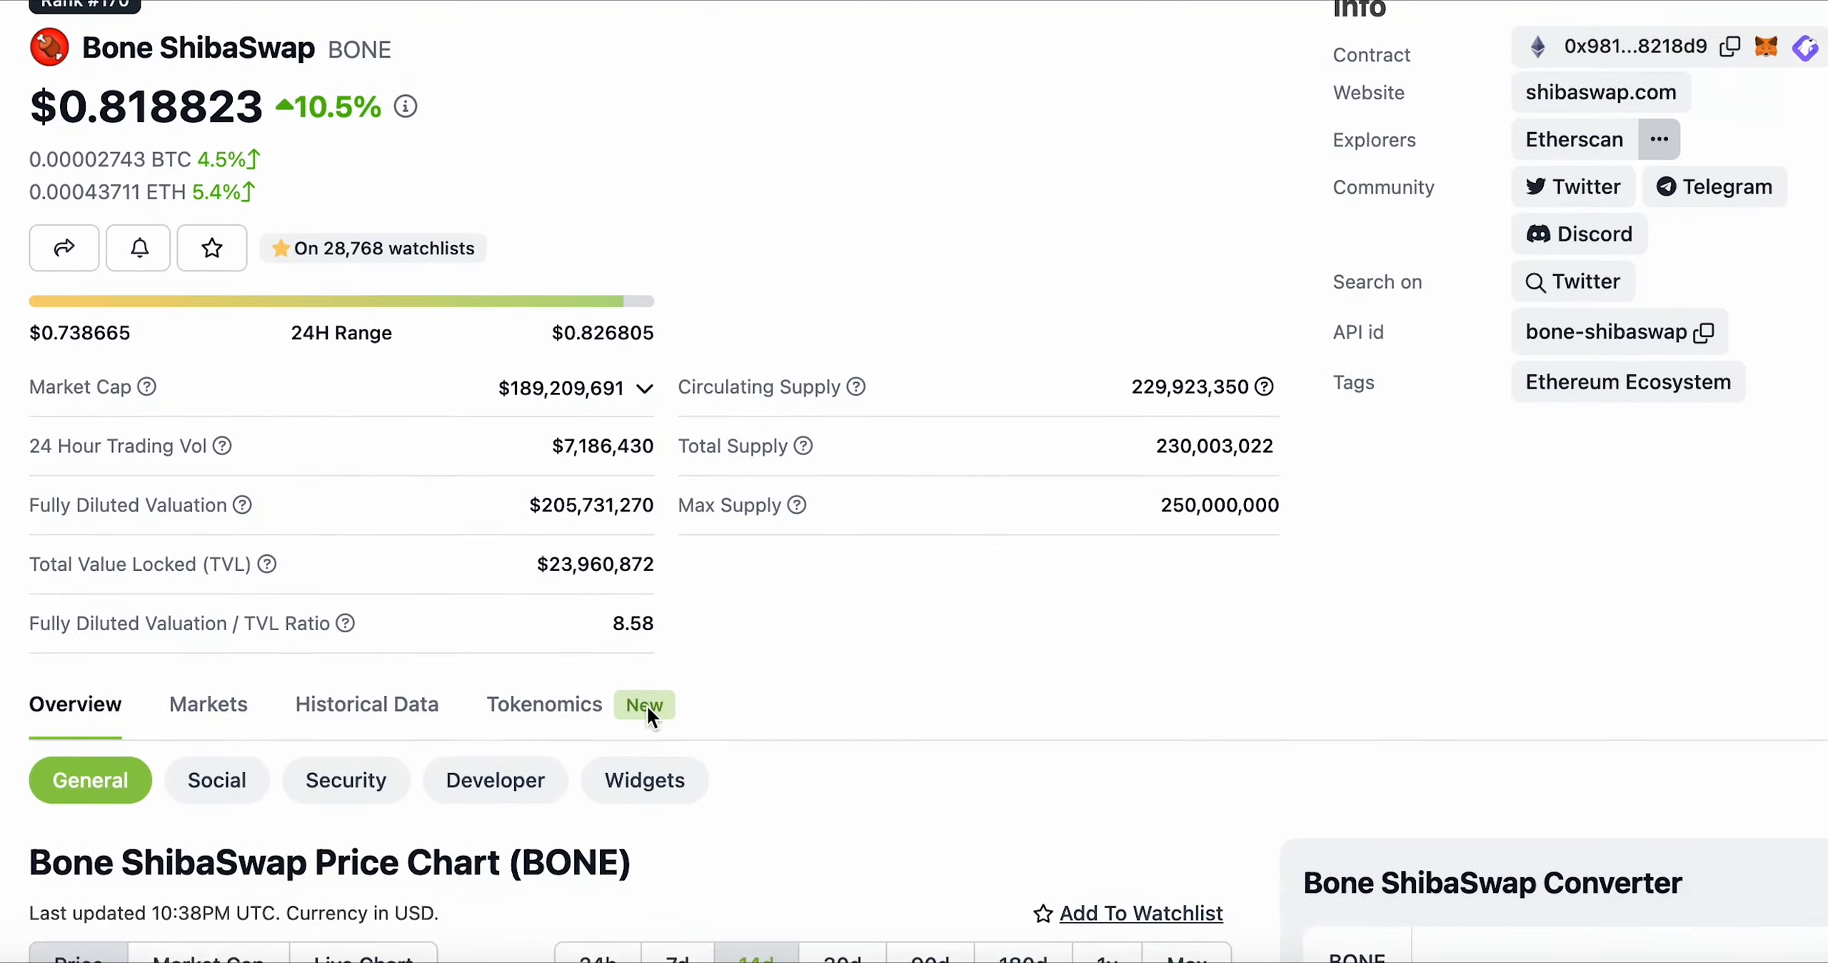
# Step: Switch the BONE chart from 1y to Max, covering Jul 7, 2021 to Jun 22, 2023
pyautogui.scroll(-3)
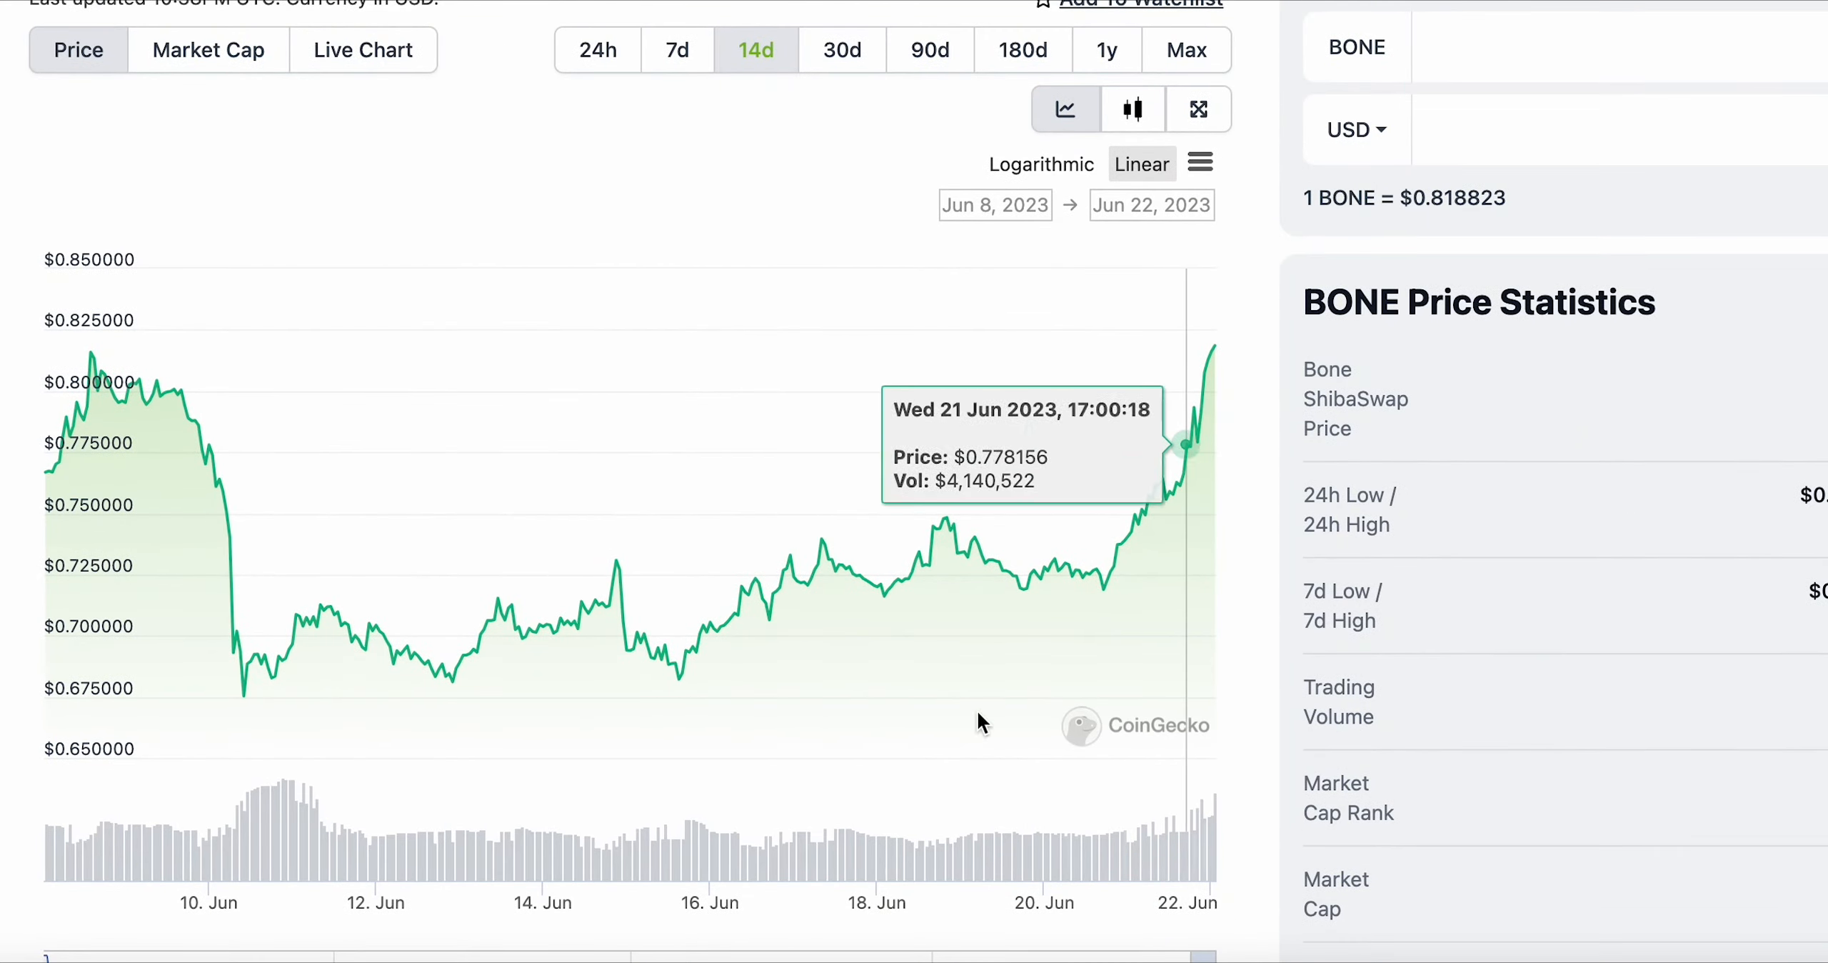
pyautogui.click(1106, 212)
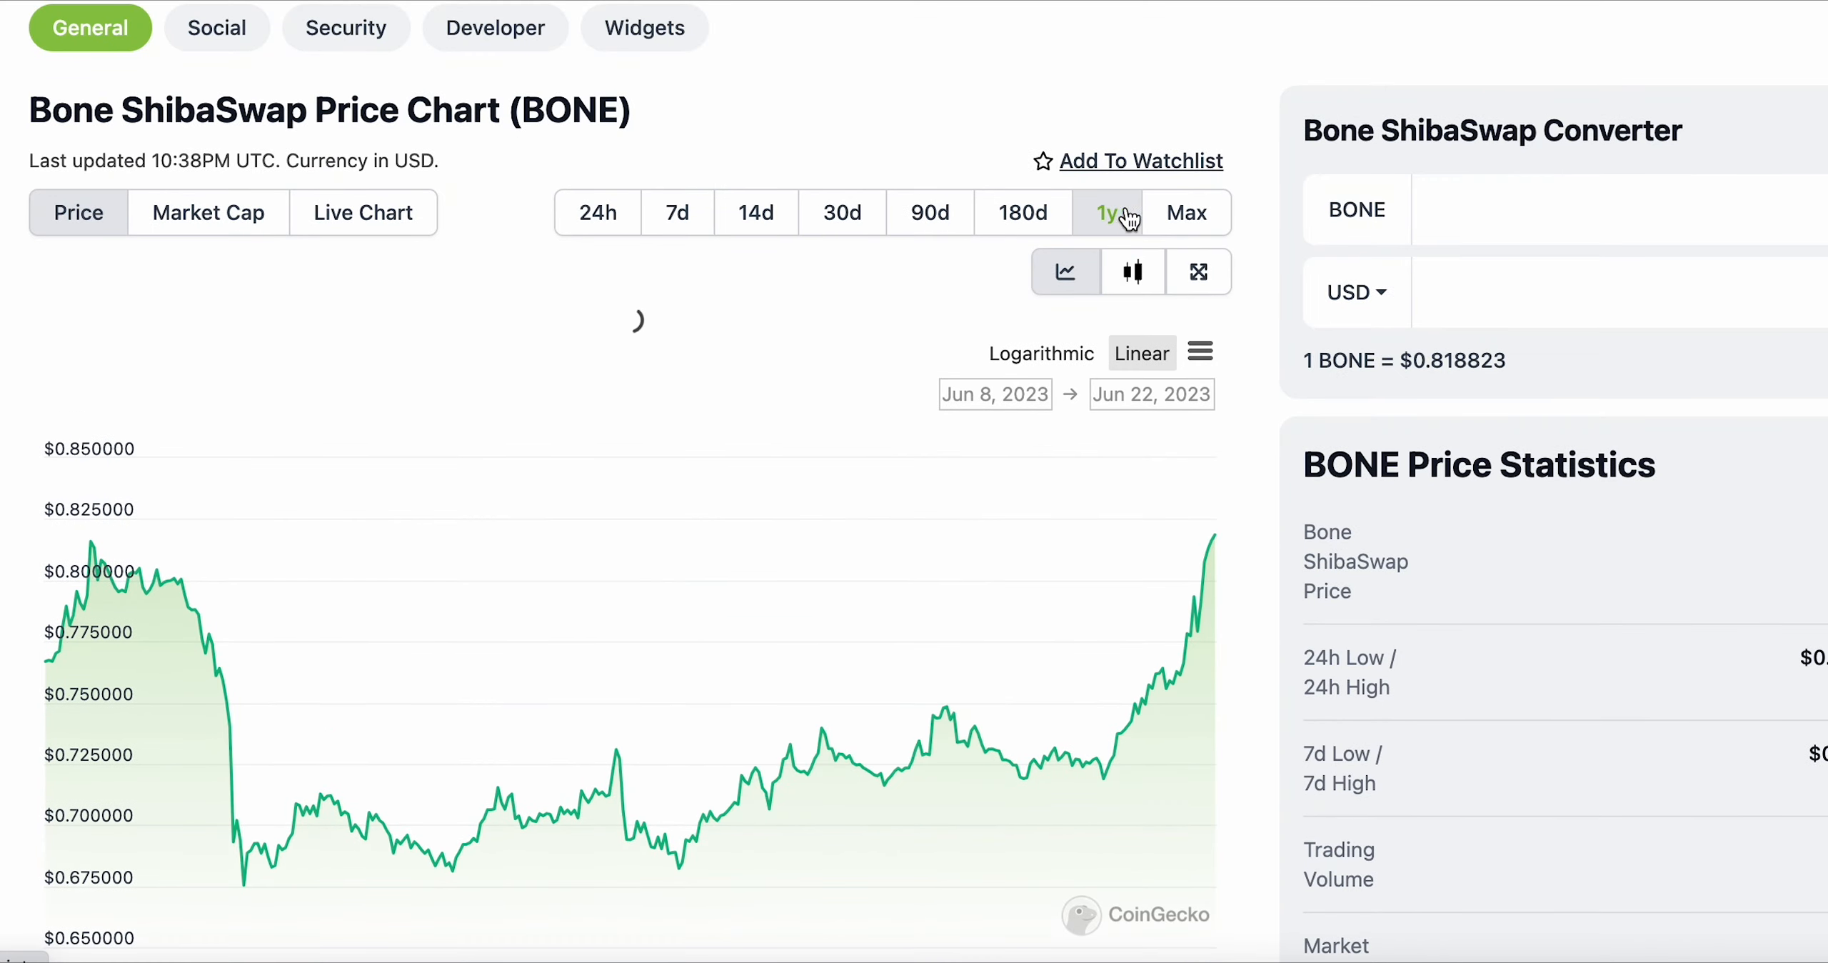
pyautogui.click(1186, 212)
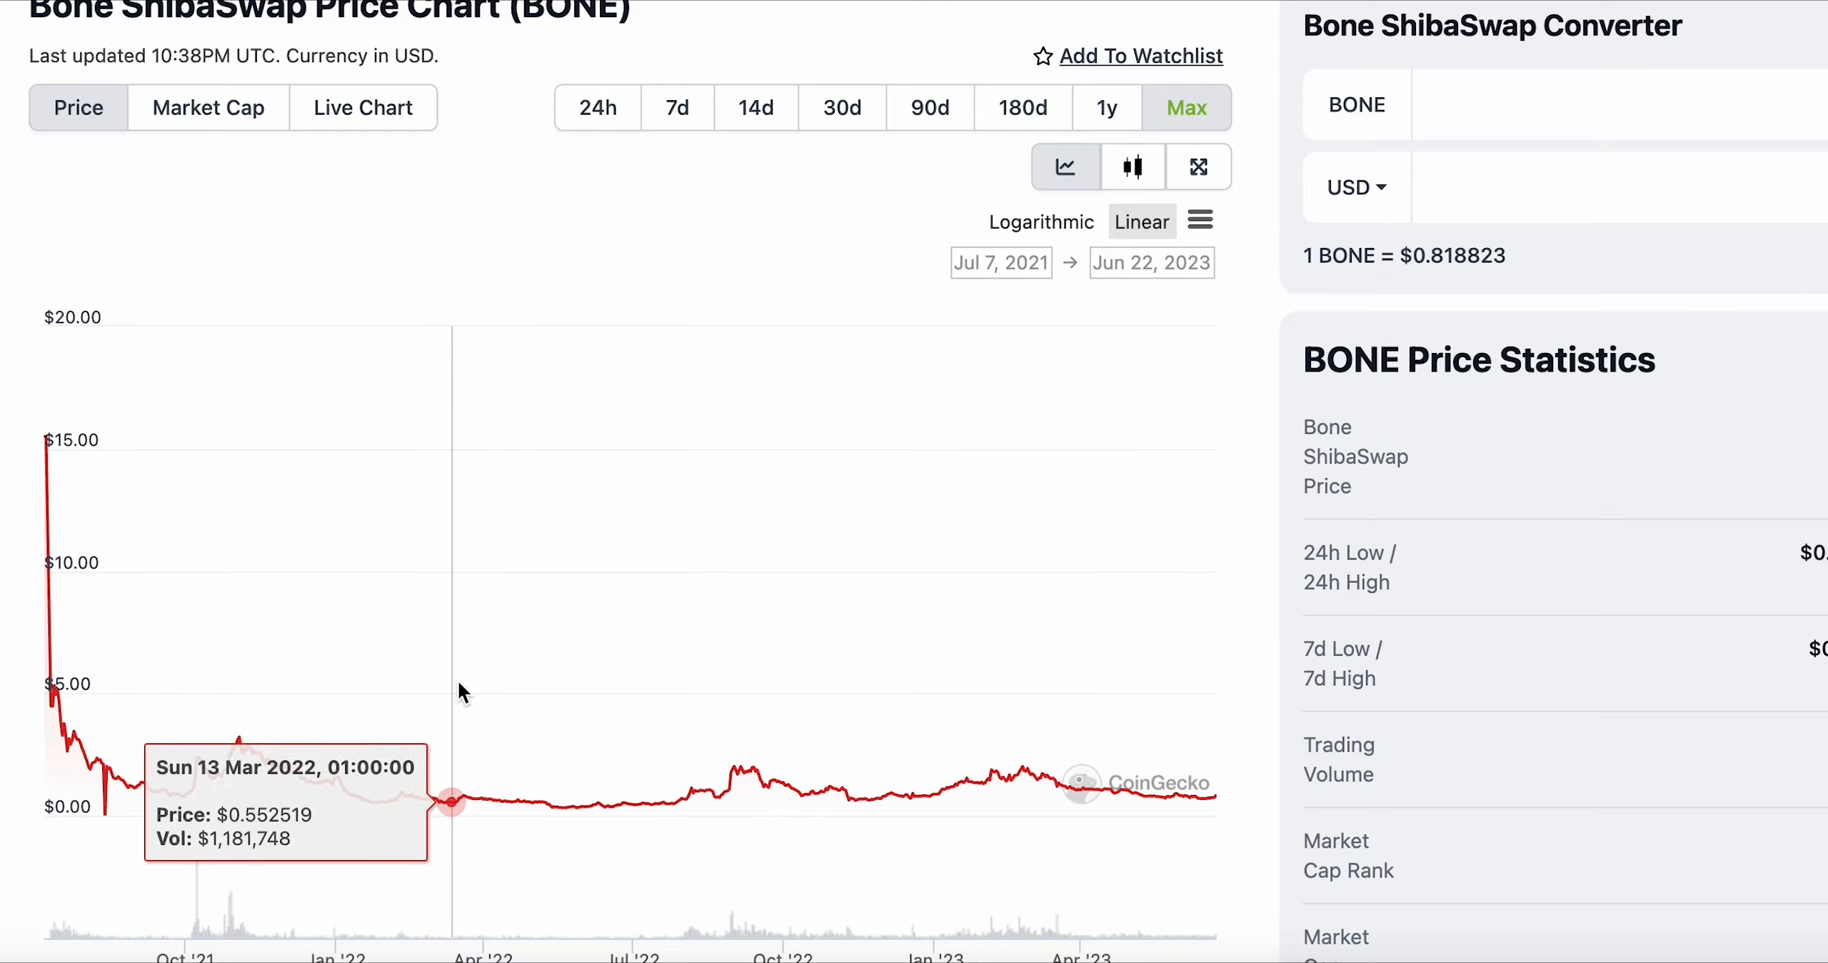
pyautogui.moveTo(507, 679)
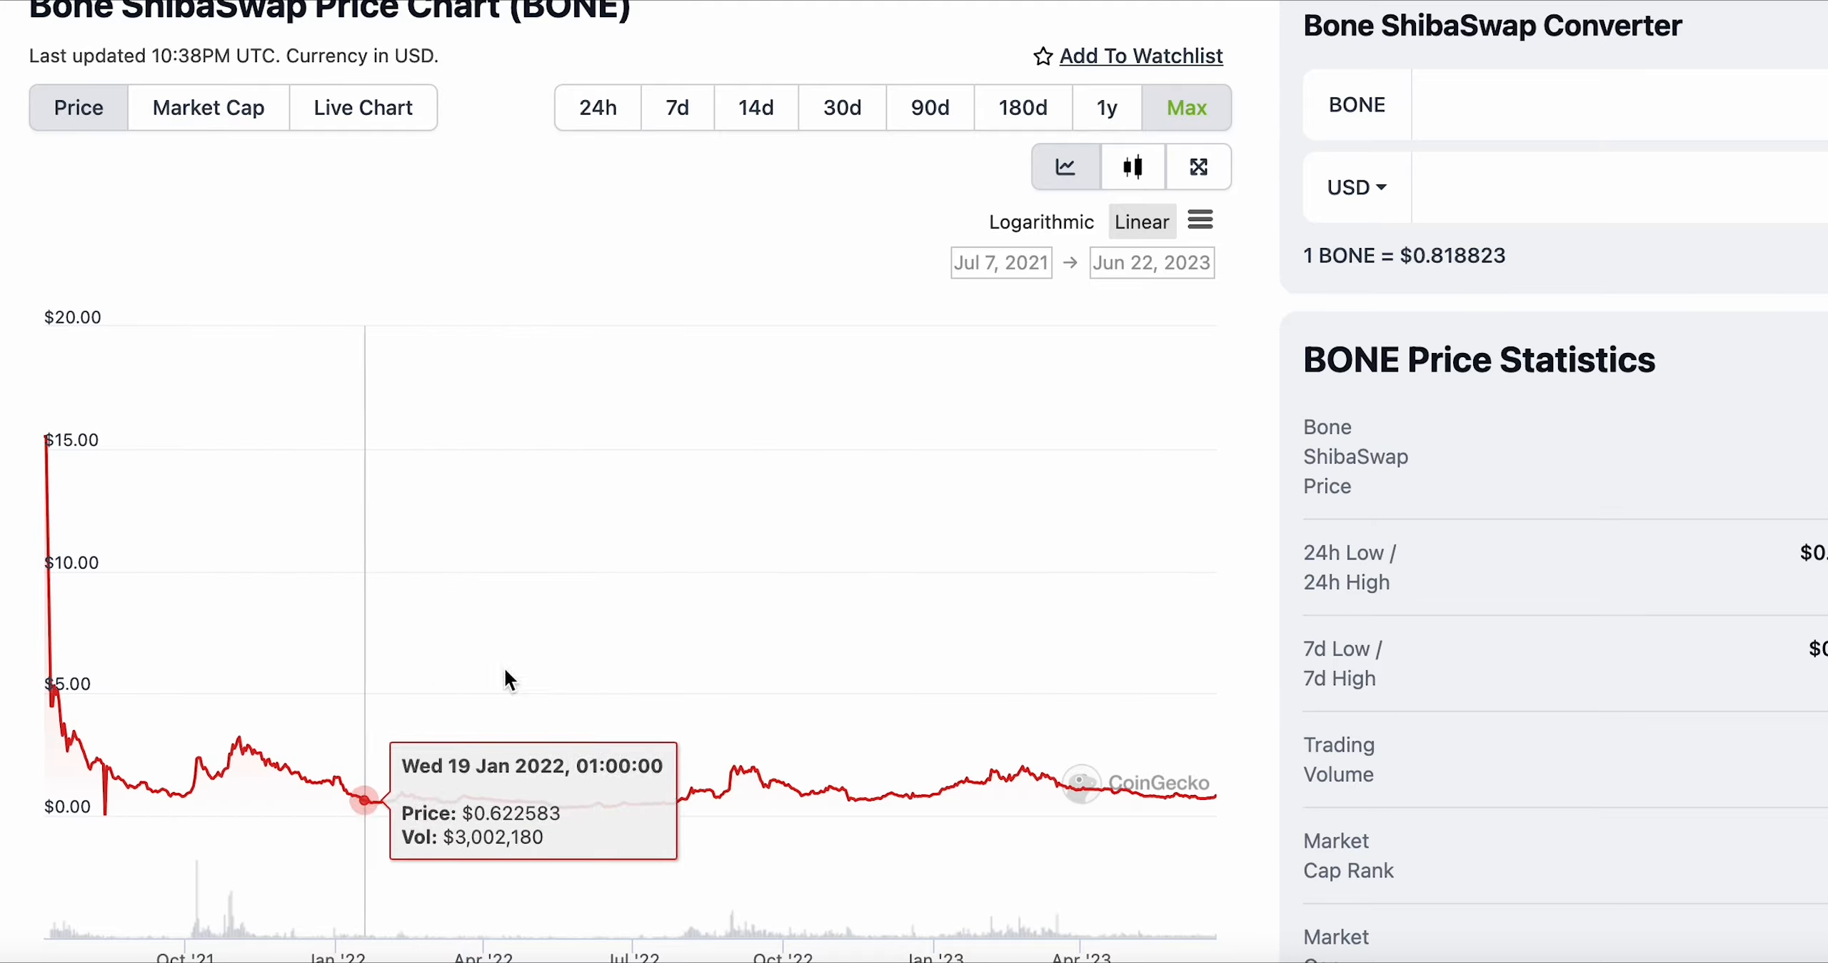
pyautogui.moveTo(758, 705)
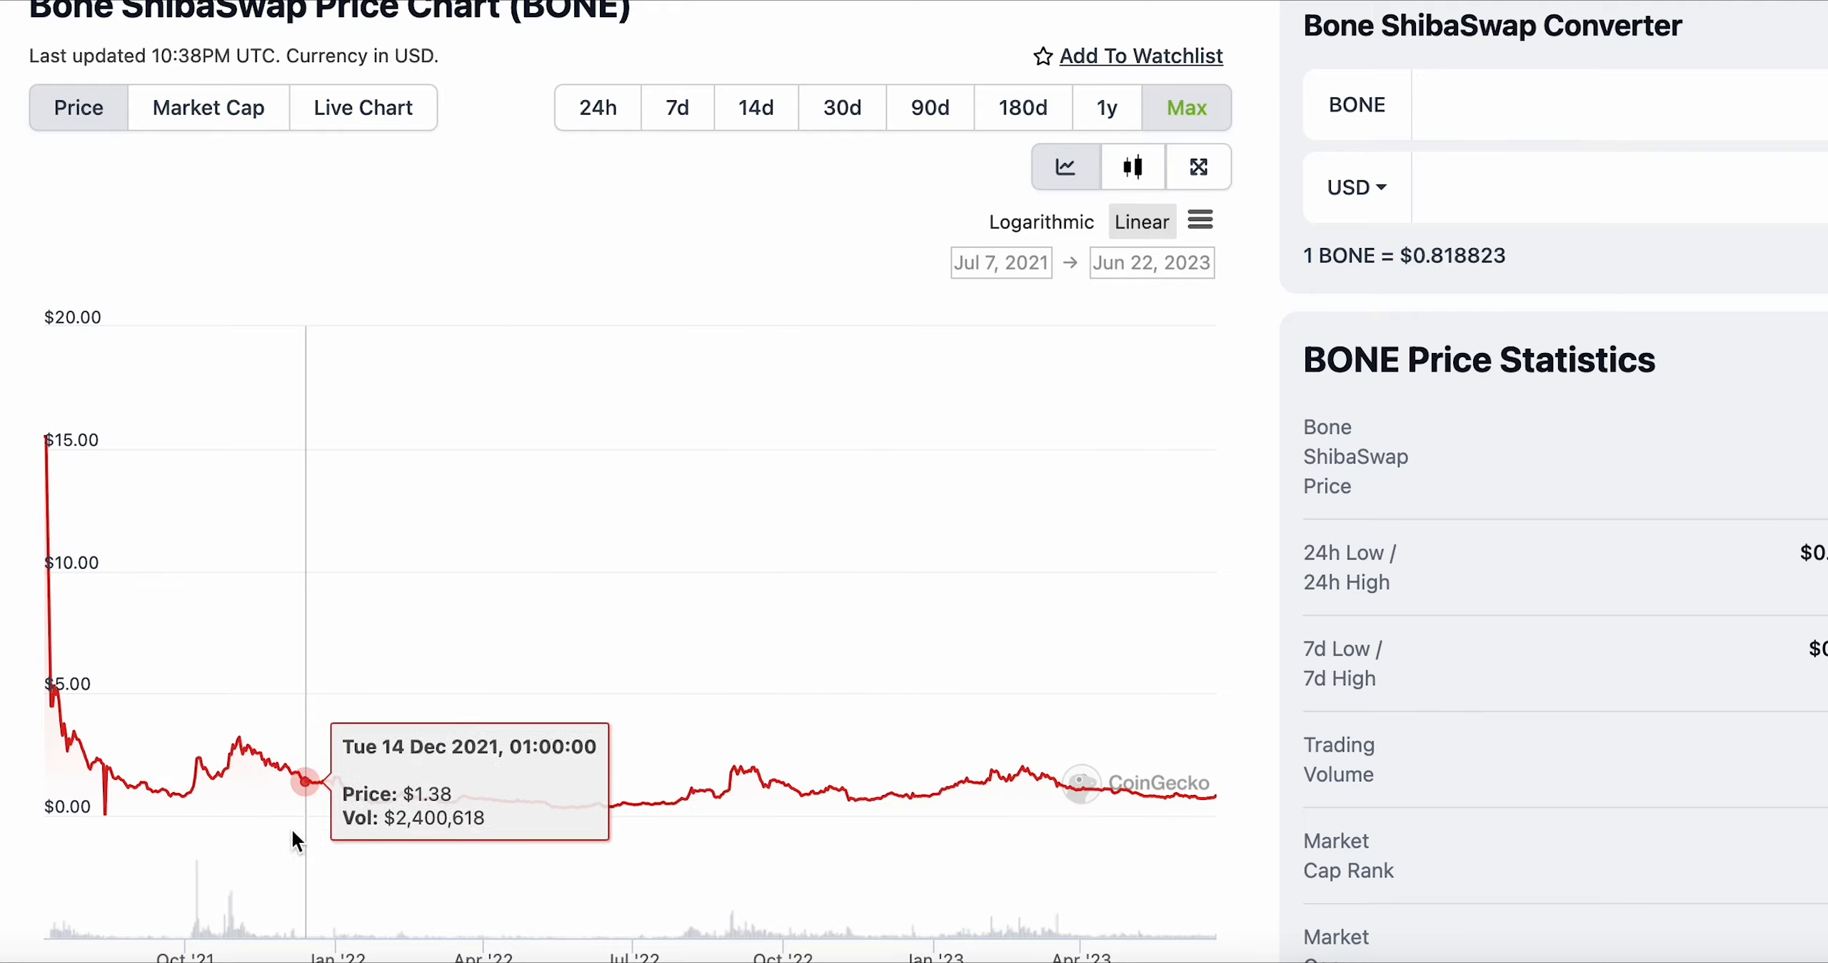
pyautogui.moveTo(221, 773)
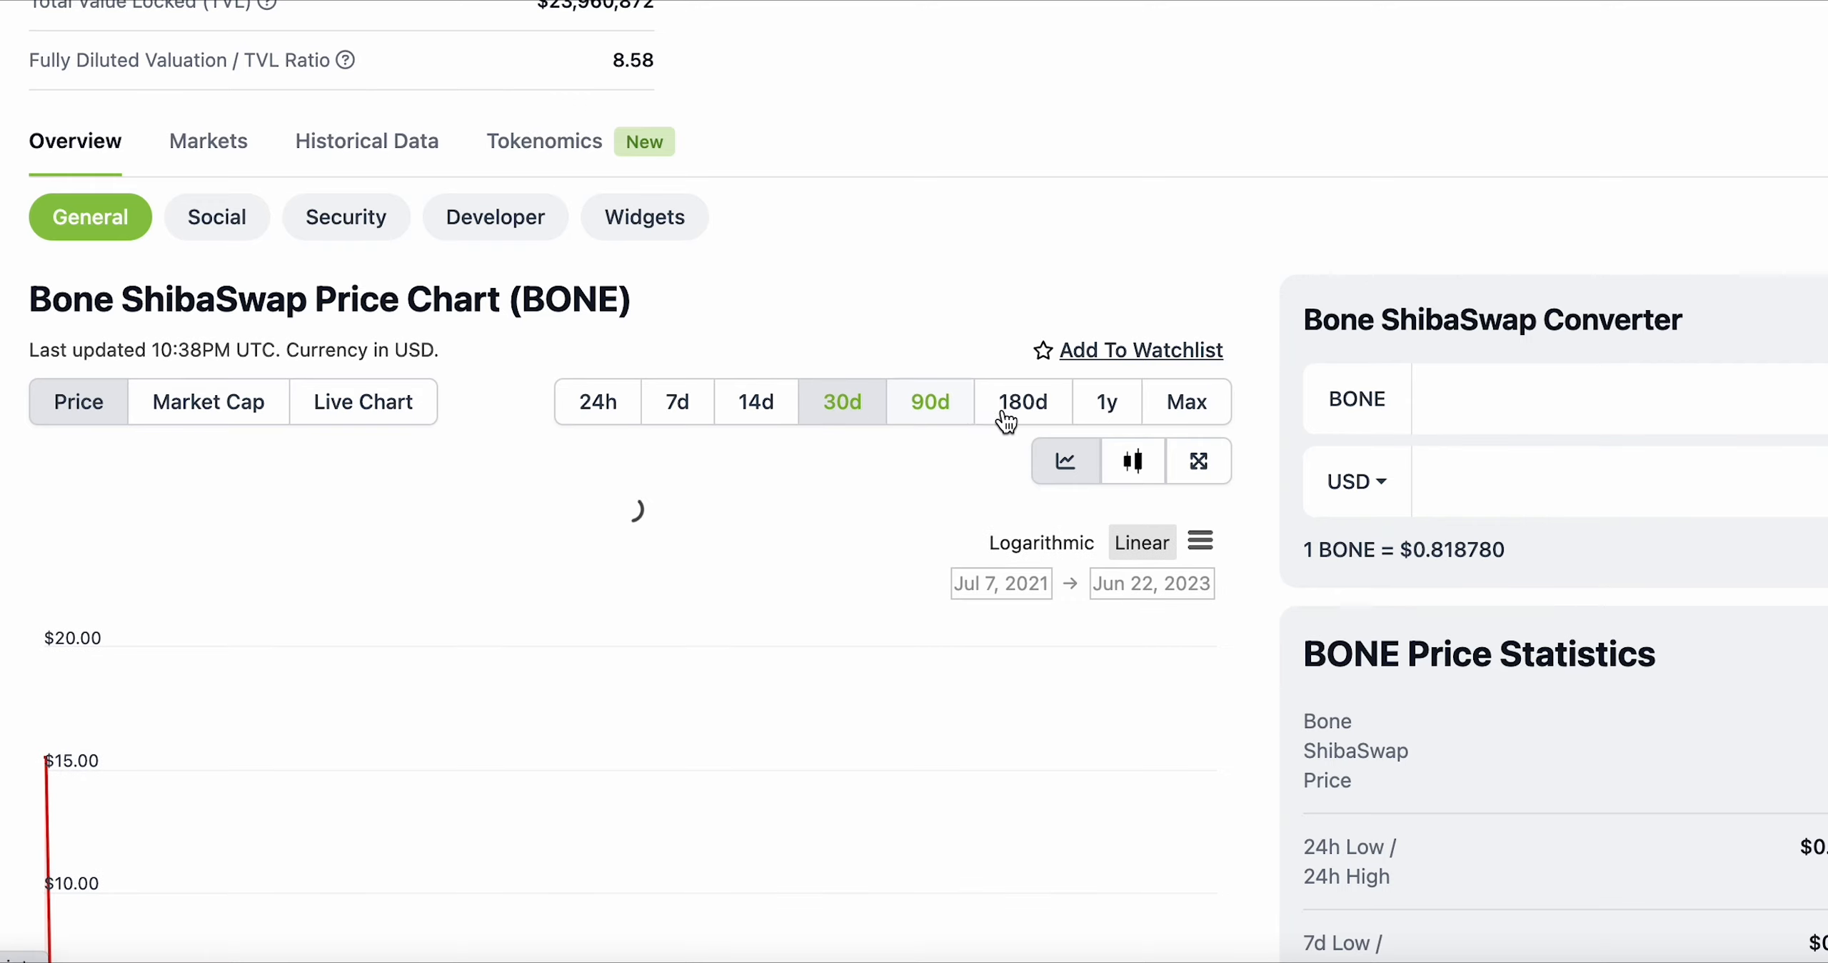
# Step: Change the BONE chart range via 24h toward 30 days, May 23–Jun 22, 2023
pyautogui.click(1023, 402)
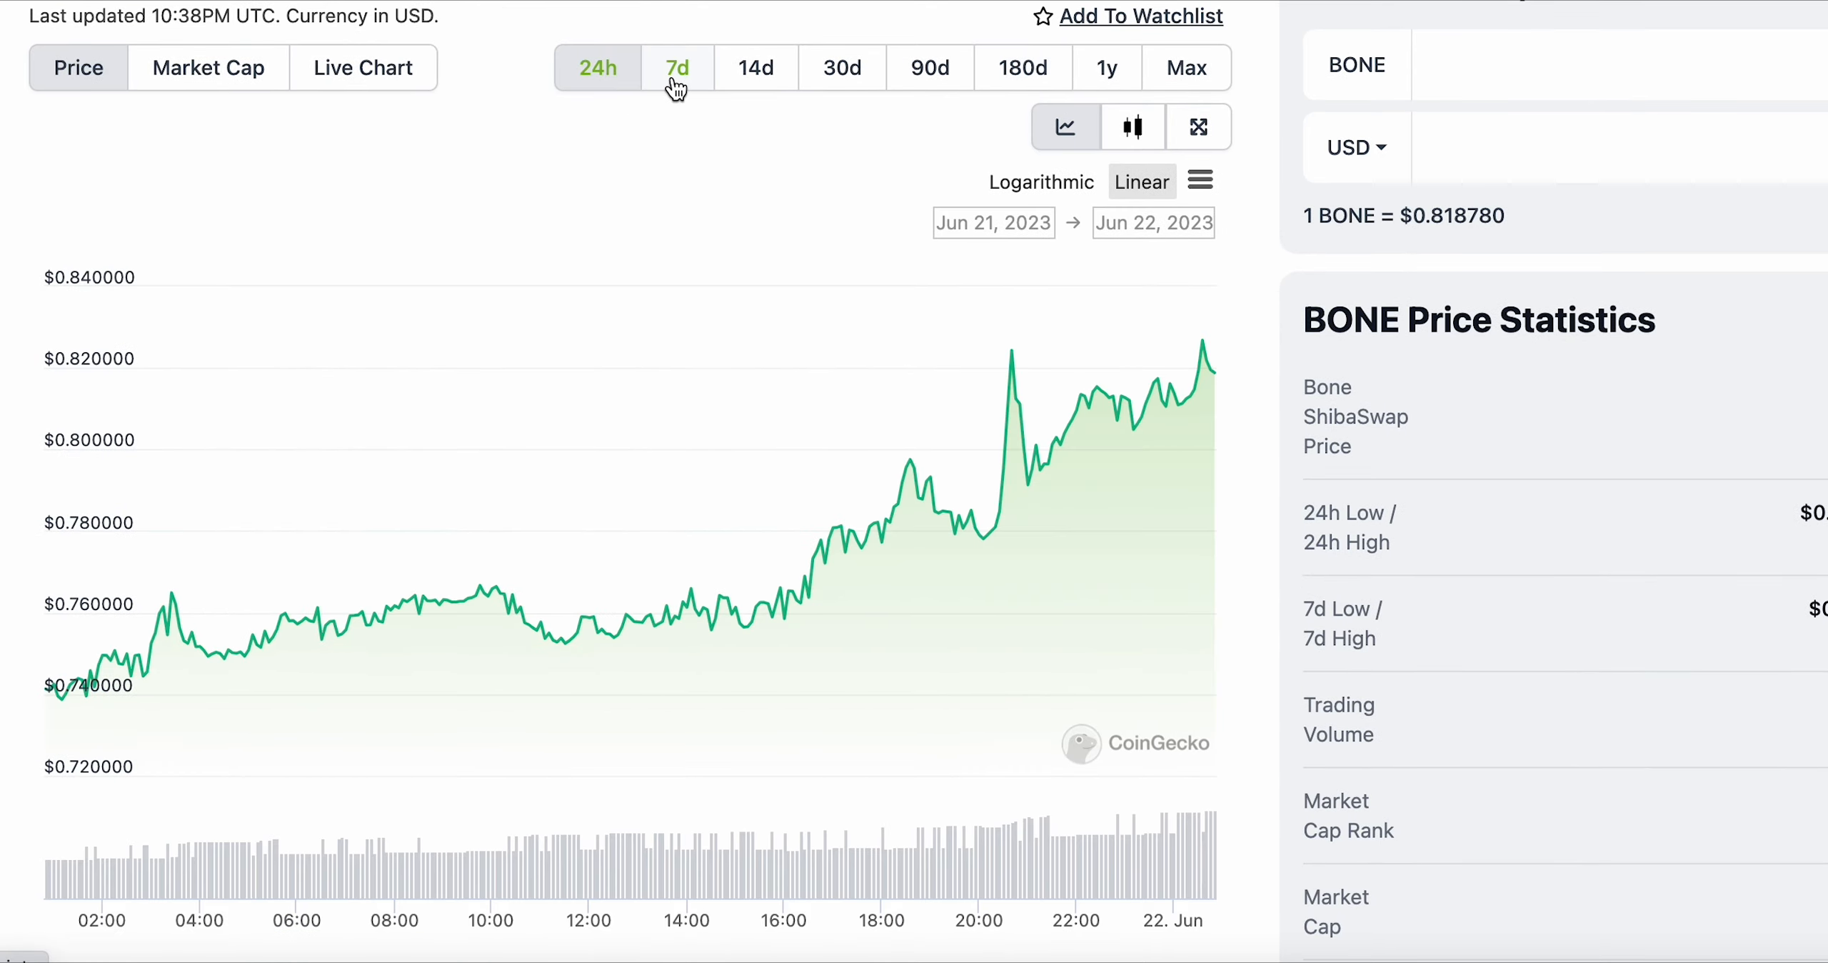
pyautogui.click(842, 66)
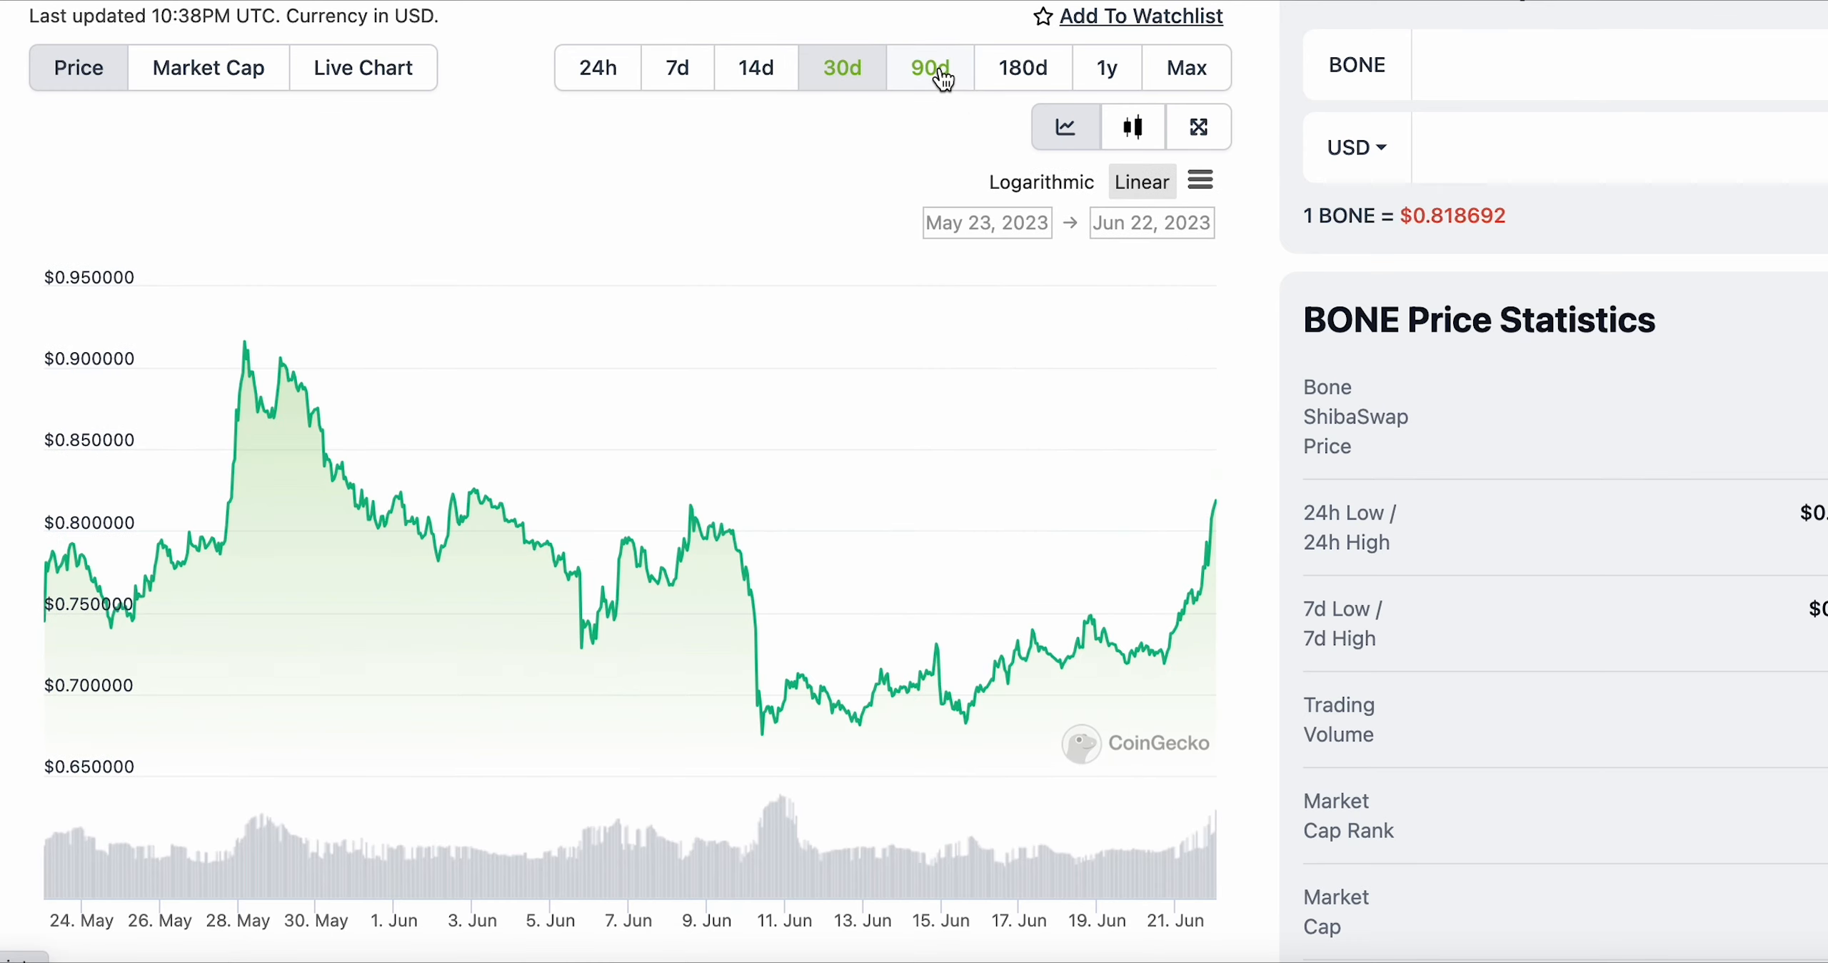
pyautogui.moveTo(951, 61)
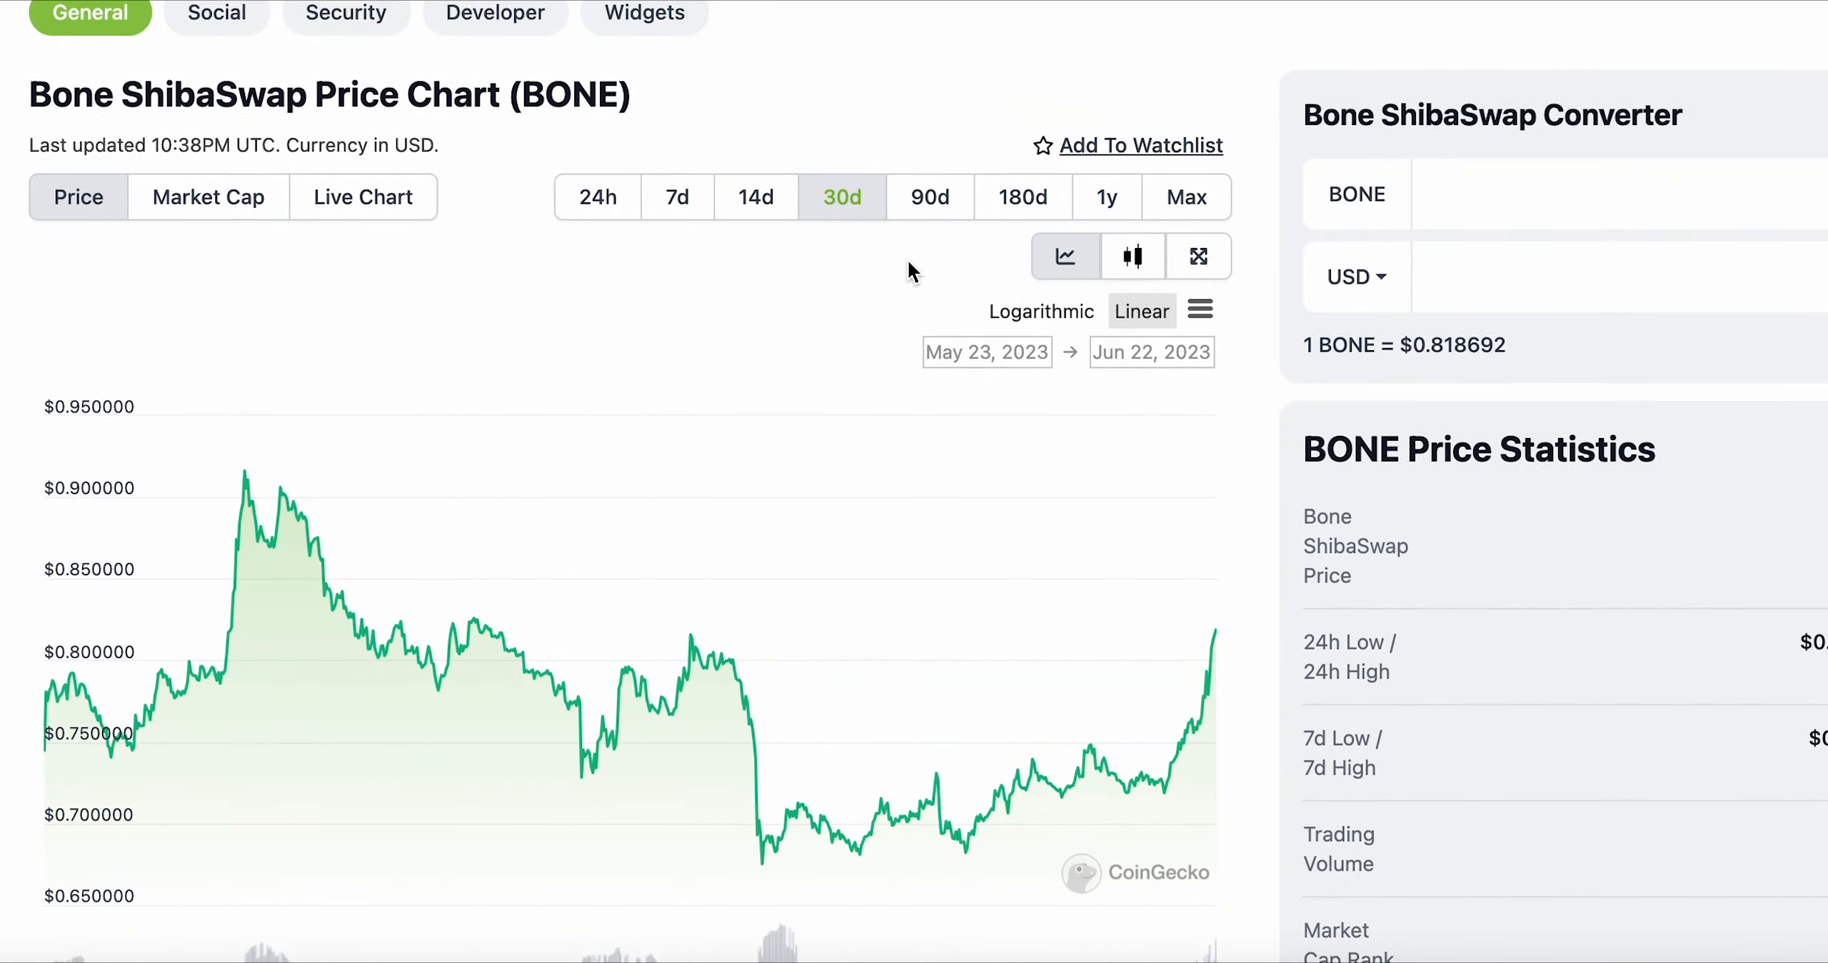
pyautogui.scroll(-3)
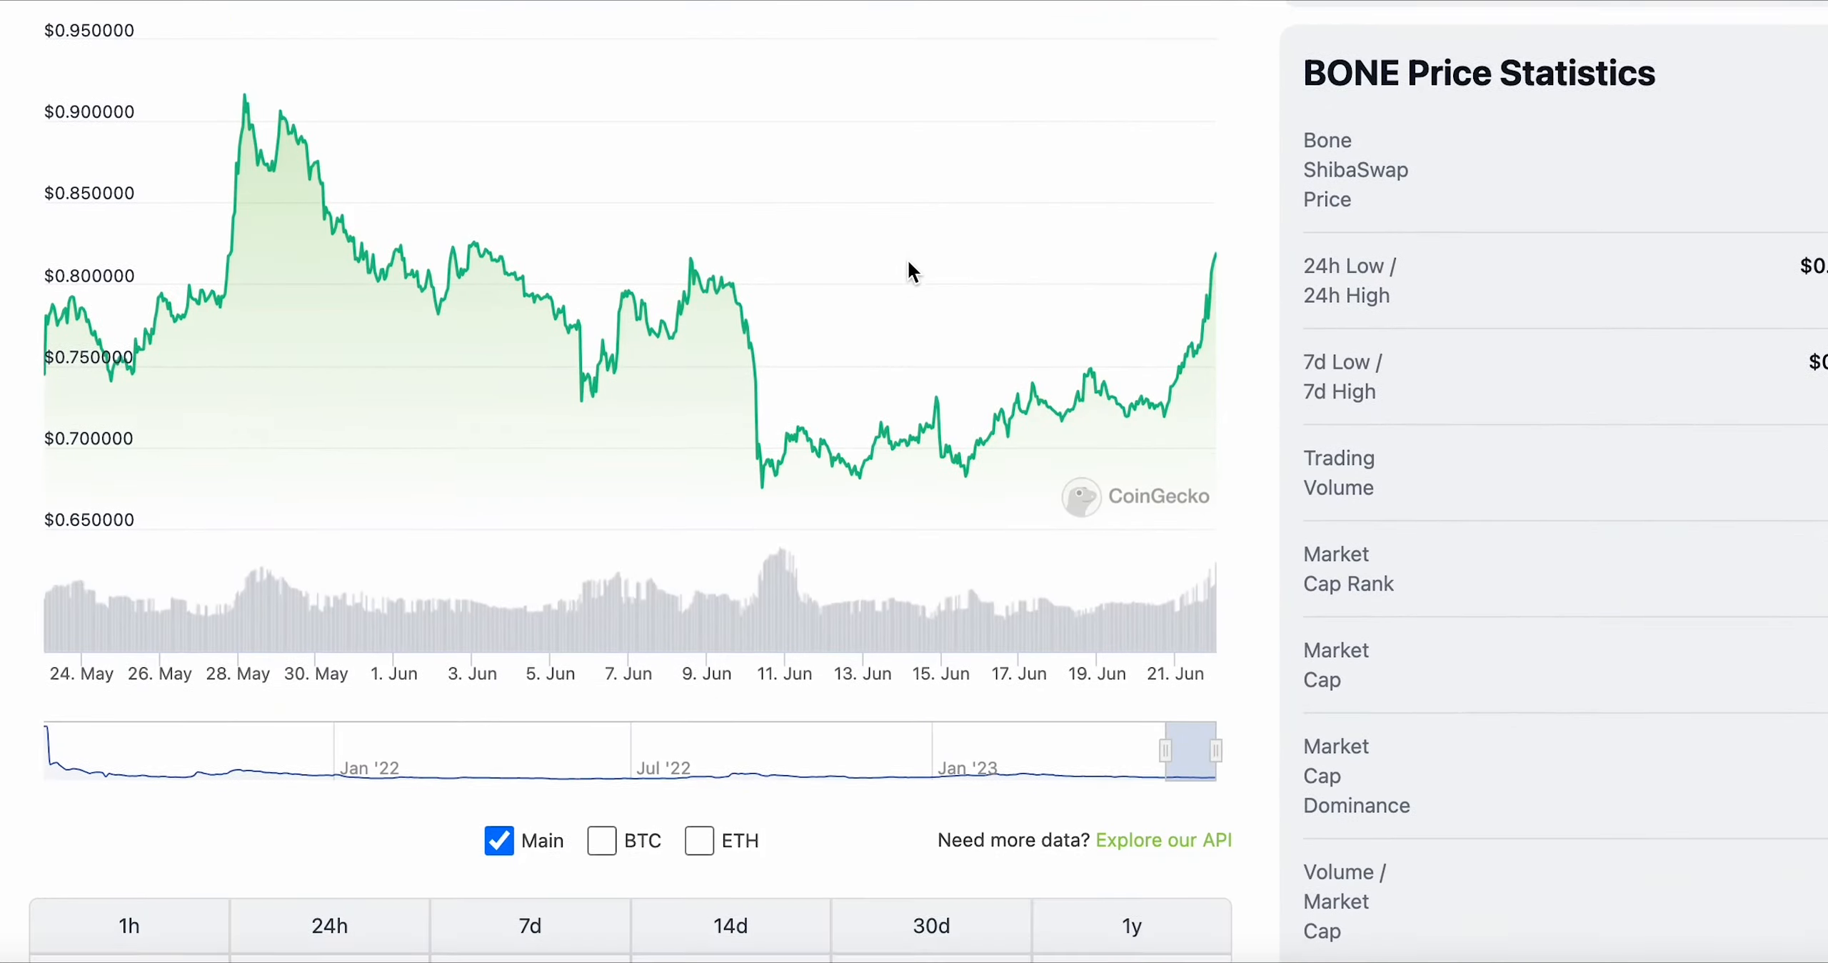
pyautogui.scroll(3)
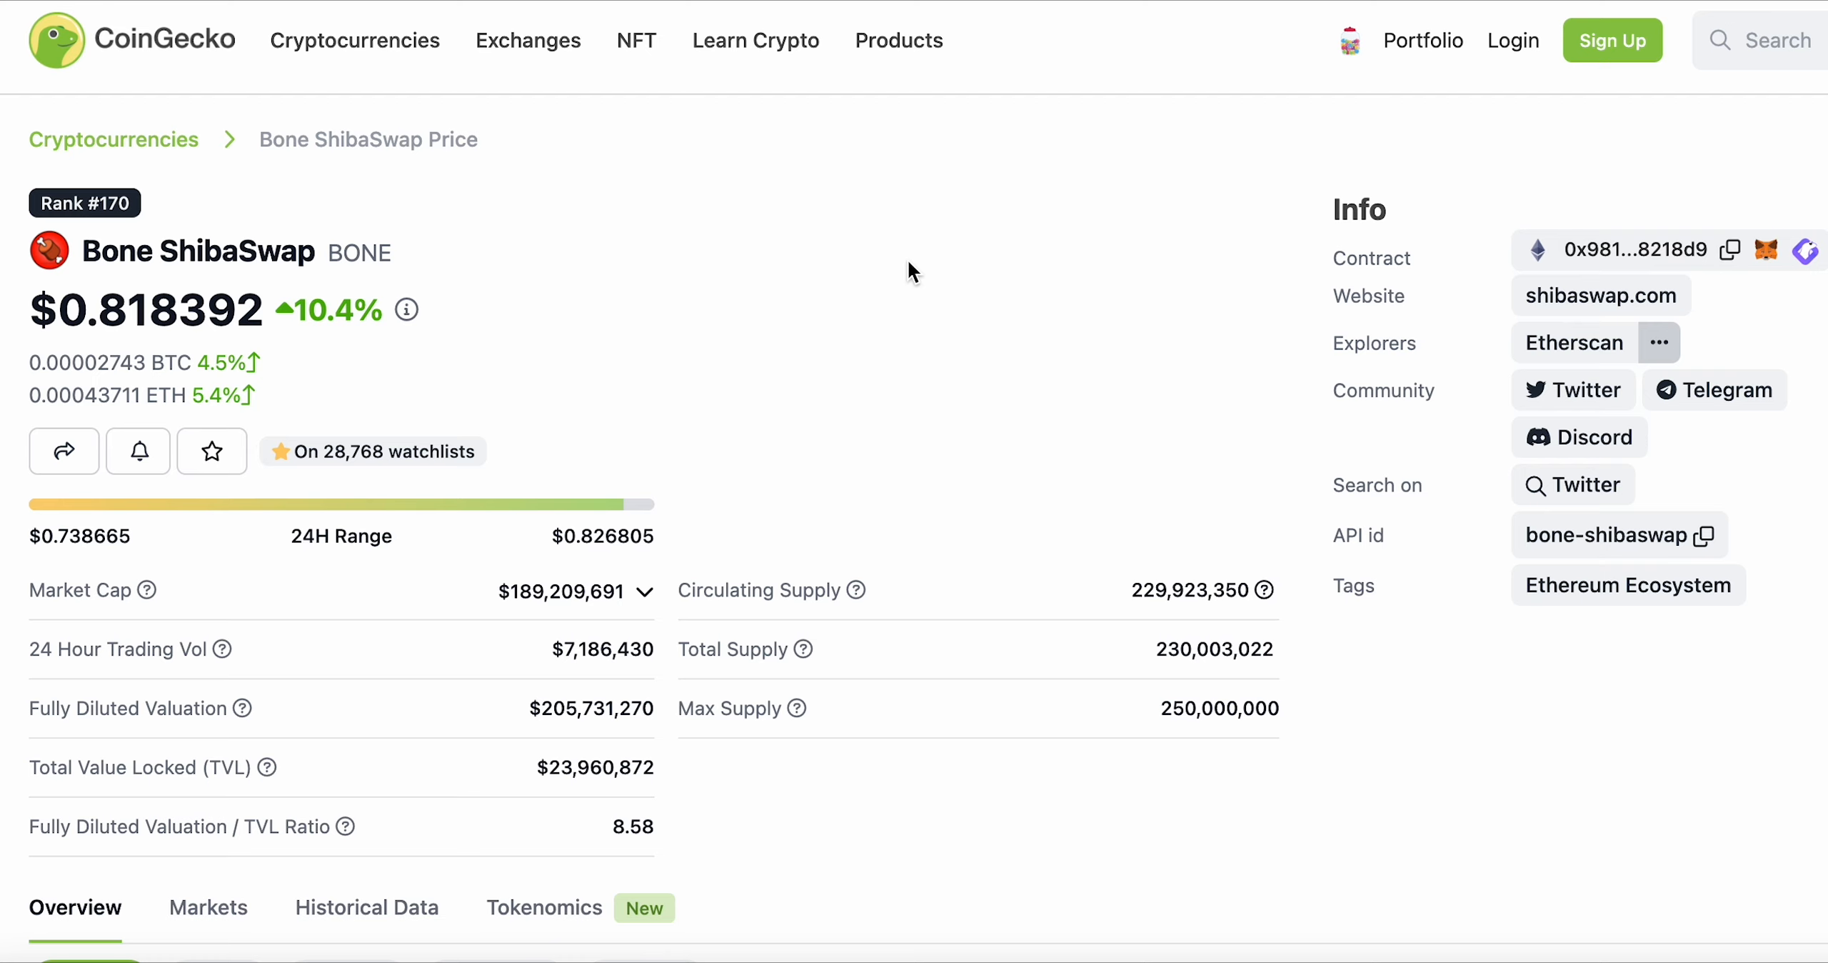
pyautogui.scroll(-3)
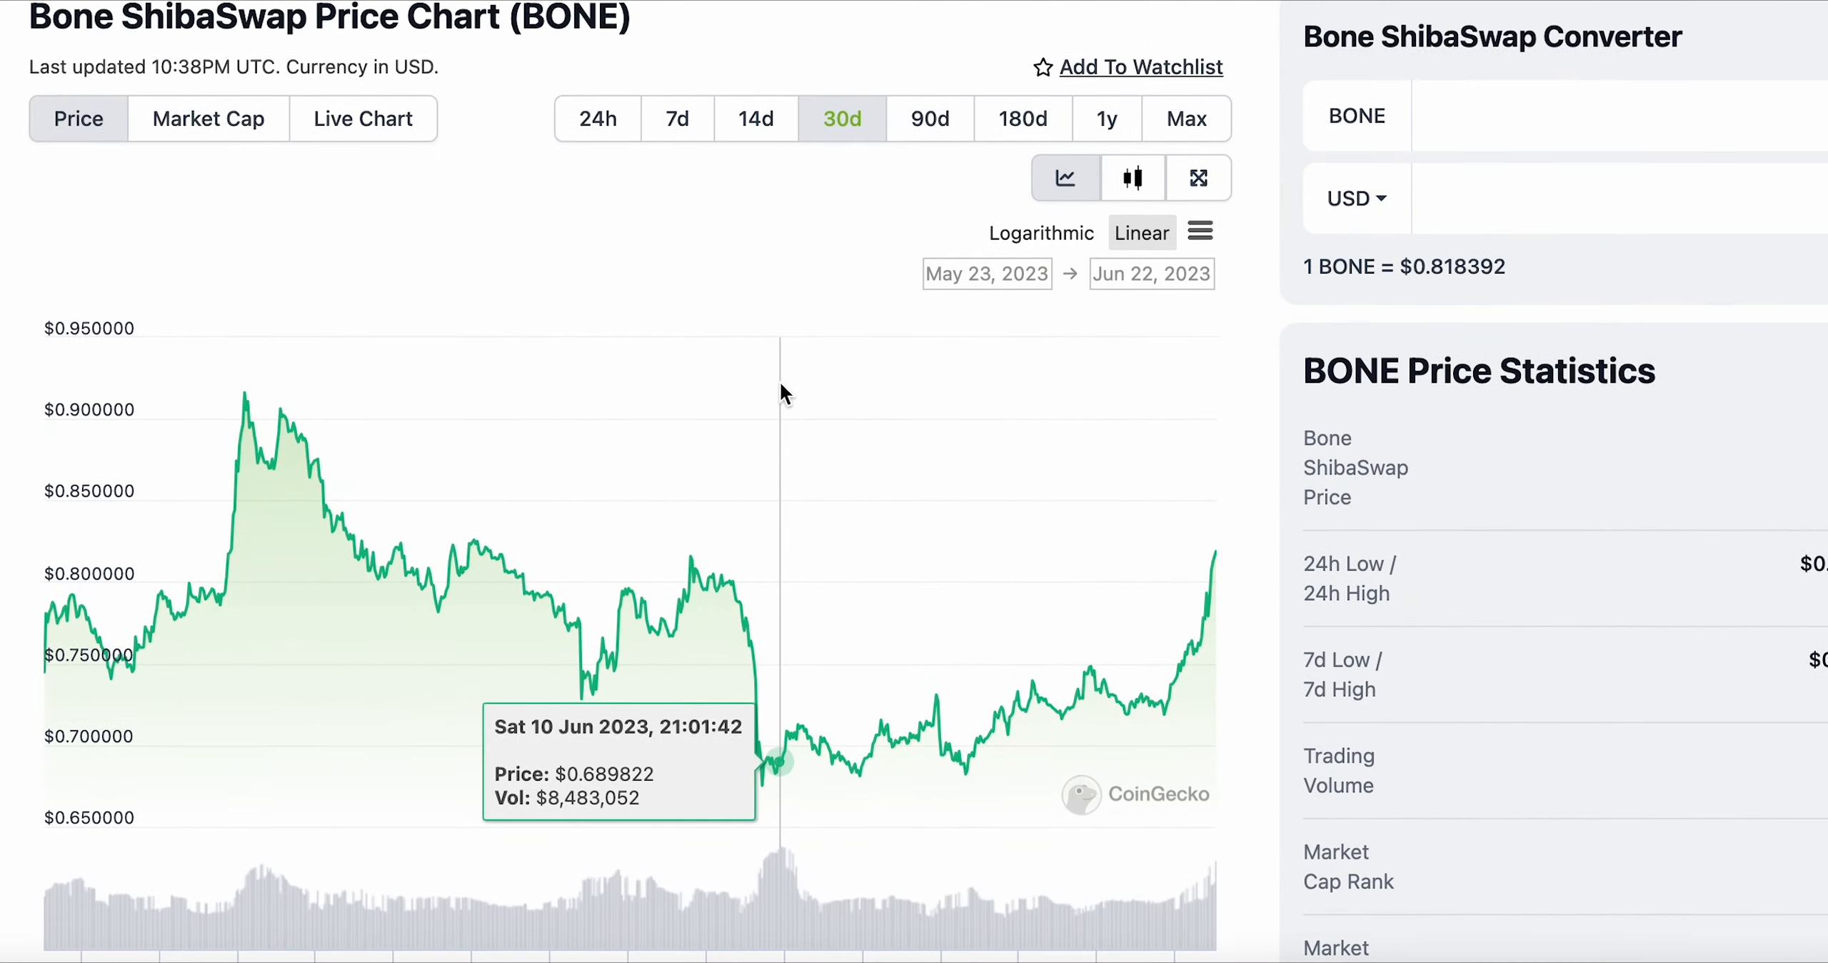
pyautogui.scroll(3)
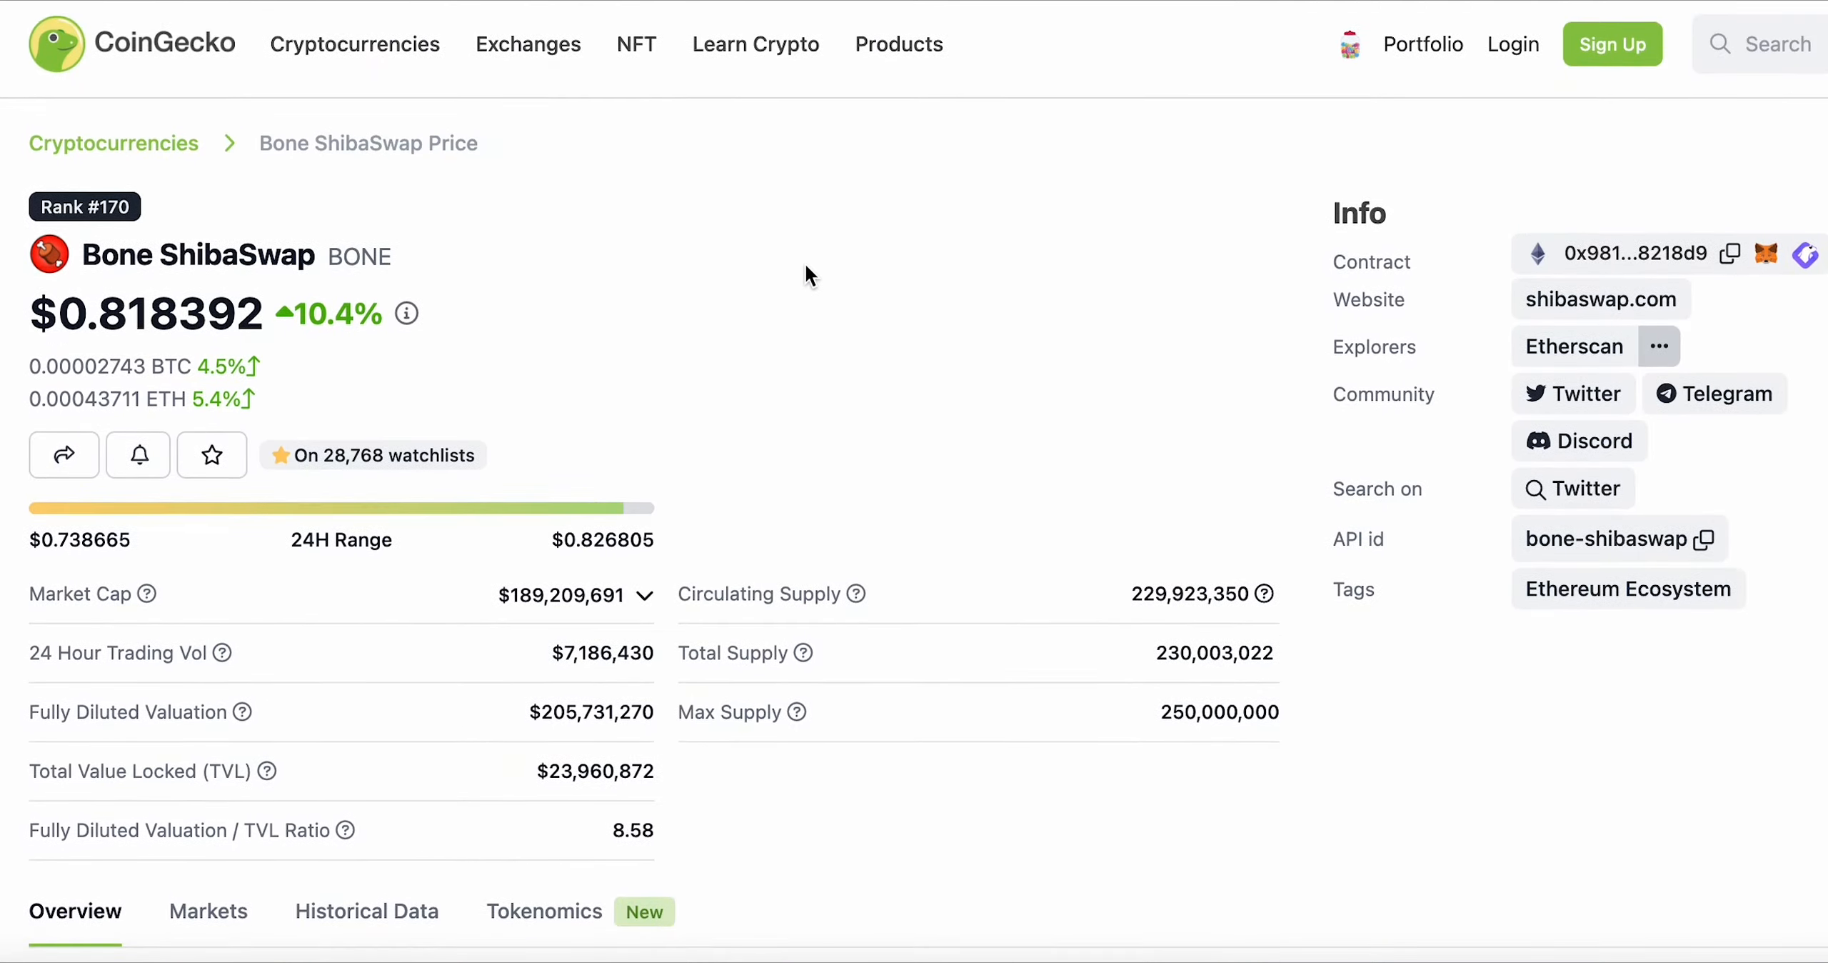
pyautogui.scroll(-3)
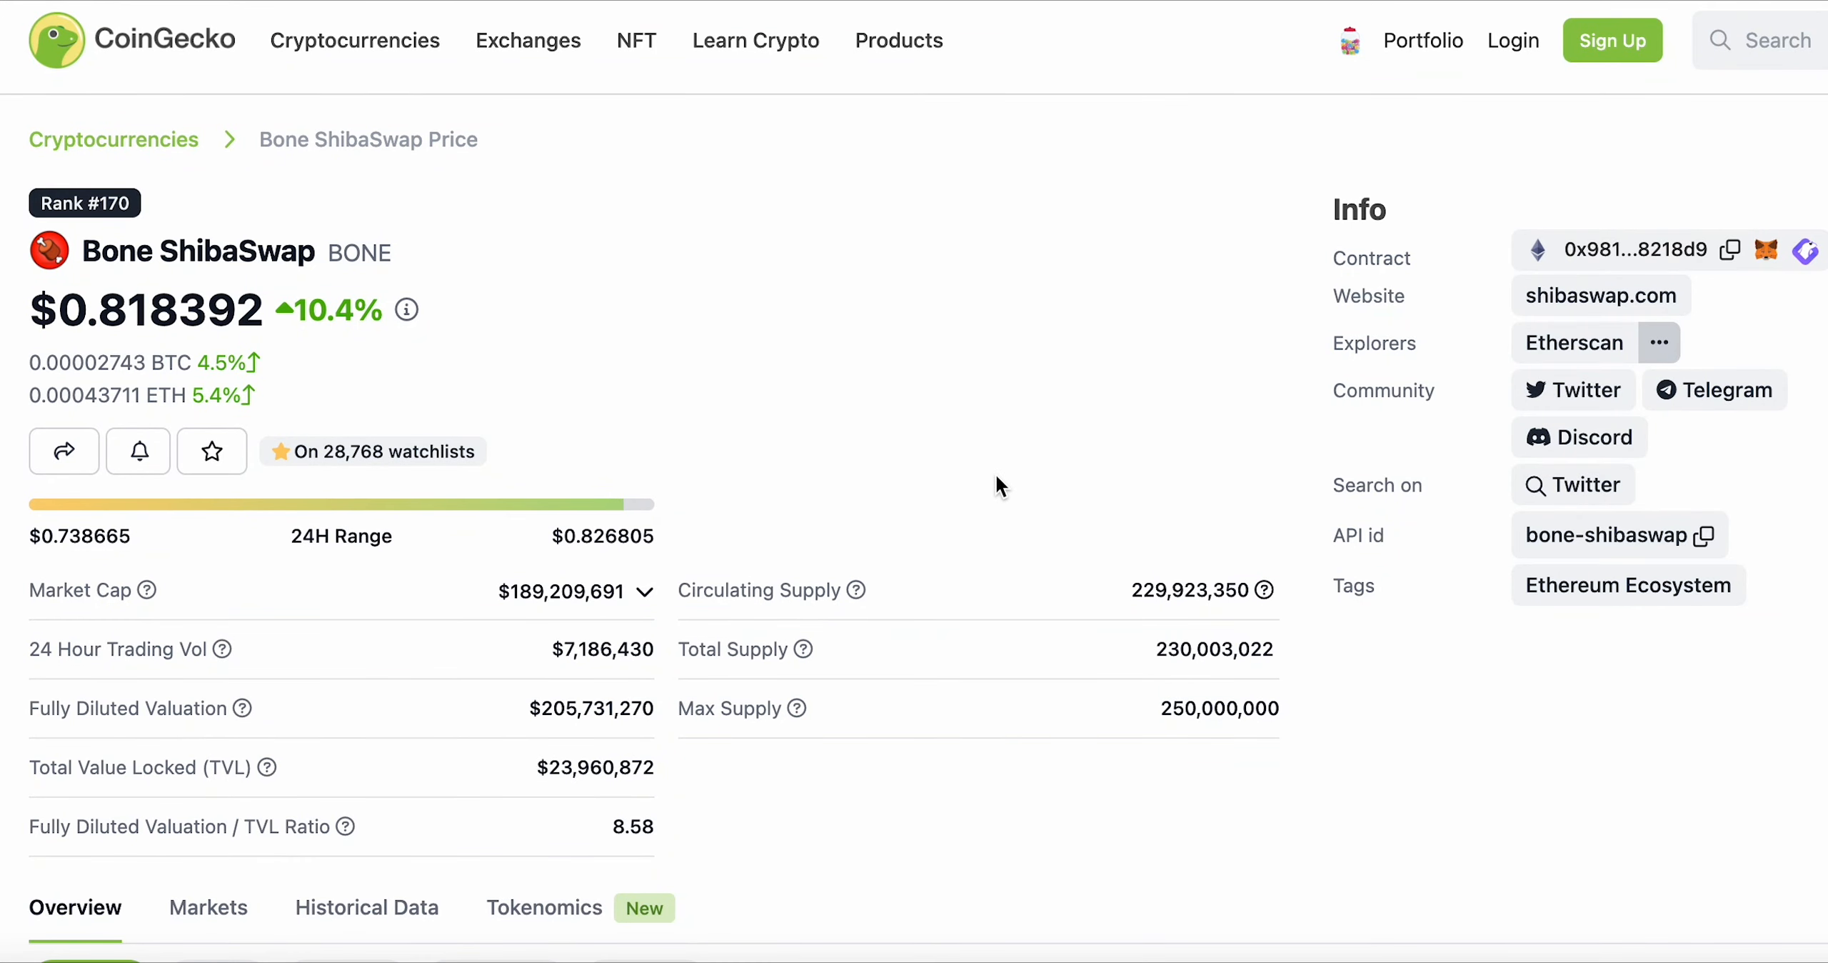